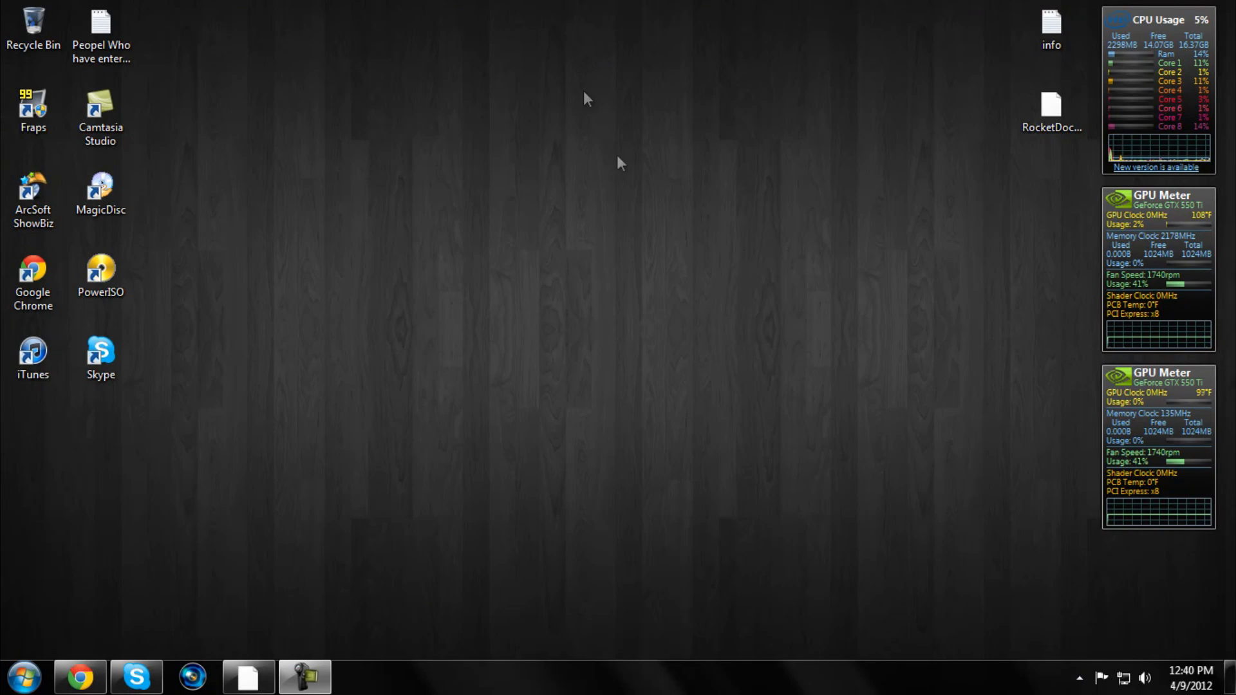
{"action": "mouse_move", "coordinate": [456, 188]}
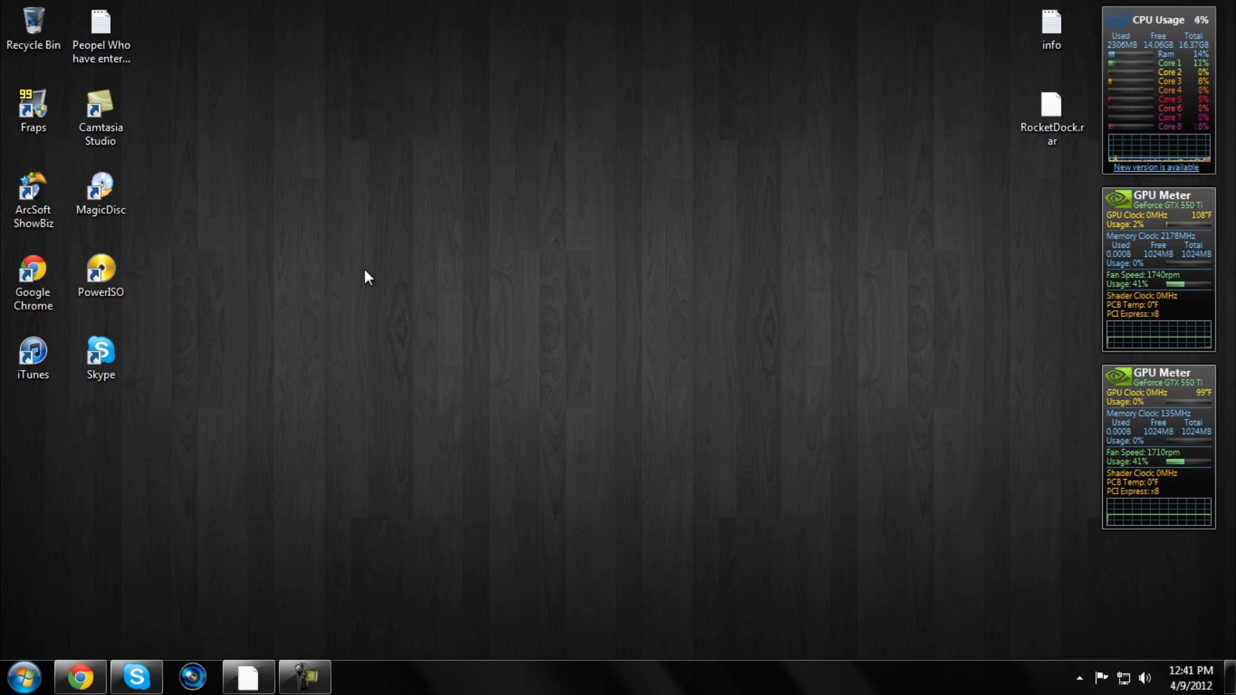
{"action": "mouse_move", "coordinate": [887, 345]}
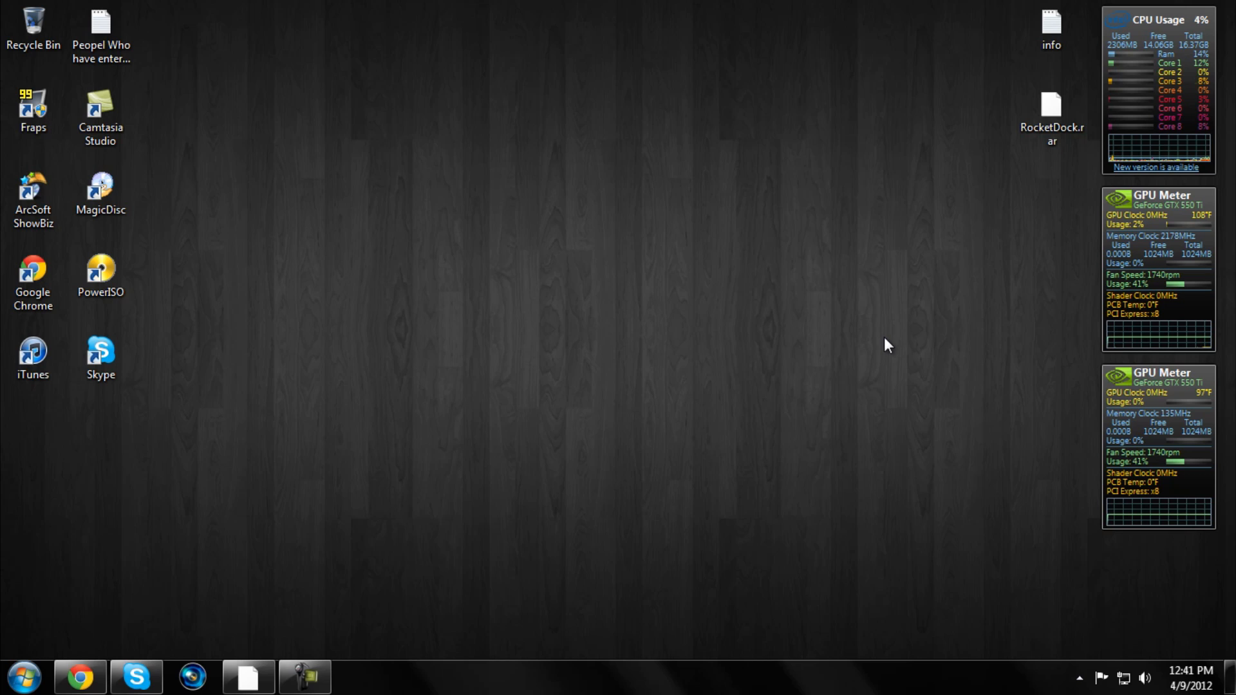
{"action": "mouse_move", "coordinate": [673, 417]}
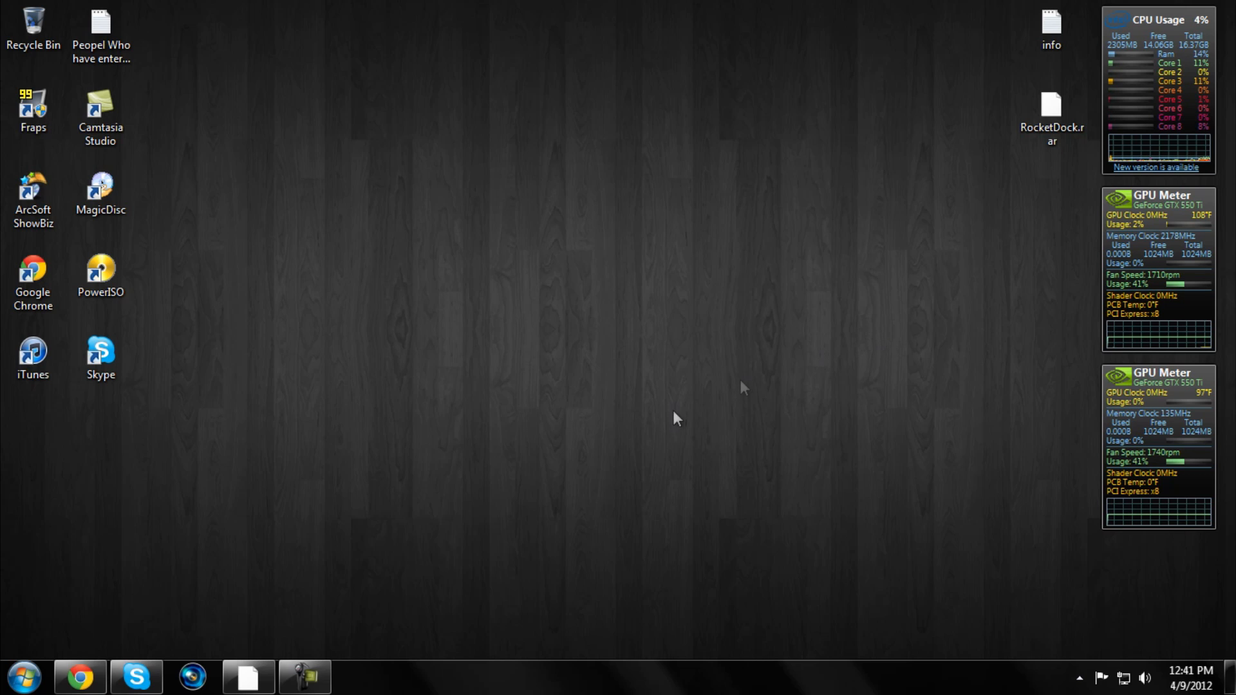
{"action": "mouse_move", "coordinate": [111, 613]}
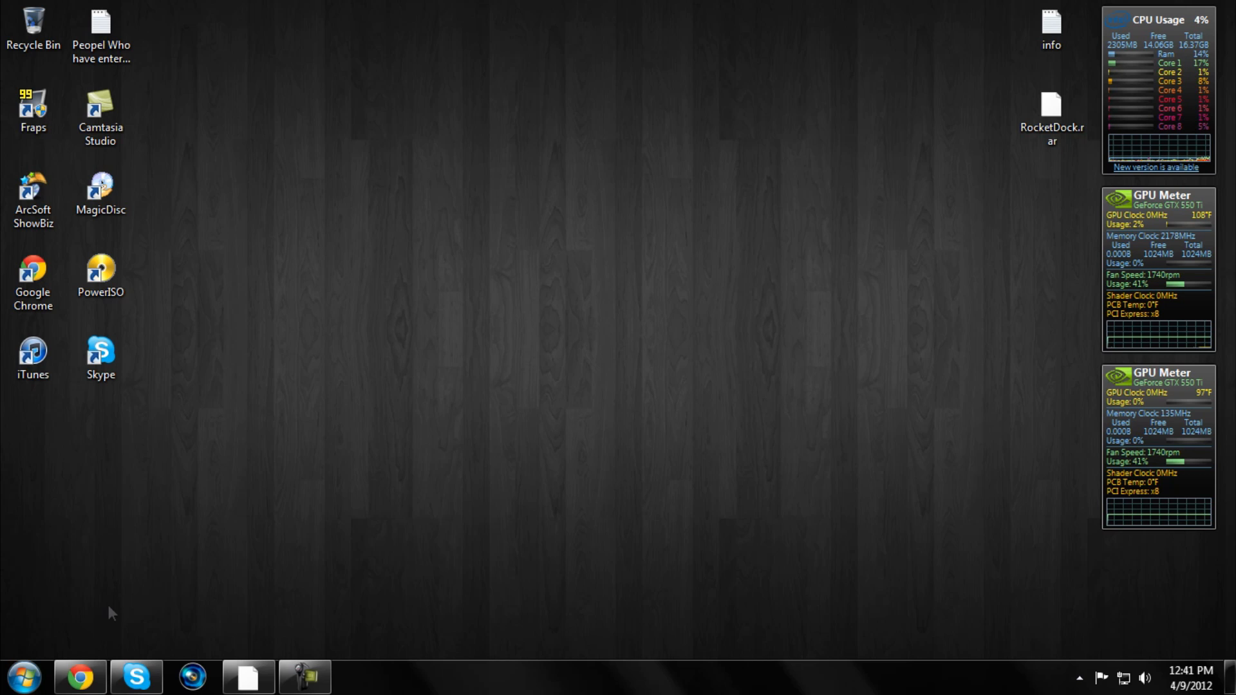
Switch to Google Chrome and search Google for "winrar 64 bit"
{"action": "left_click", "coordinate": [22, 676]}
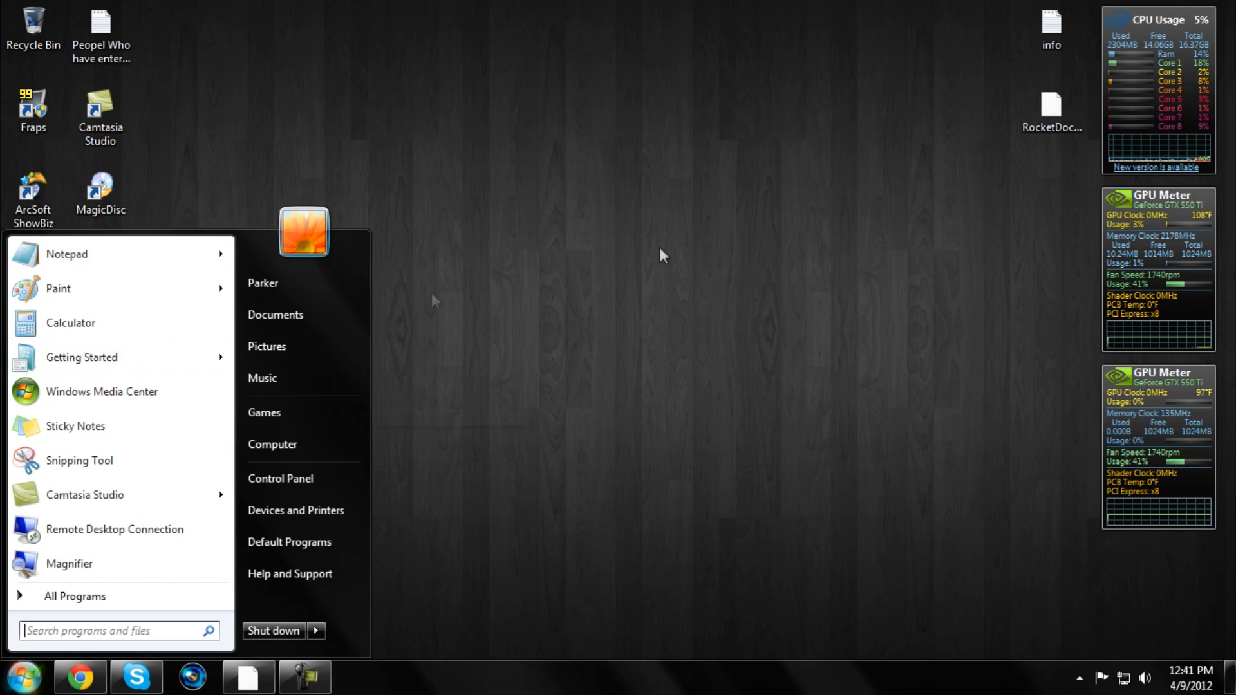
{"action": "left_click", "coordinate": [662, 255]}
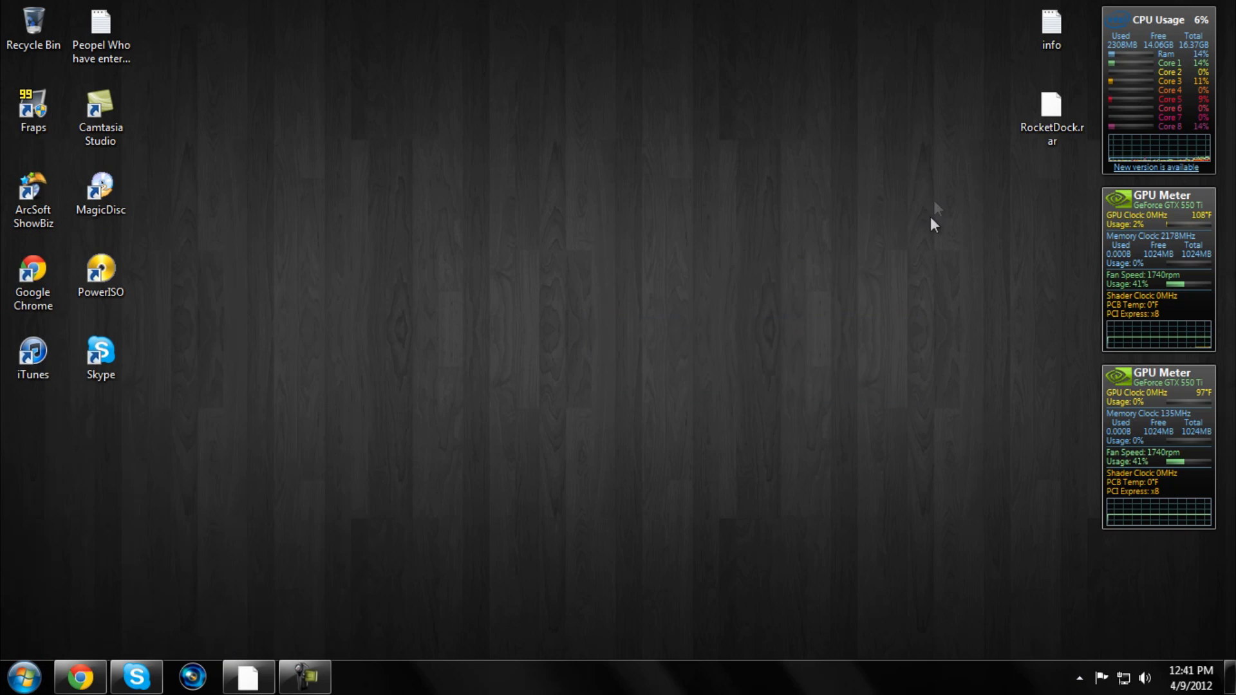
{"action": "mouse_move", "coordinate": [261, 529]}
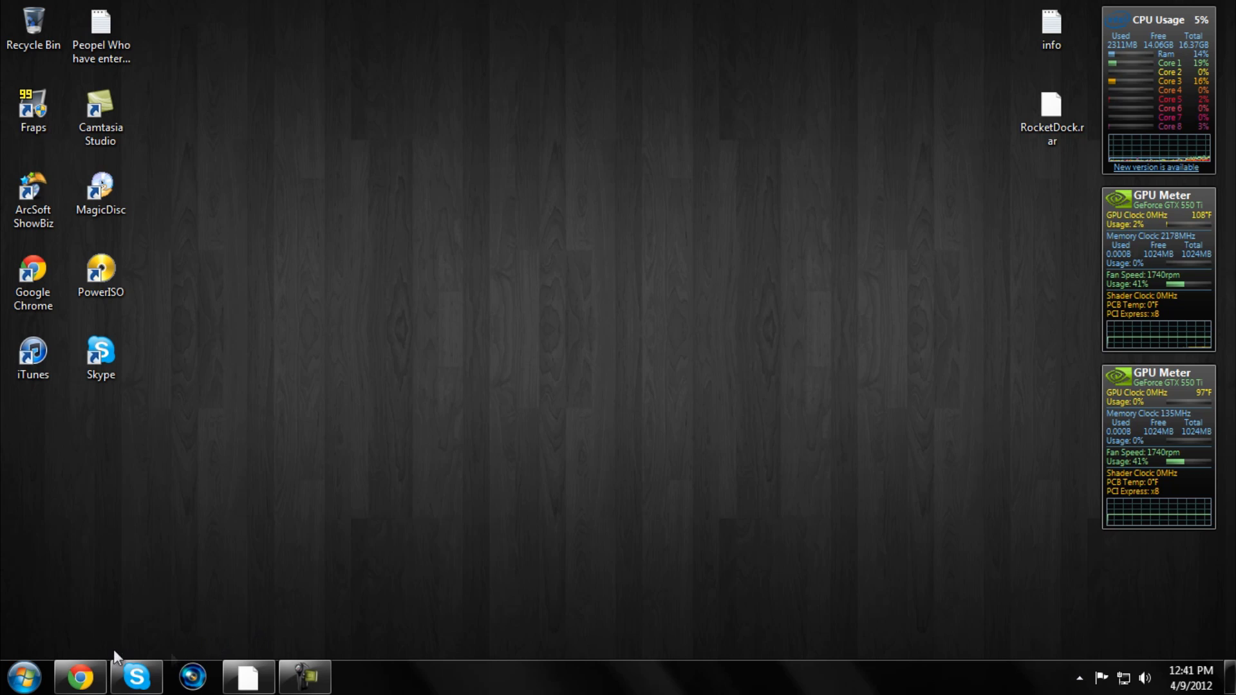
{"action": "left_click", "coordinate": [79, 677]}
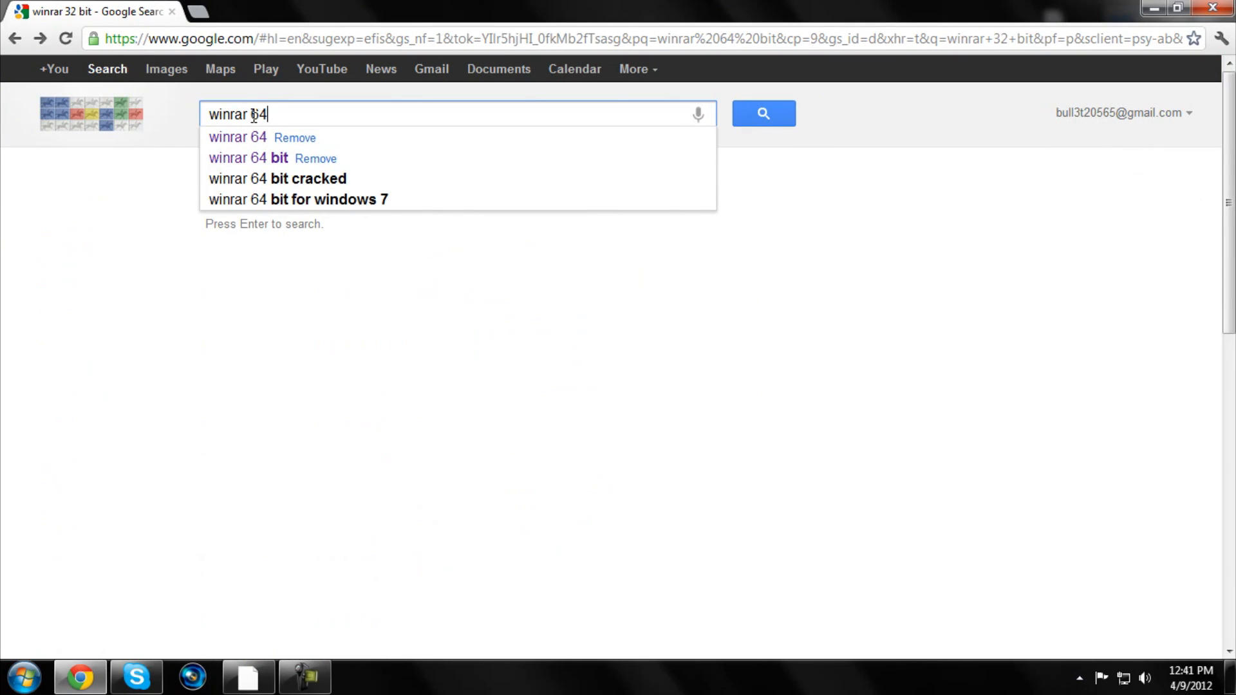
{"action": "type", "text": "bit"}
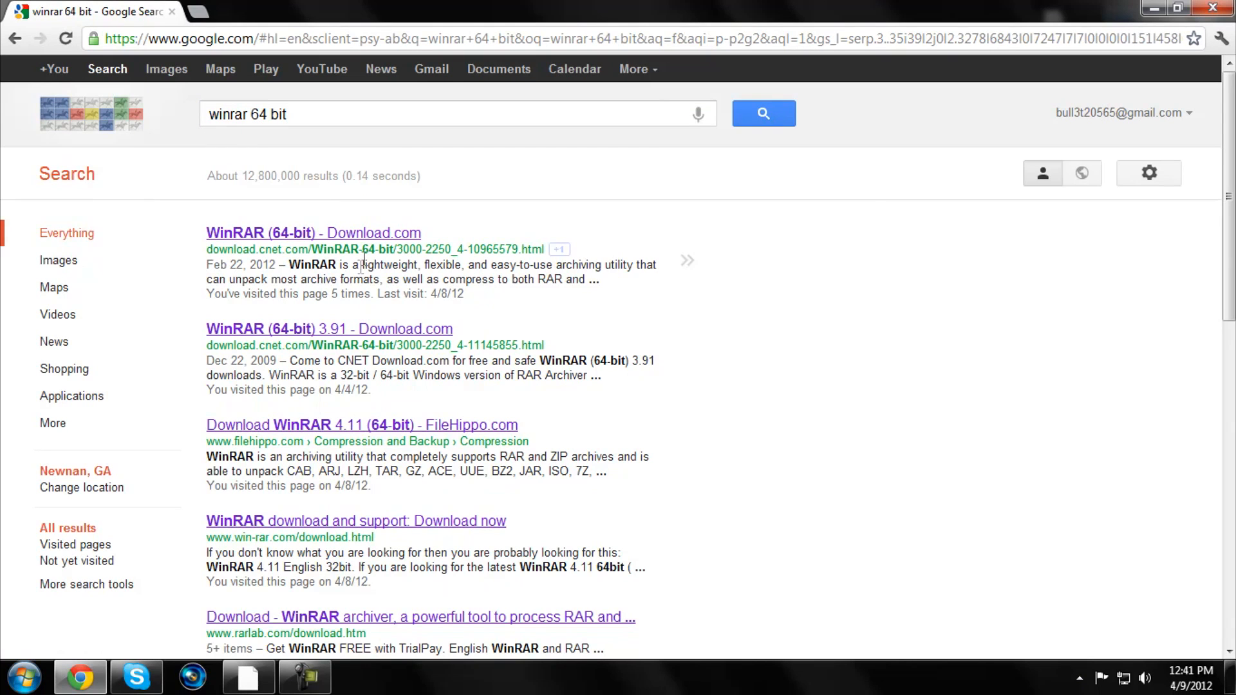
Start the WinRAR (64-bit) download from the CNET Download.com result
{"action": "left_click", "coordinate": [313, 233]}
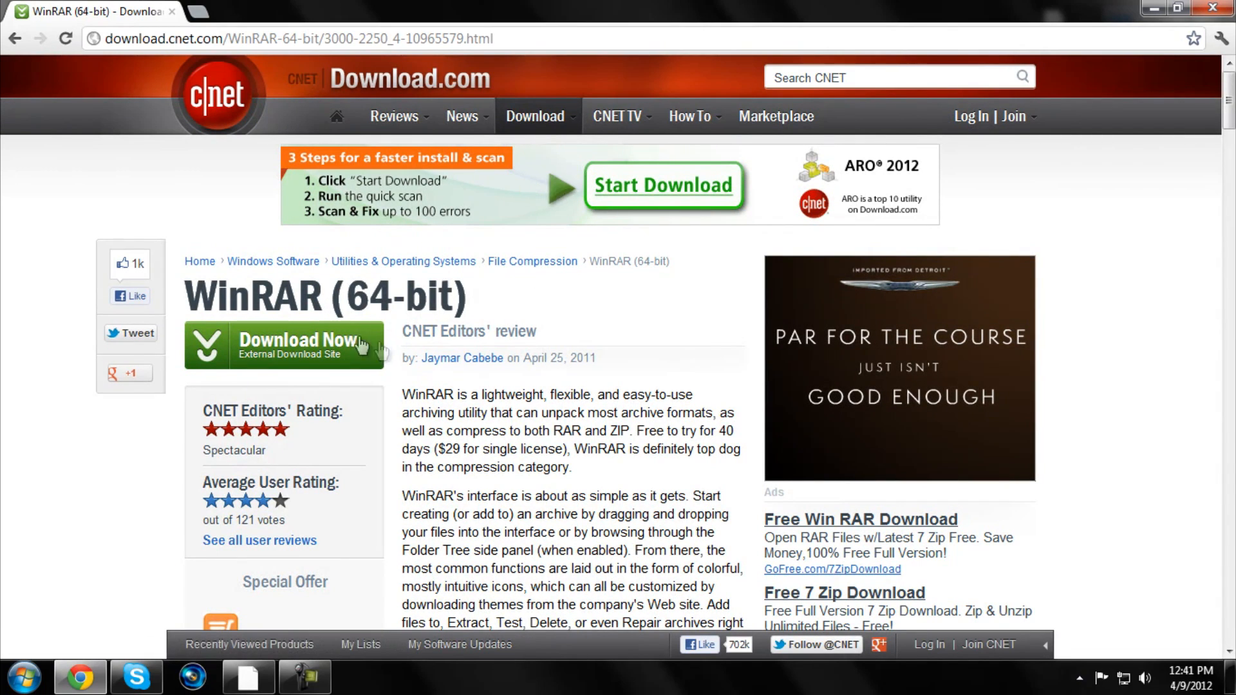
{"action": "left_click", "coordinate": [283, 345]}
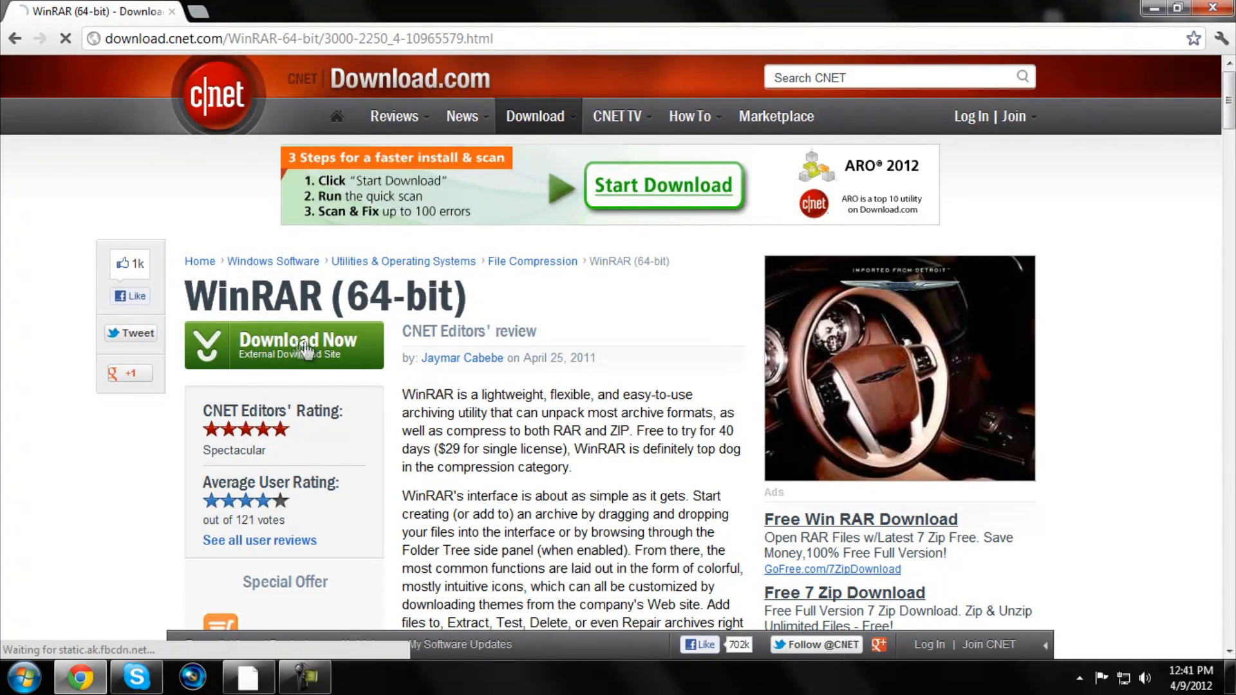
{"action": "left_click", "coordinate": [283, 345]}
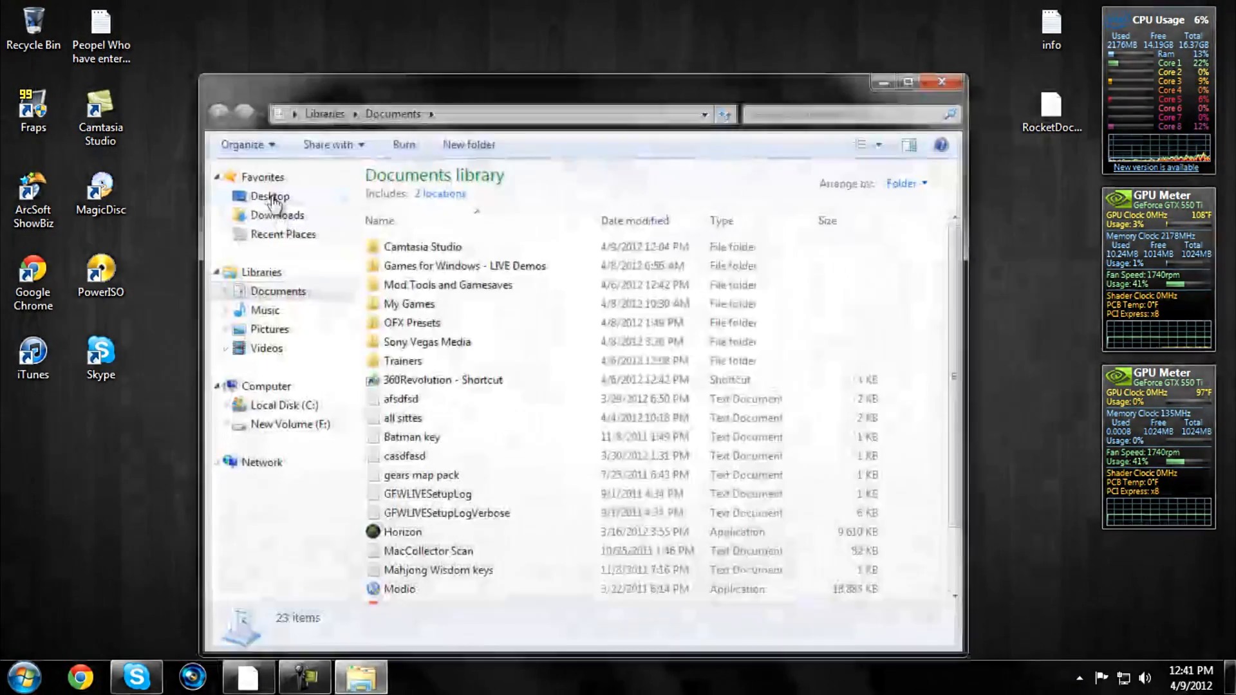
Launch the newest winrar-x64-411 (1) installer from the Downloads folder
{"action": "left_click", "coordinate": [277, 215]}
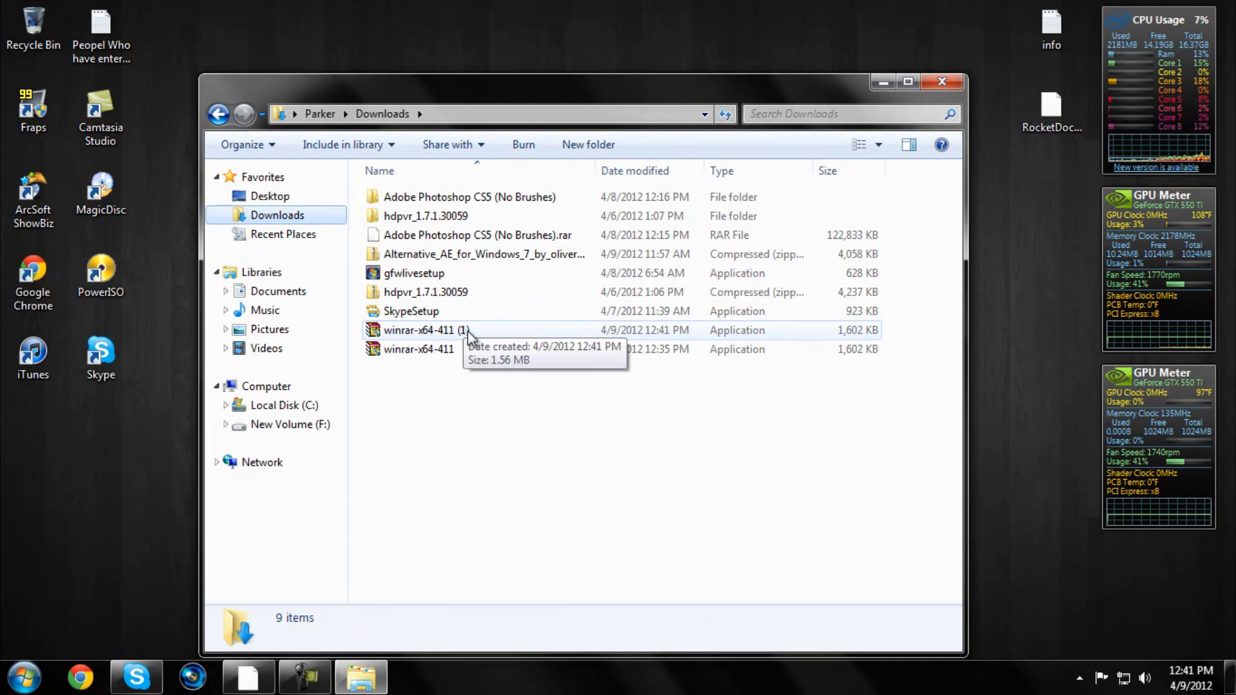
{"action": "left_click", "coordinate": [426, 329]}
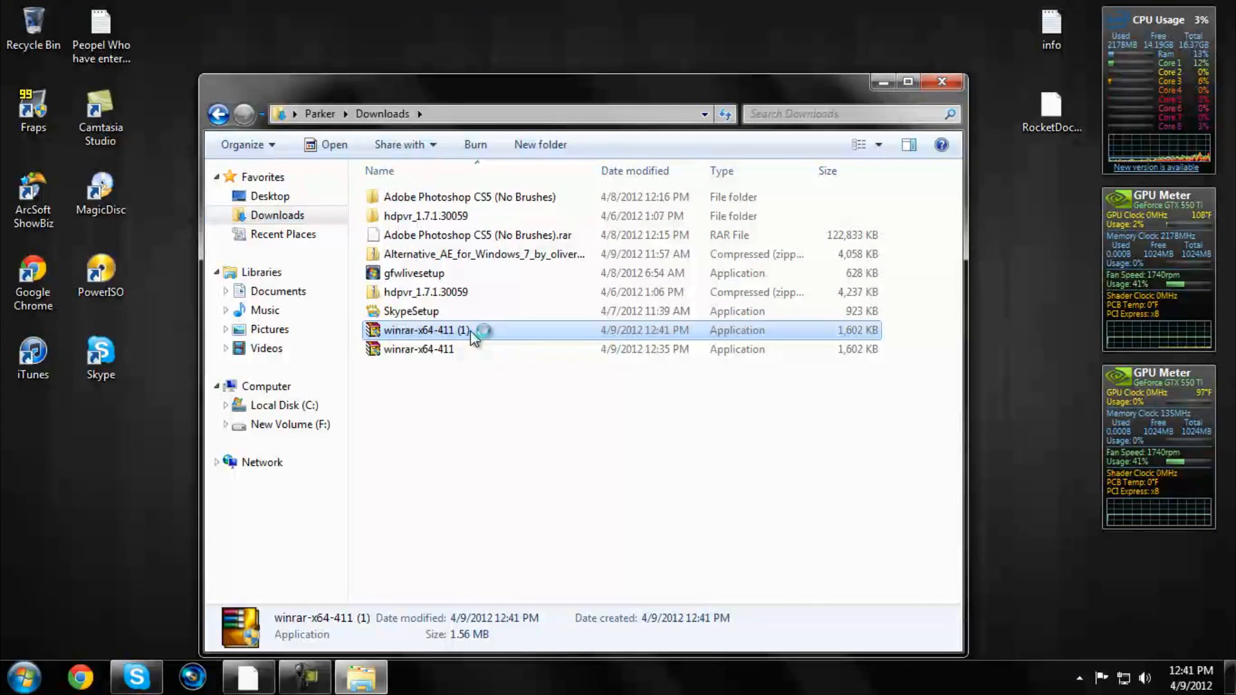
{"action": "double_click", "coordinate": [426, 330]}
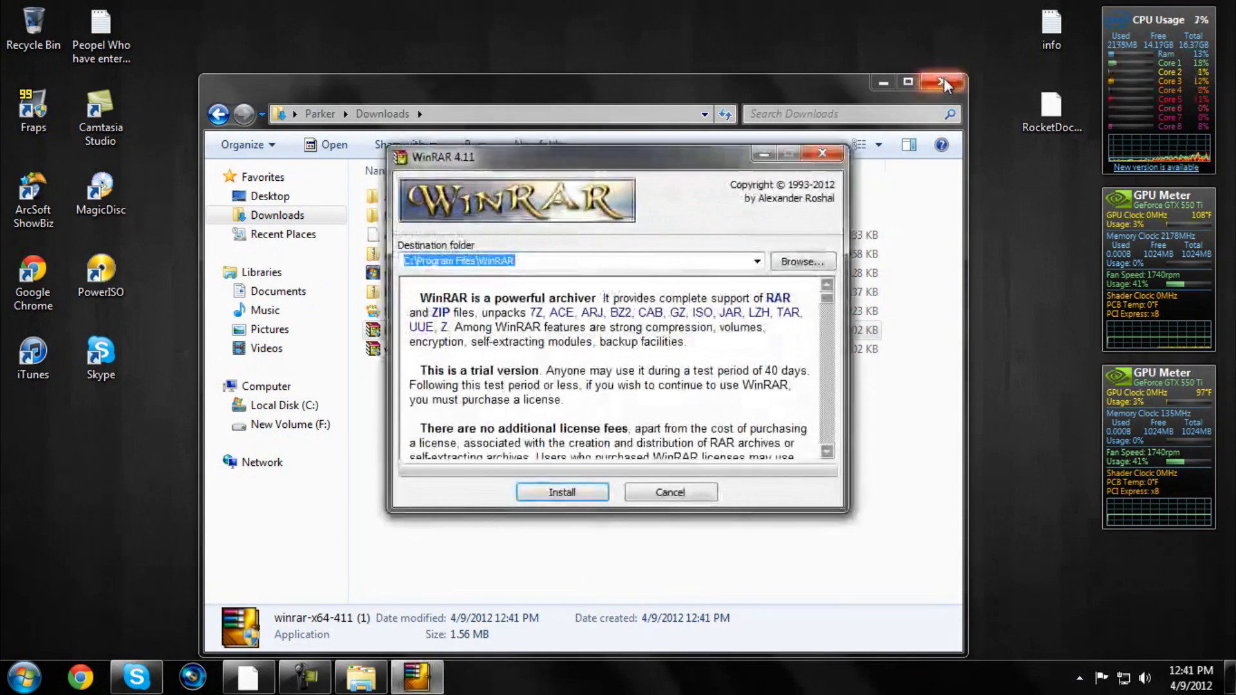
Install WinRAR 4.11 to the default folder, finish setup and close the shortcuts folder
{"action": "left_click", "coordinate": [562, 491]}
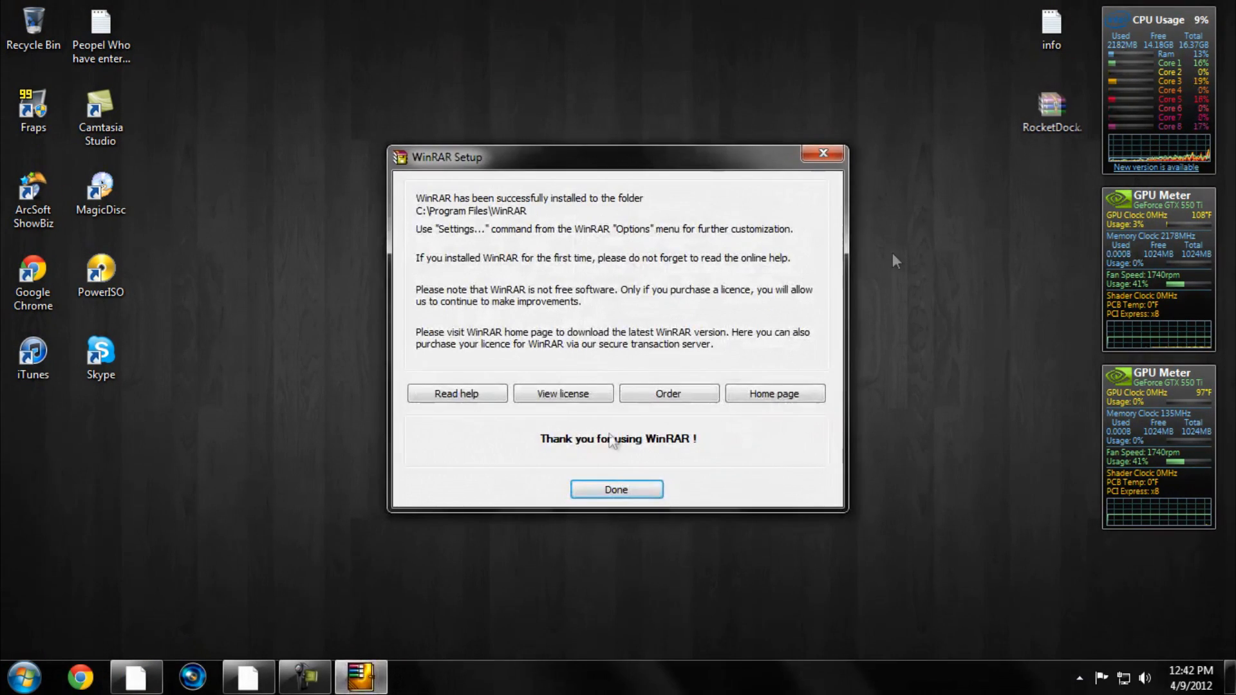
{"action": "left_click", "coordinate": [615, 489]}
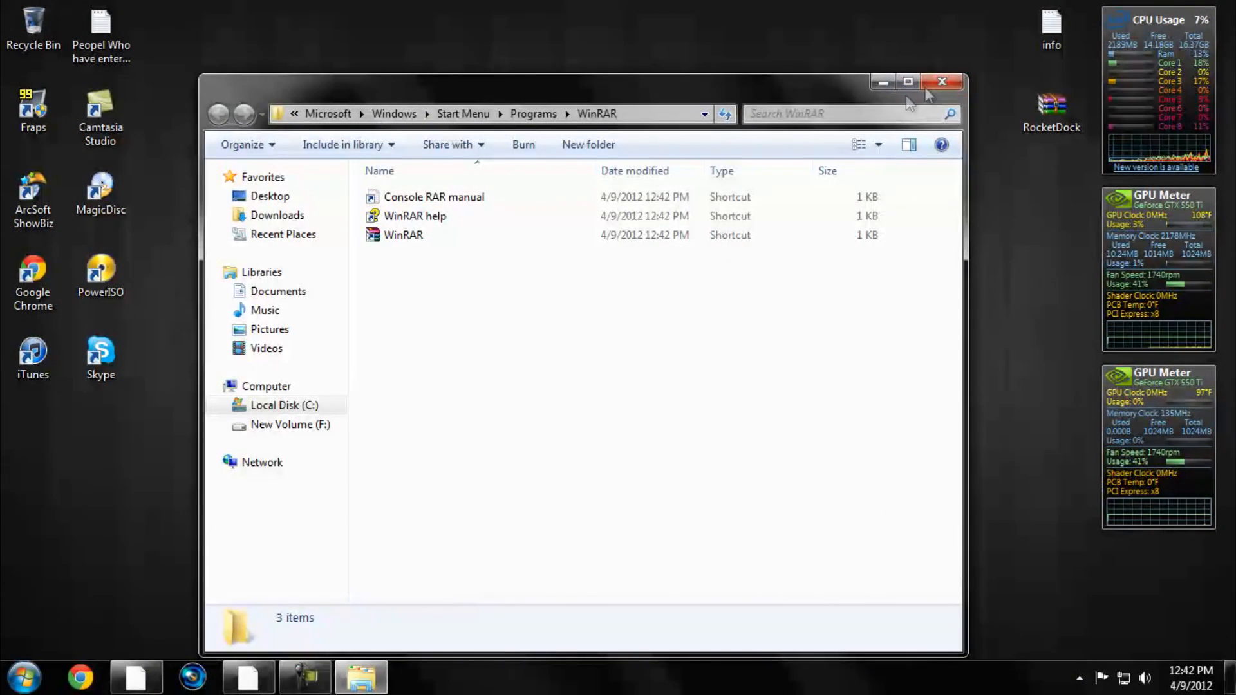
{"action": "left_click", "coordinate": [941, 82]}
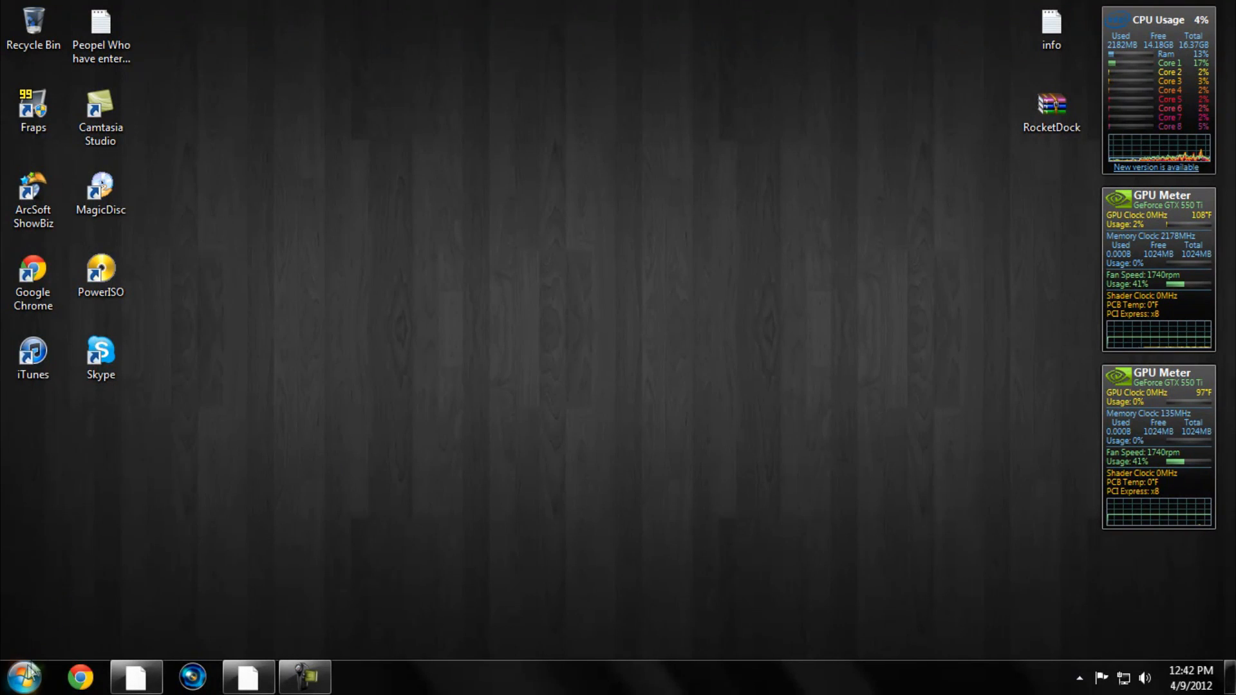
Check System type in Computer's properties confirms 64-bit Windows, then close the window
{"action": "left_click", "coordinate": [23, 675]}
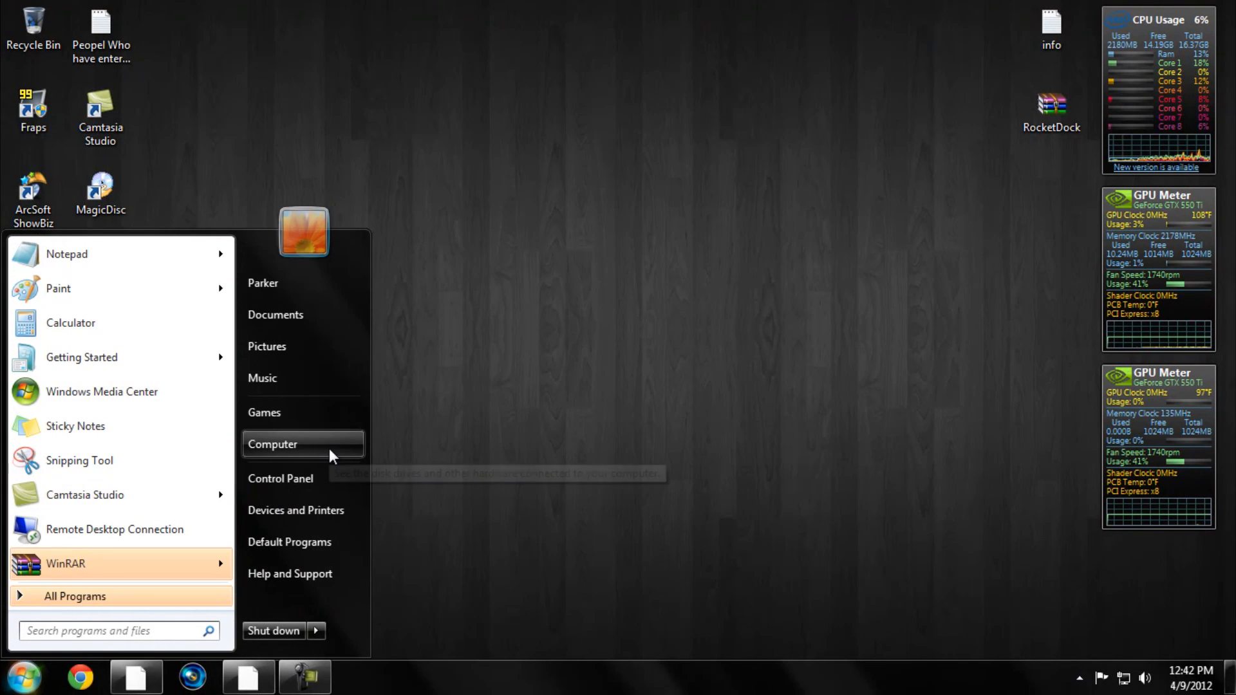
{"action": "right_click", "coordinate": [272, 444]}
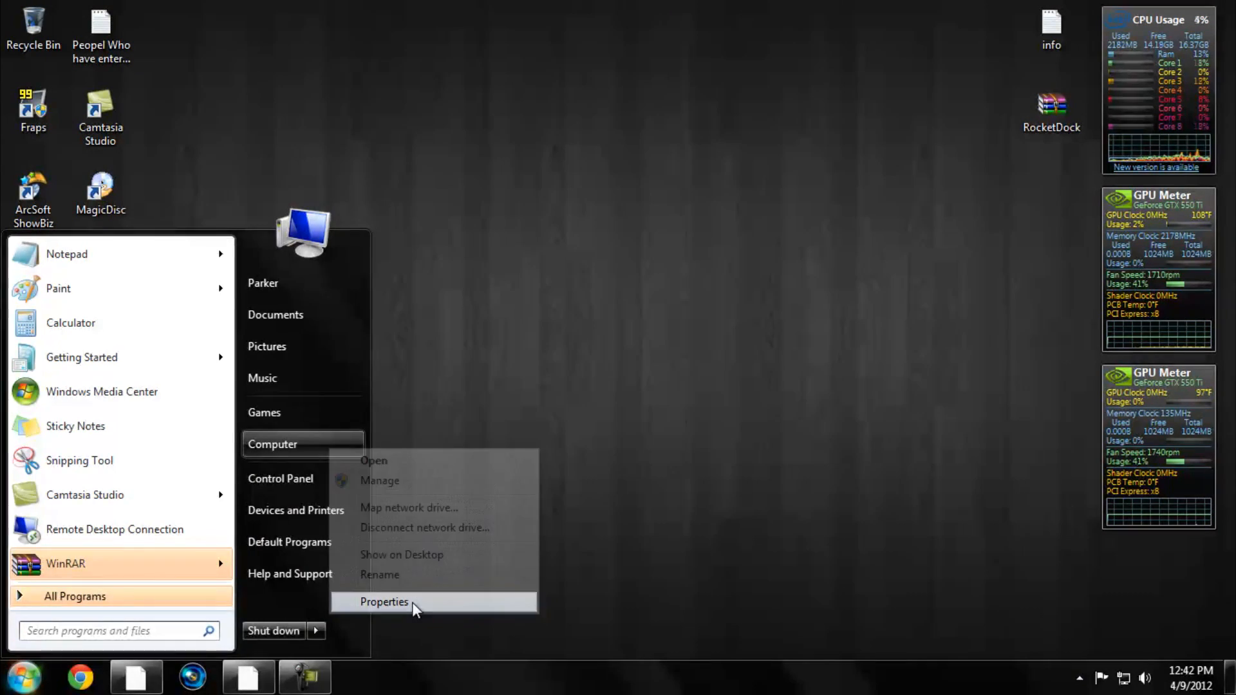
{"action": "left_click", "coordinate": [384, 601]}
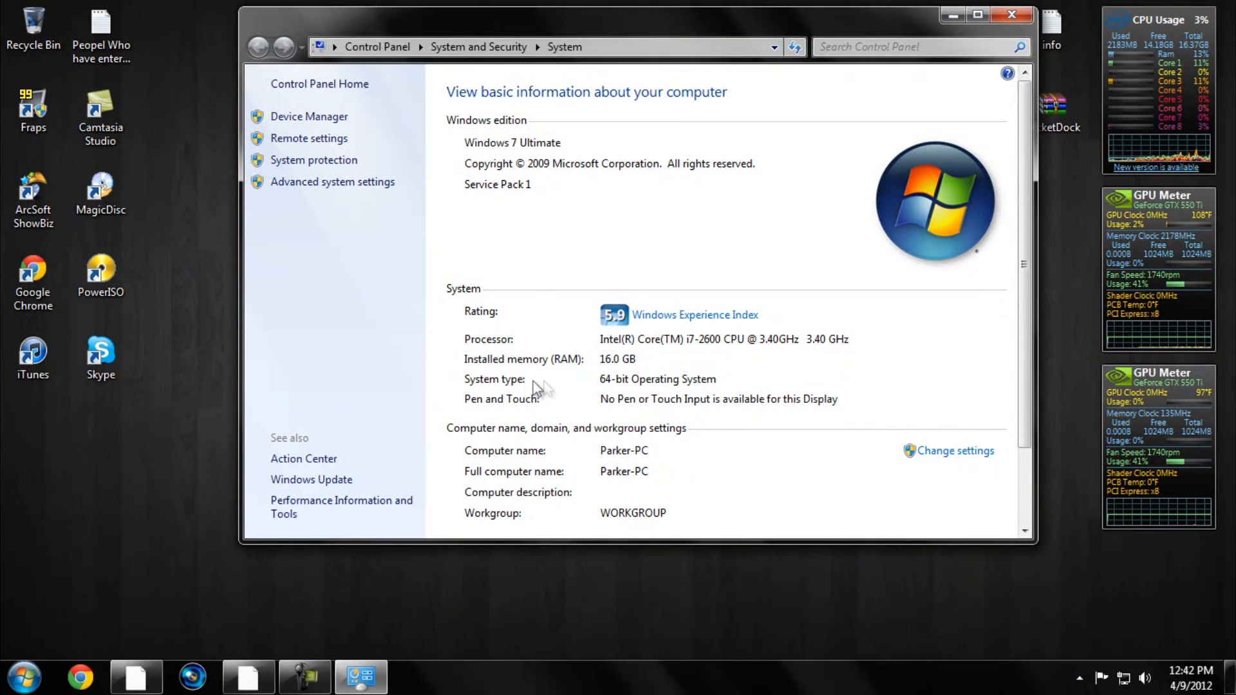
{"action": "mouse_move", "coordinate": [548, 392]}
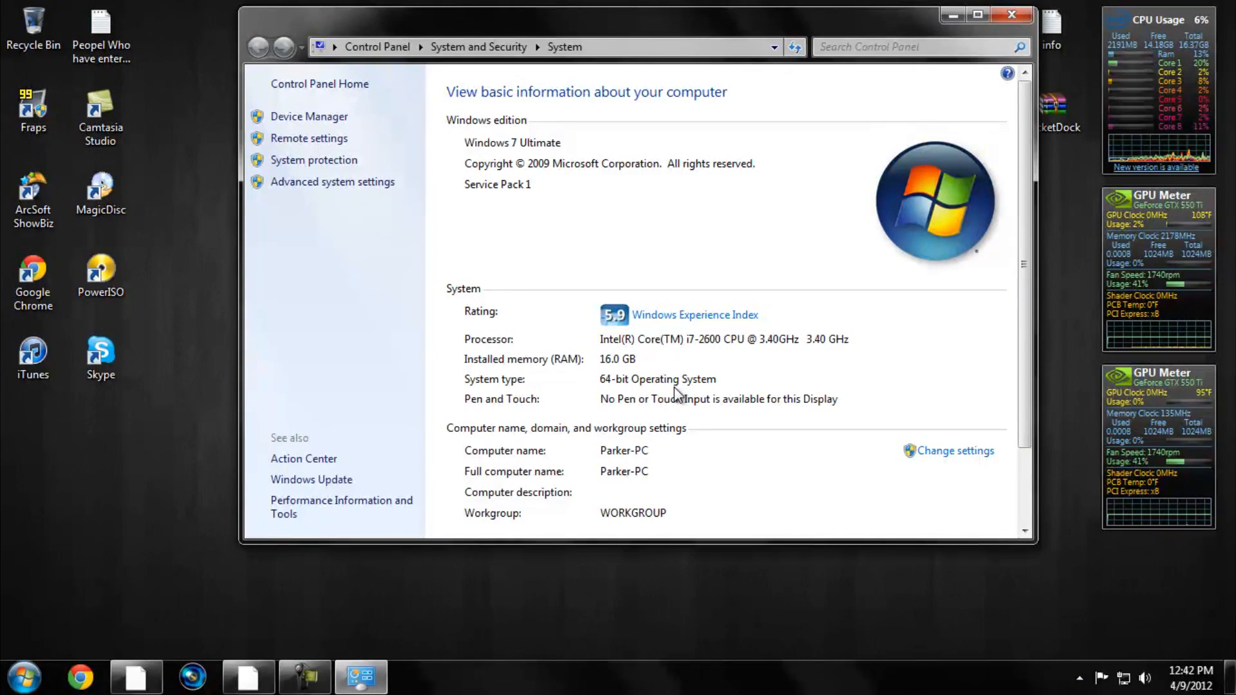
{"action": "mouse_move", "coordinate": [606, 371]}
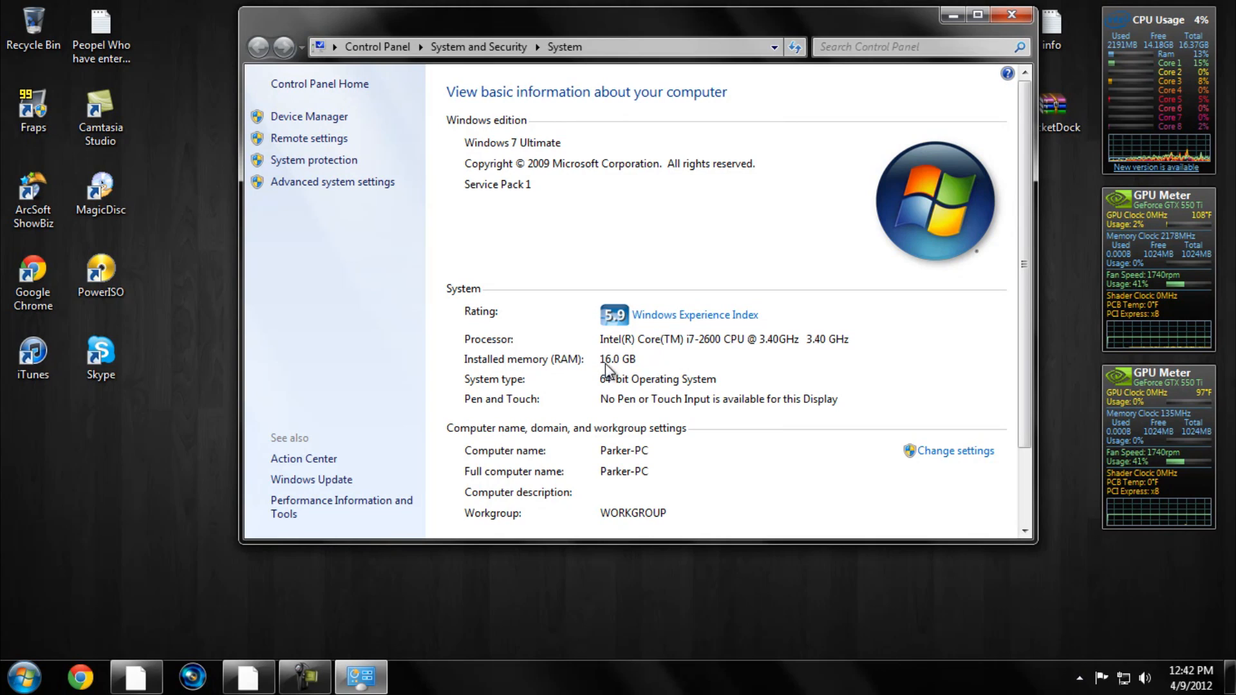
{"action": "mouse_move", "coordinate": [682, 366]}
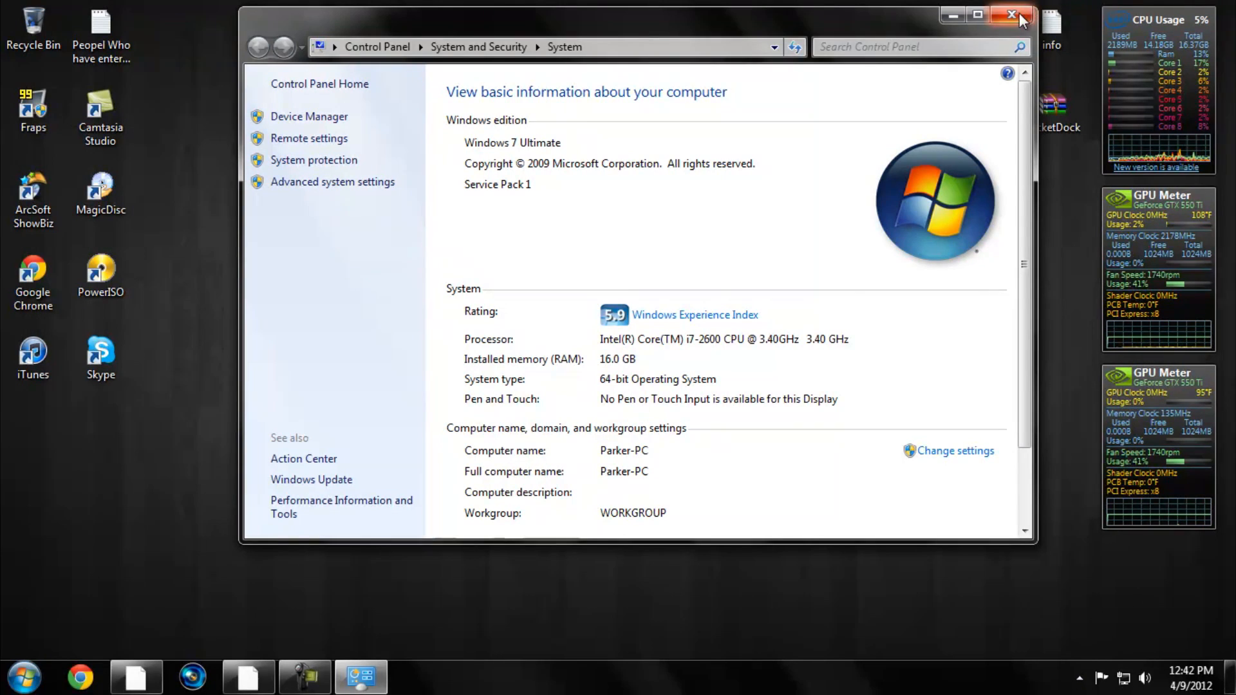
{"action": "left_click", "coordinate": [1013, 14]}
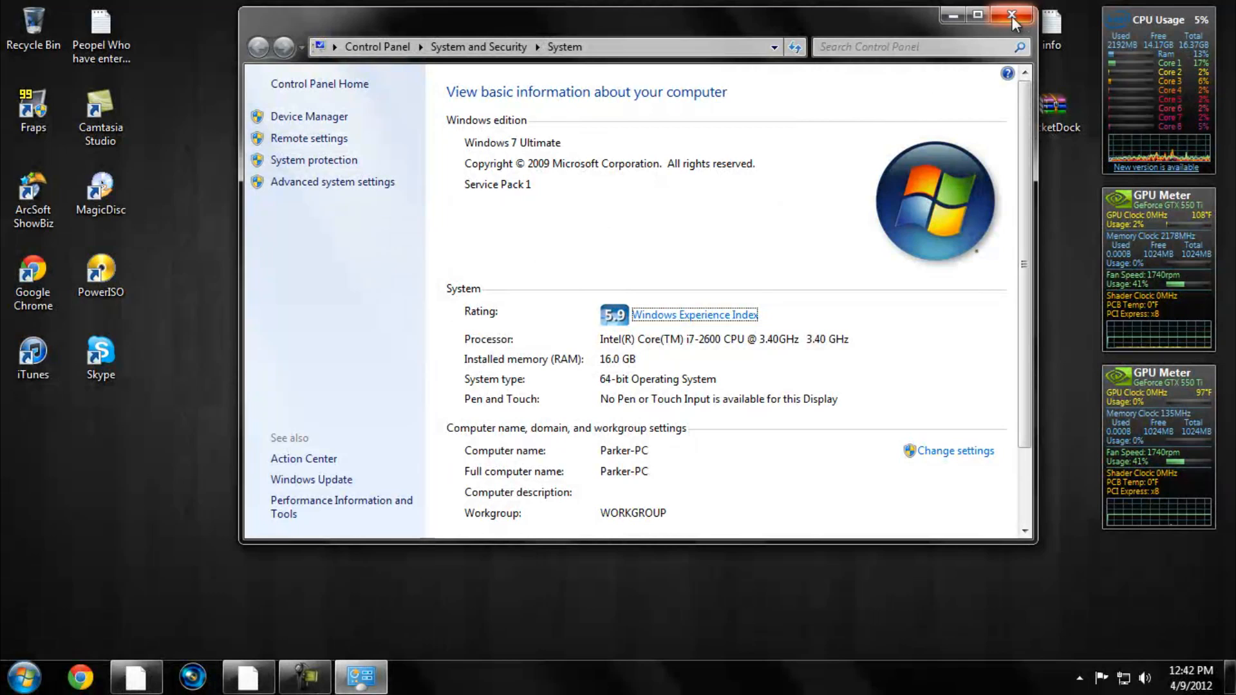
{"action": "left_click", "coordinate": [1013, 14]}
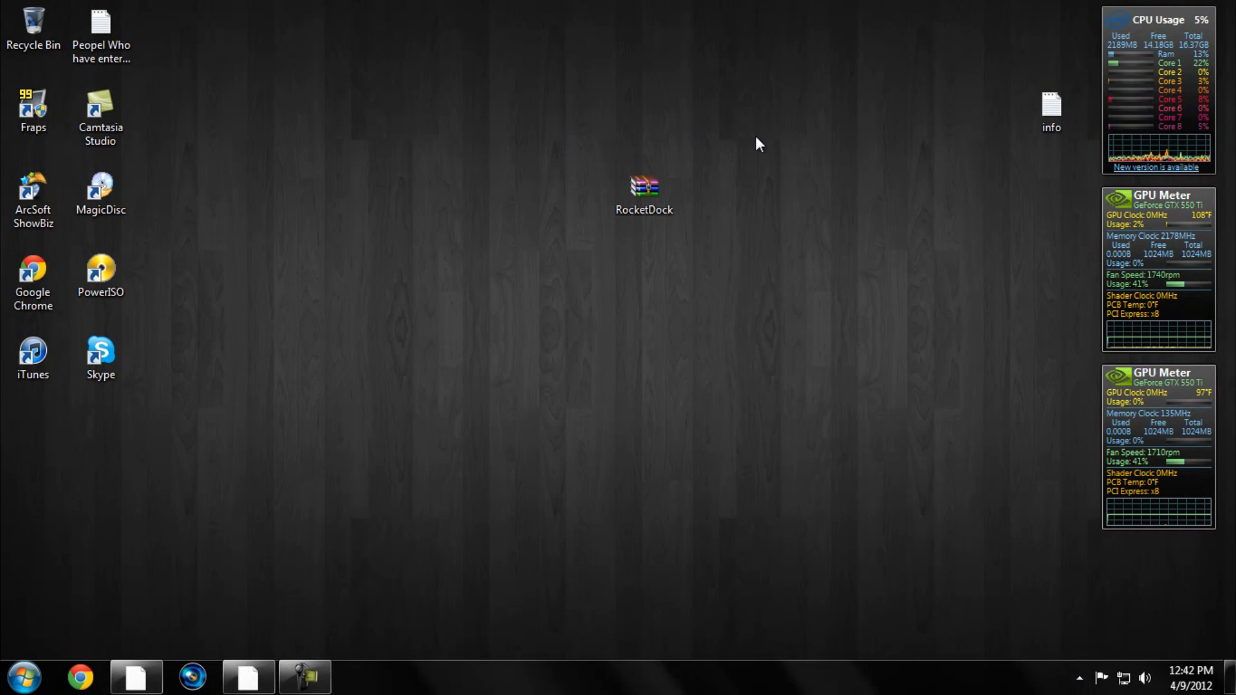
{"action": "mouse_move", "coordinate": [722, 116]}
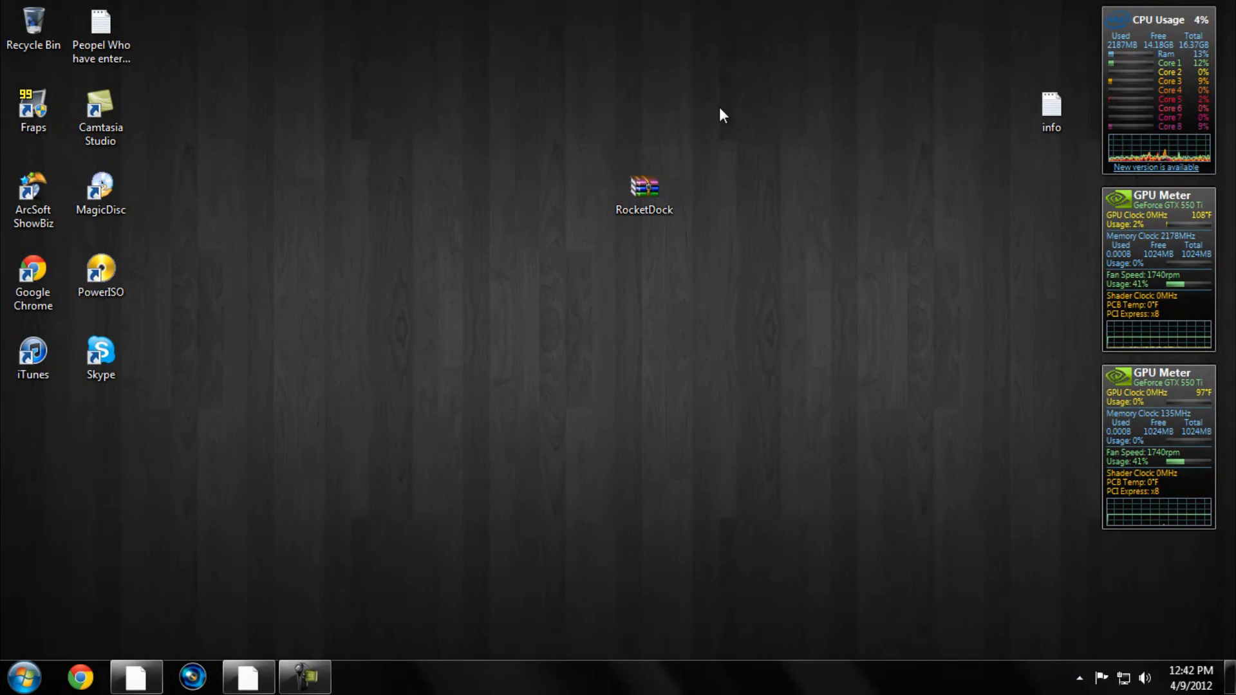
{"action": "mouse_move", "coordinate": [746, 152]}
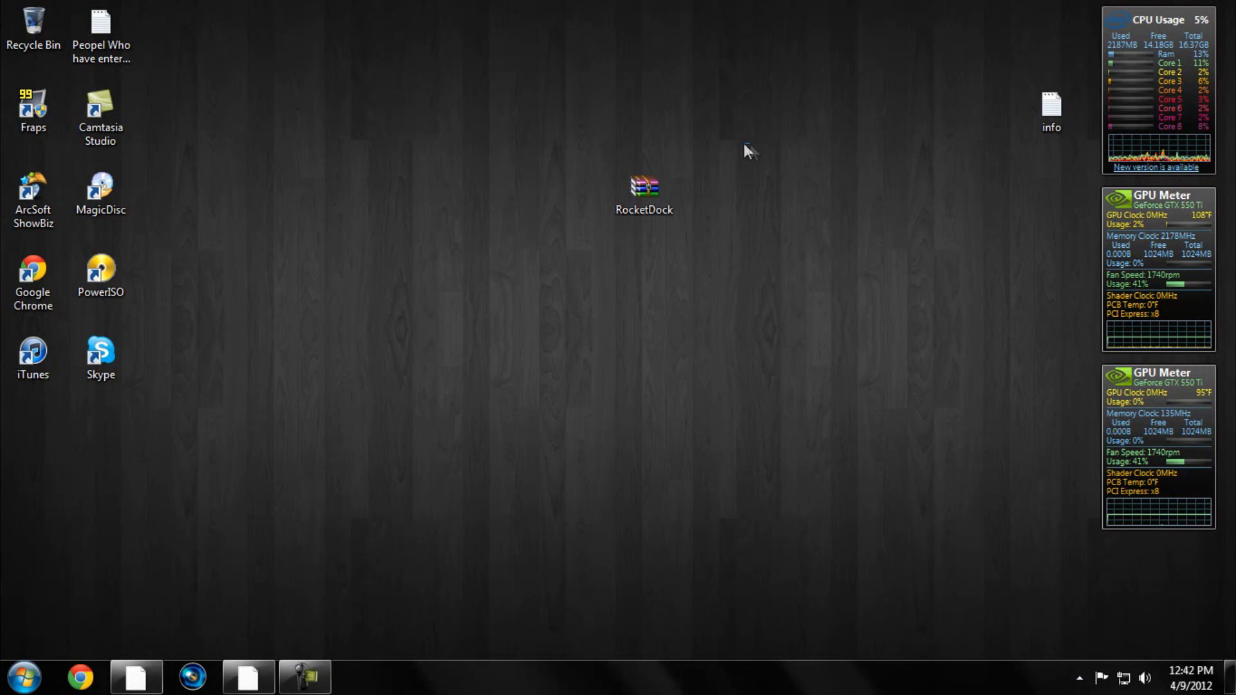
{"action": "mouse_move", "coordinate": [497, 107]}
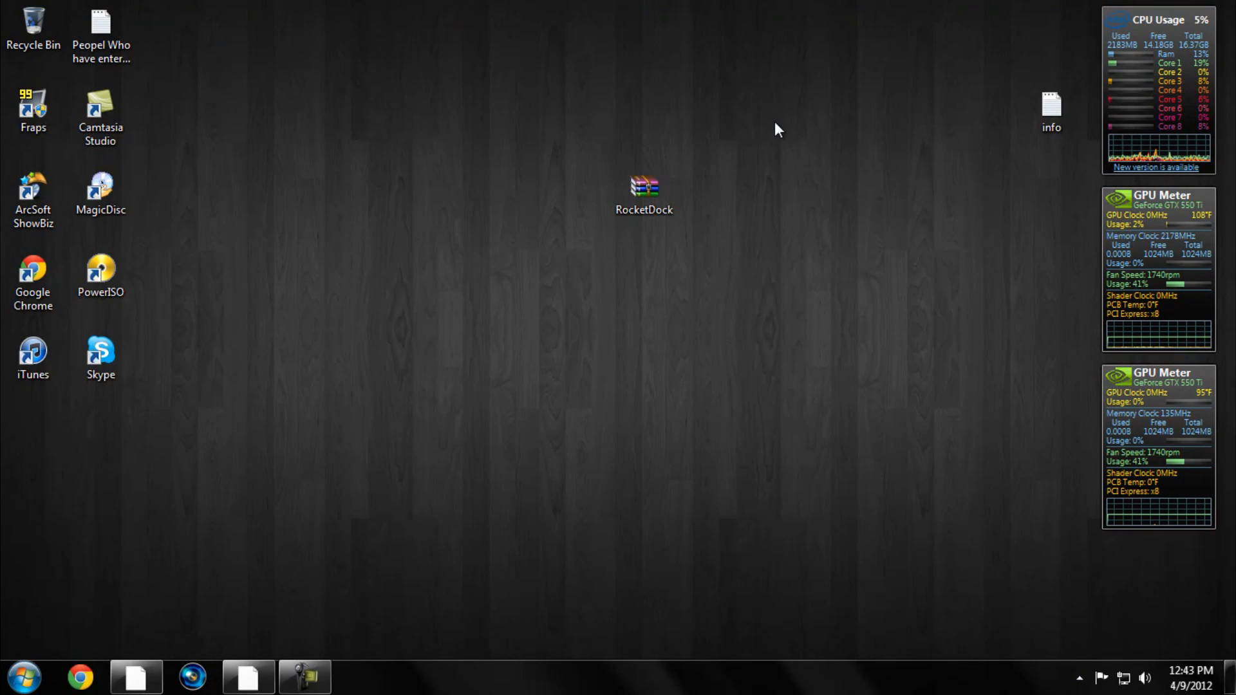
Extract RocketDock.rar to a RocketDock\ folder on the desktop and close the archive
{"action": "right_click", "coordinate": [644, 188]}
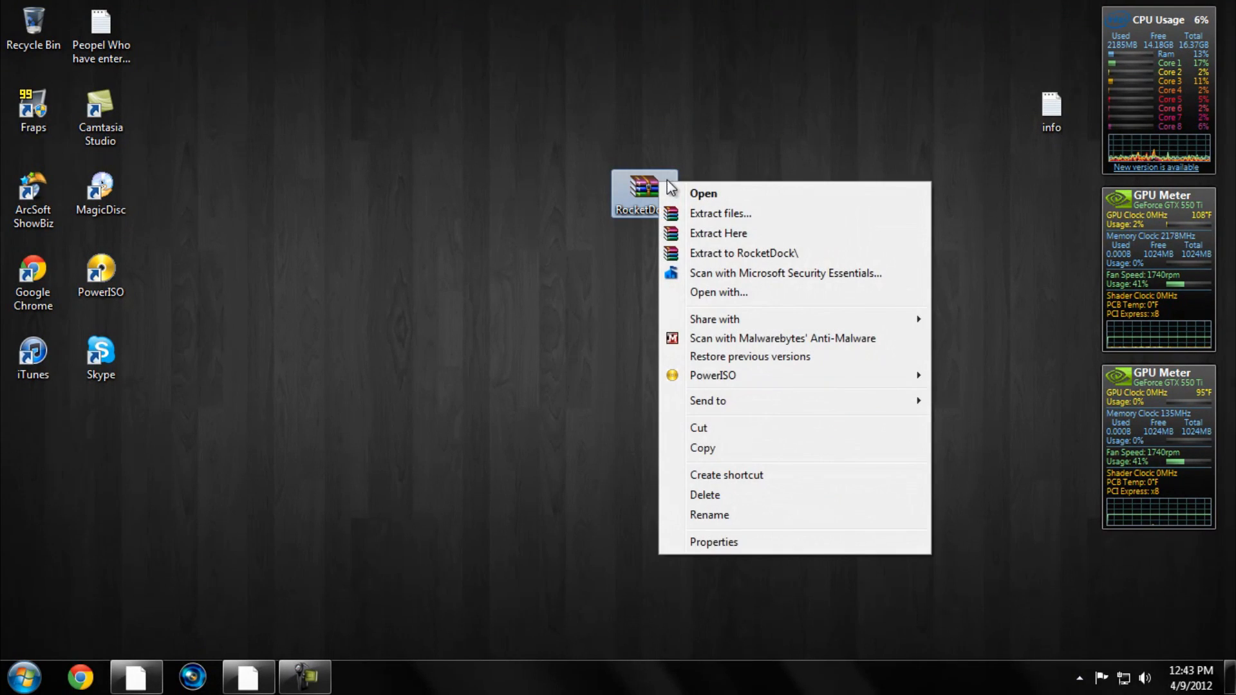
{"action": "mouse_move", "coordinate": [806, 254]}
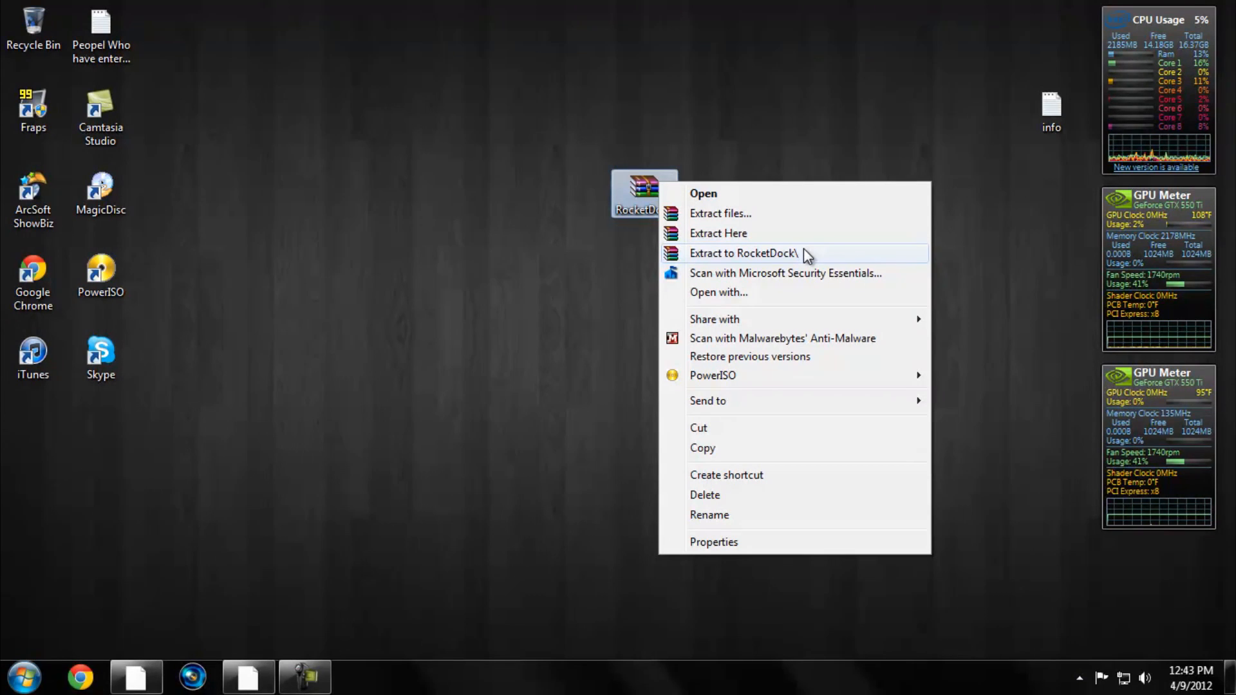
{"action": "left_click", "coordinate": [743, 253]}
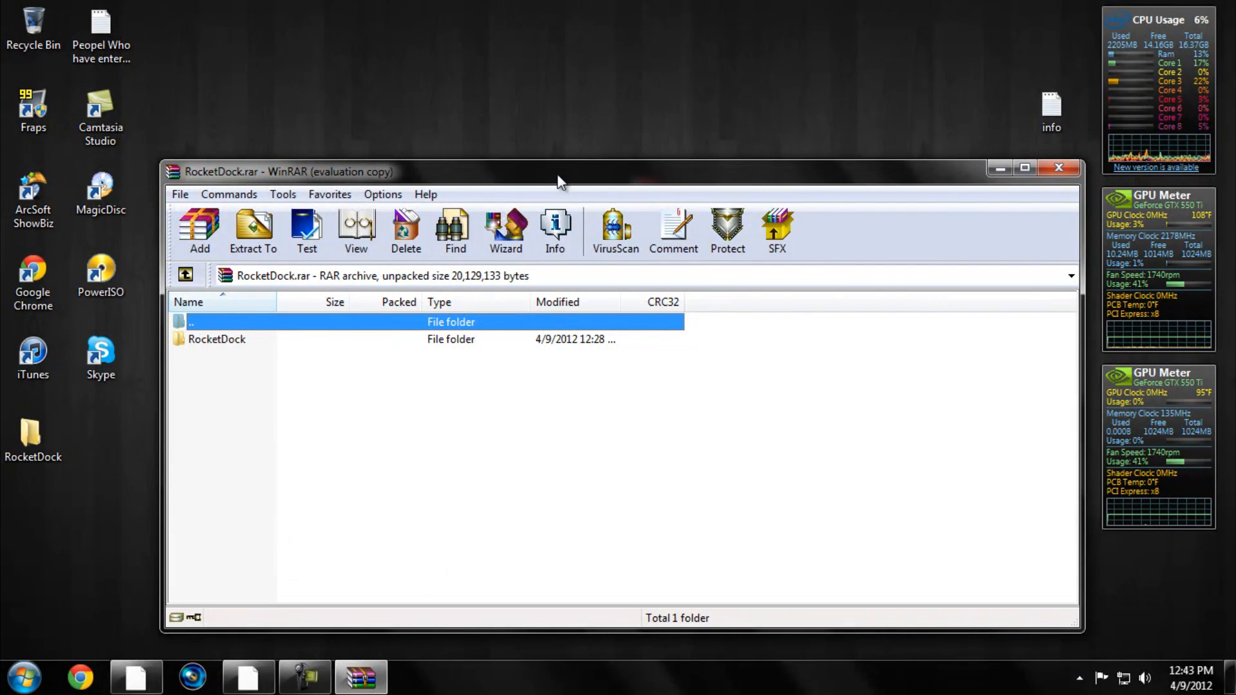
{"action": "mouse_move", "coordinate": [895, 186]}
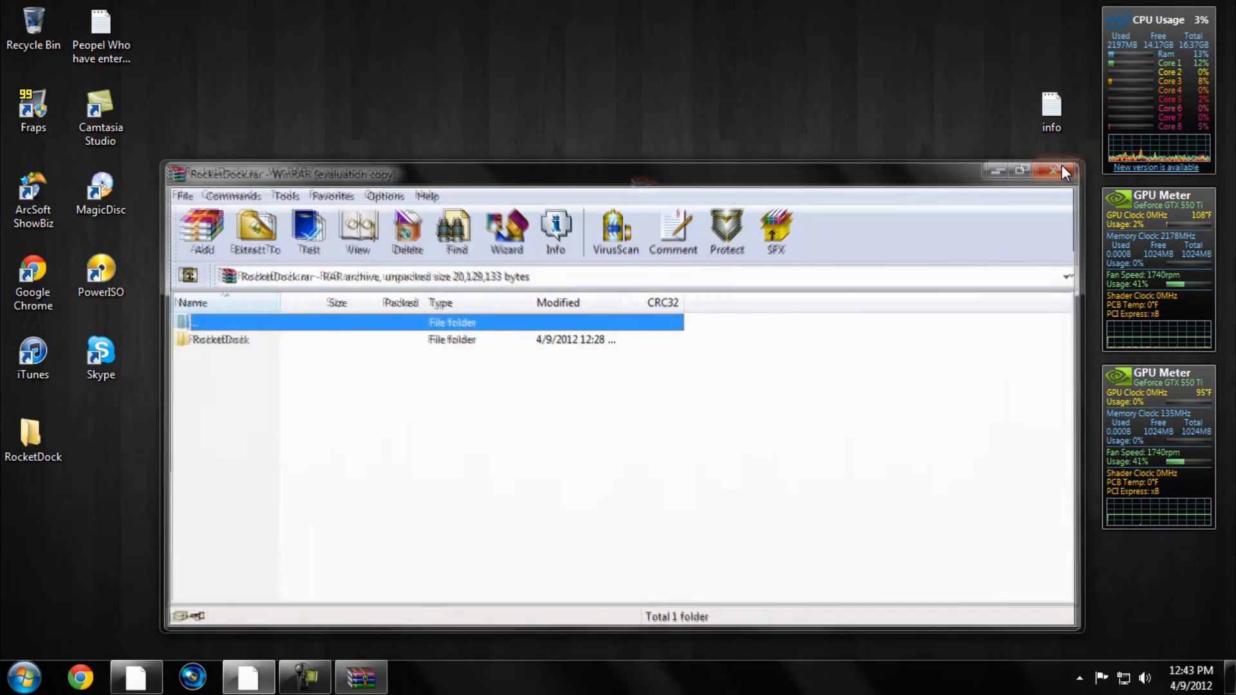
{"action": "left_click", "coordinate": [1054, 171]}
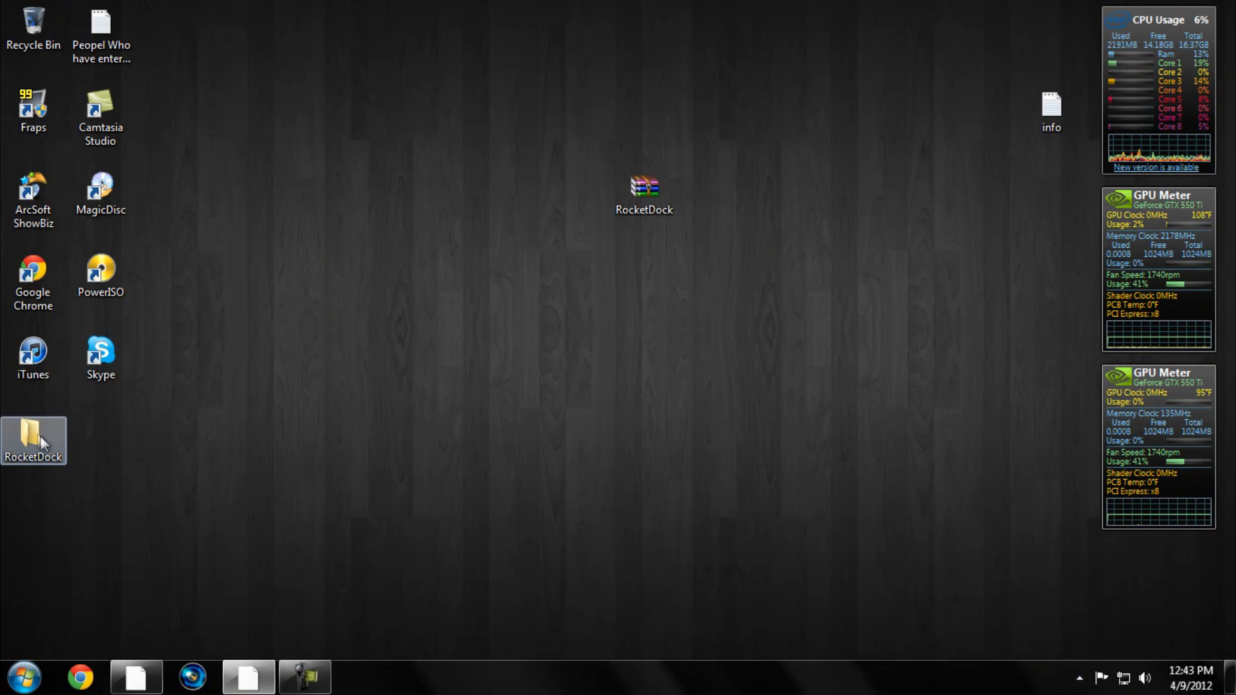
Rearrange the RocketDock folder and archive icons on the desktop
{"action": "left_click_drag", "start_coordinate": [33, 440], "coordinate": [303, 441]}
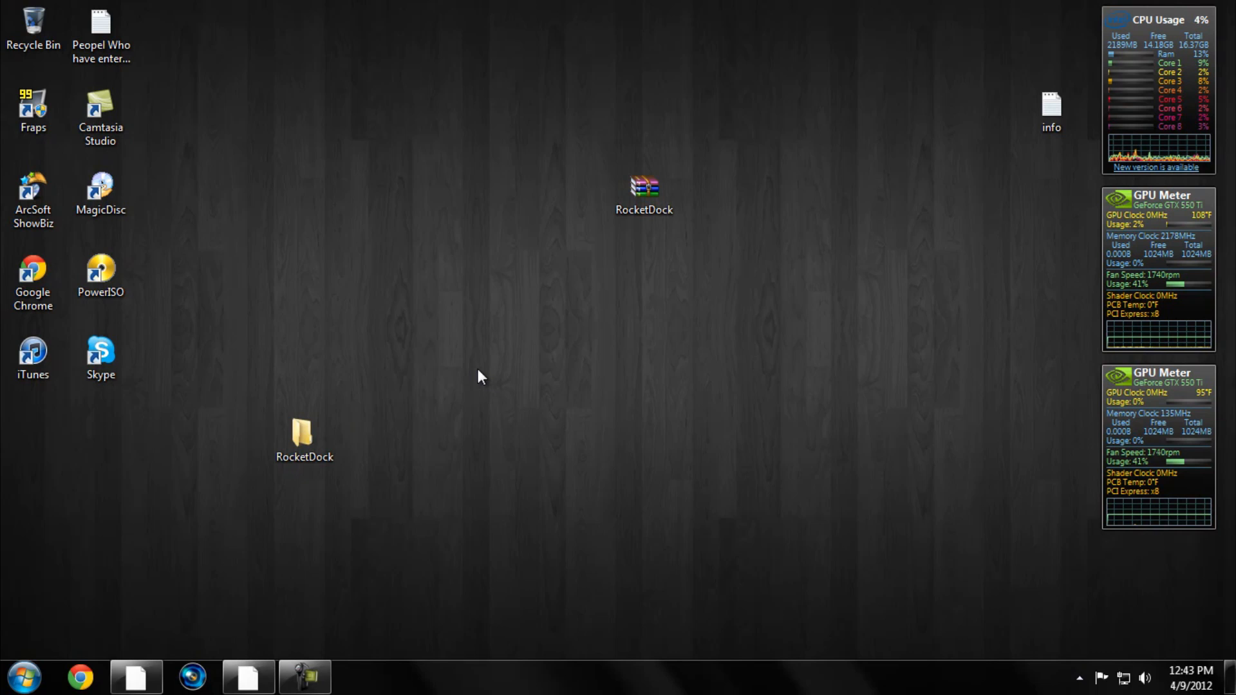
{"action": "left_click_drag", "start_coordinate": [304, 438], "coordinate": [372, 359]}
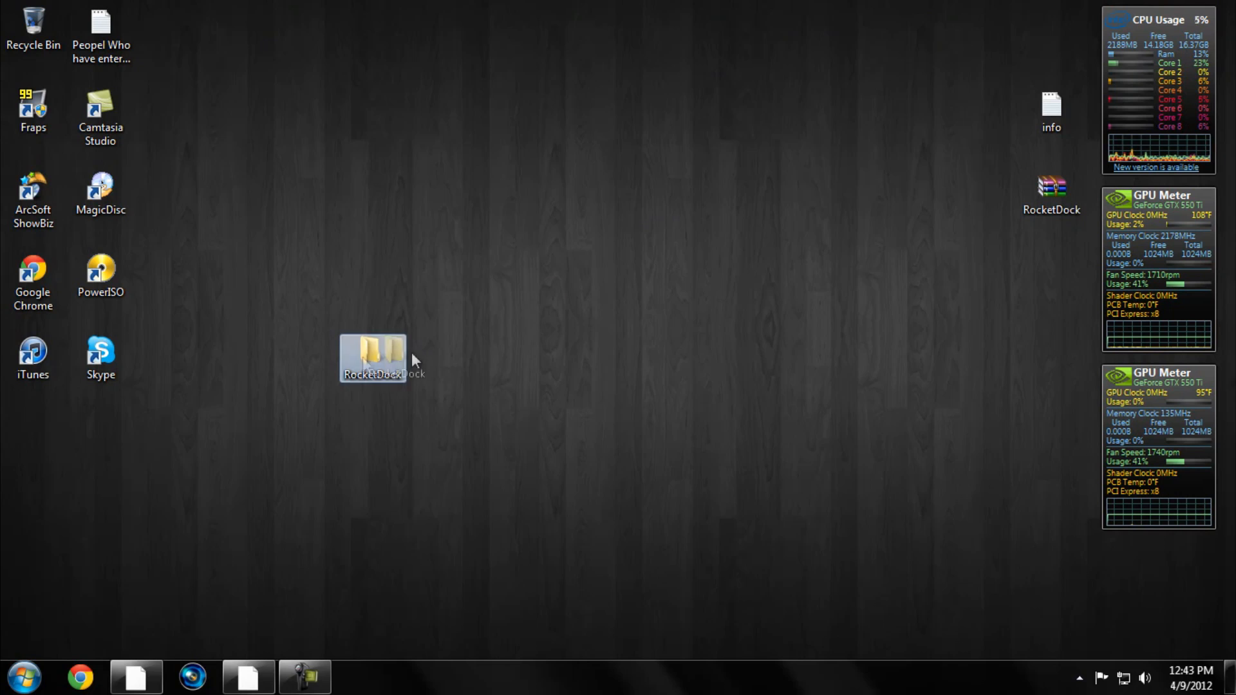
{"action": "left_click_drag", "start_coordinate": [372, 358], "coordinate": [848, 275]}
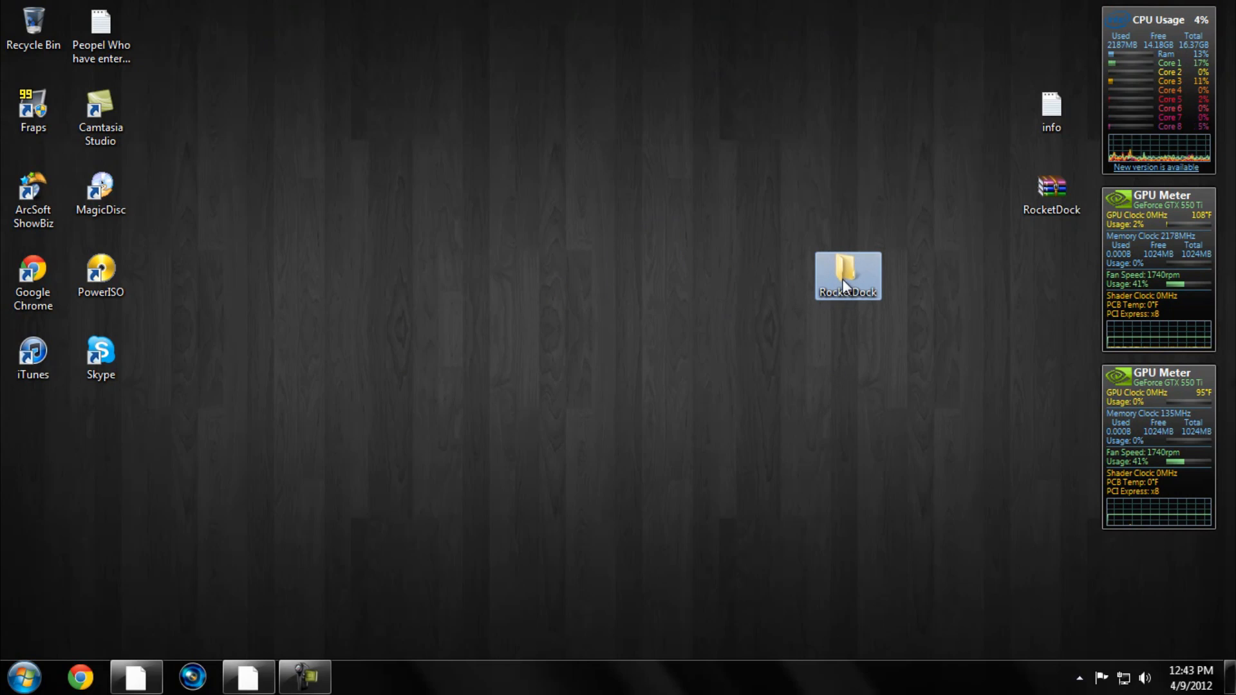
Open the extracted RocketDock folder and reposition its window
{"action": "double_click", "coordinate": [847, 275]}
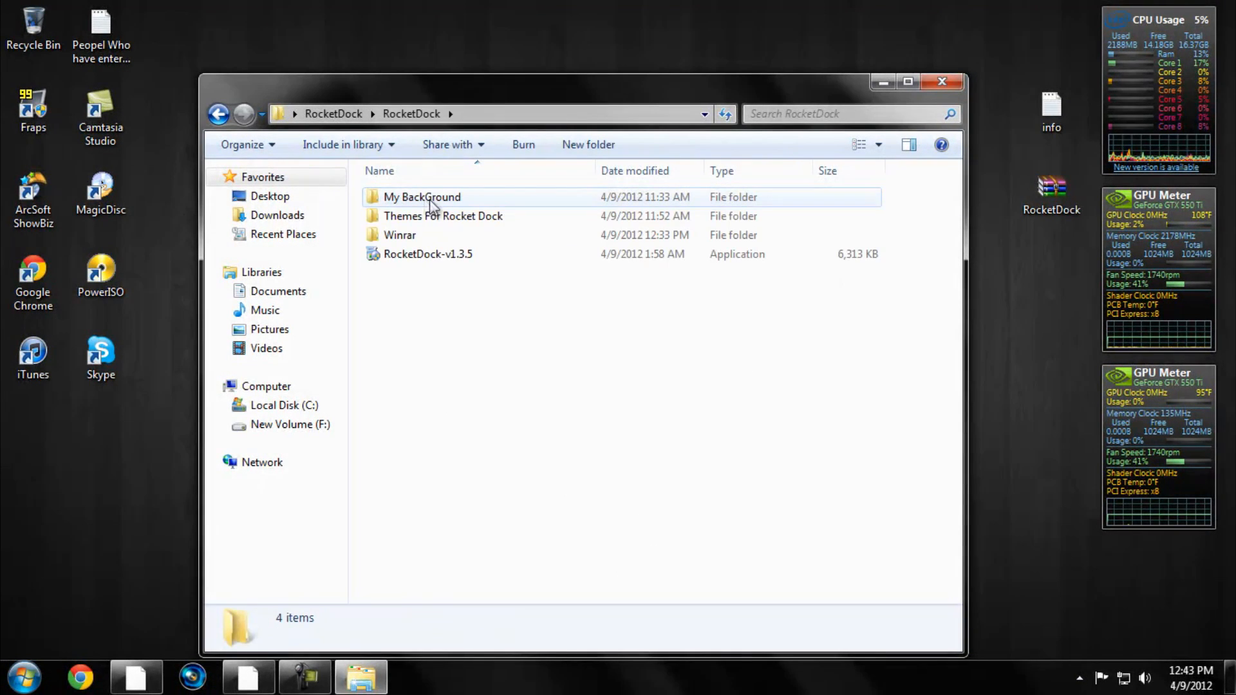
{"action": "left_click_drag", "start_coordinate": [583, 81], "coordinate": [409, 157]}
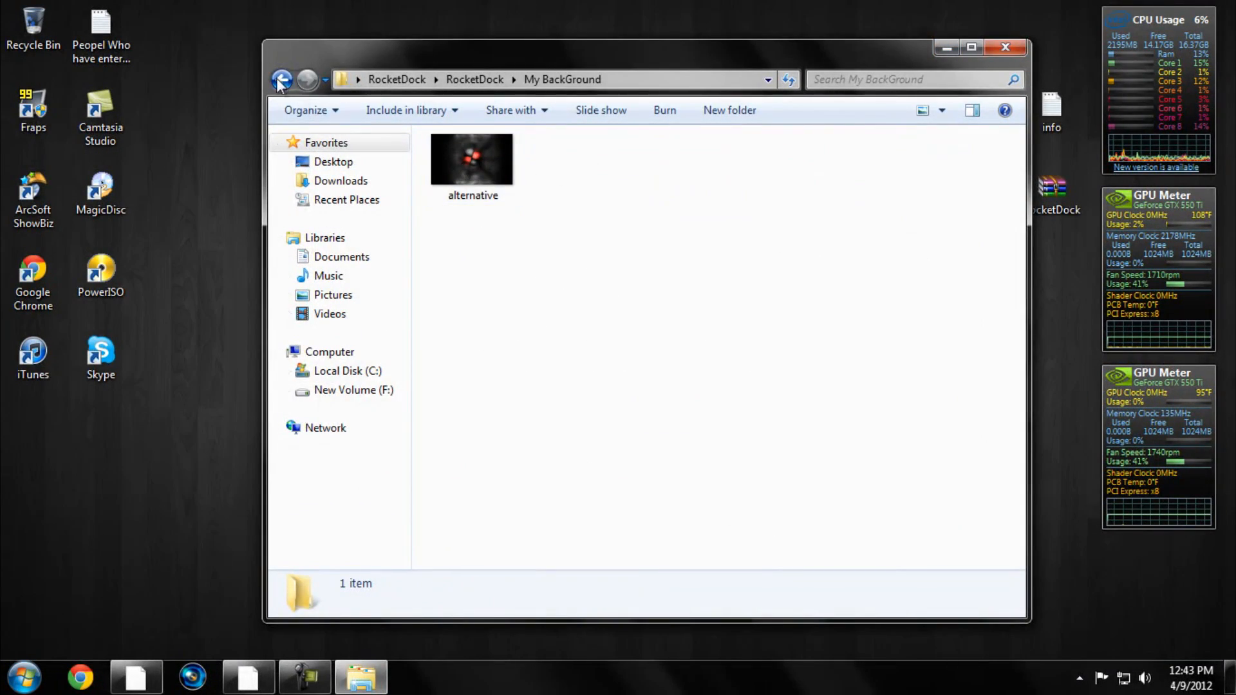
Set alternative.jpg as the desktop background and reopen the RocketDock folder
{"action": "right_click", "coordinate": [471, 162]}
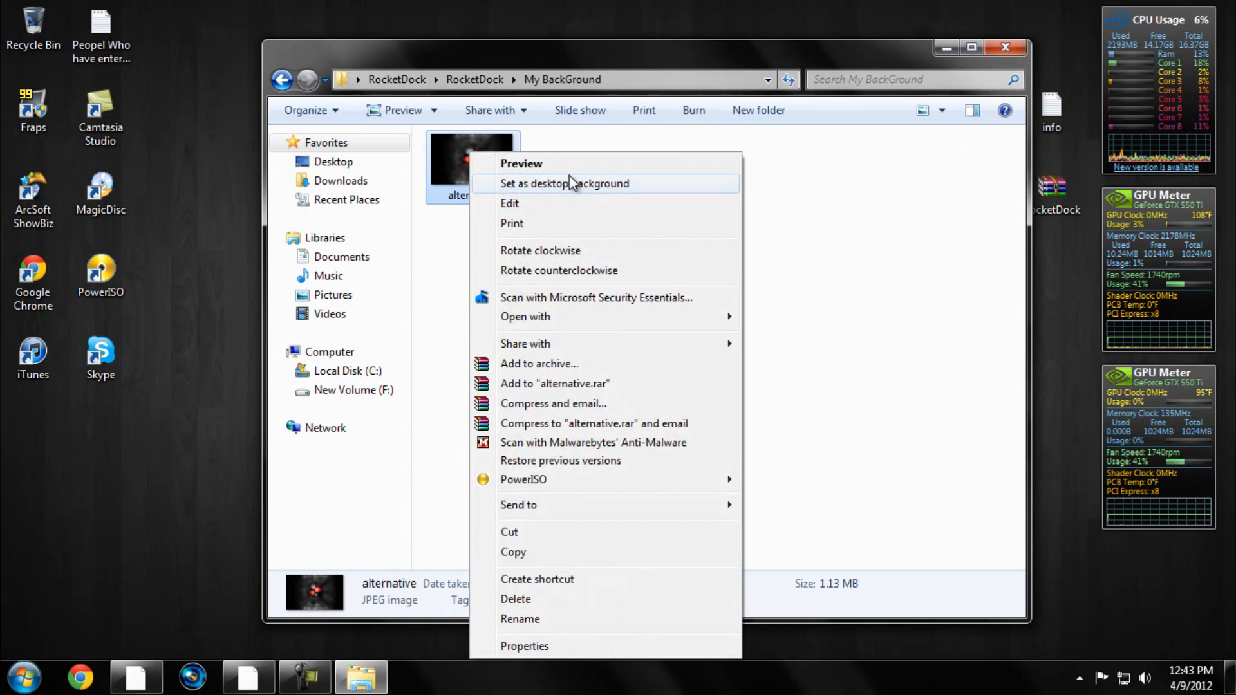
{"action": "left_click", "coordinate": [564, 183]}
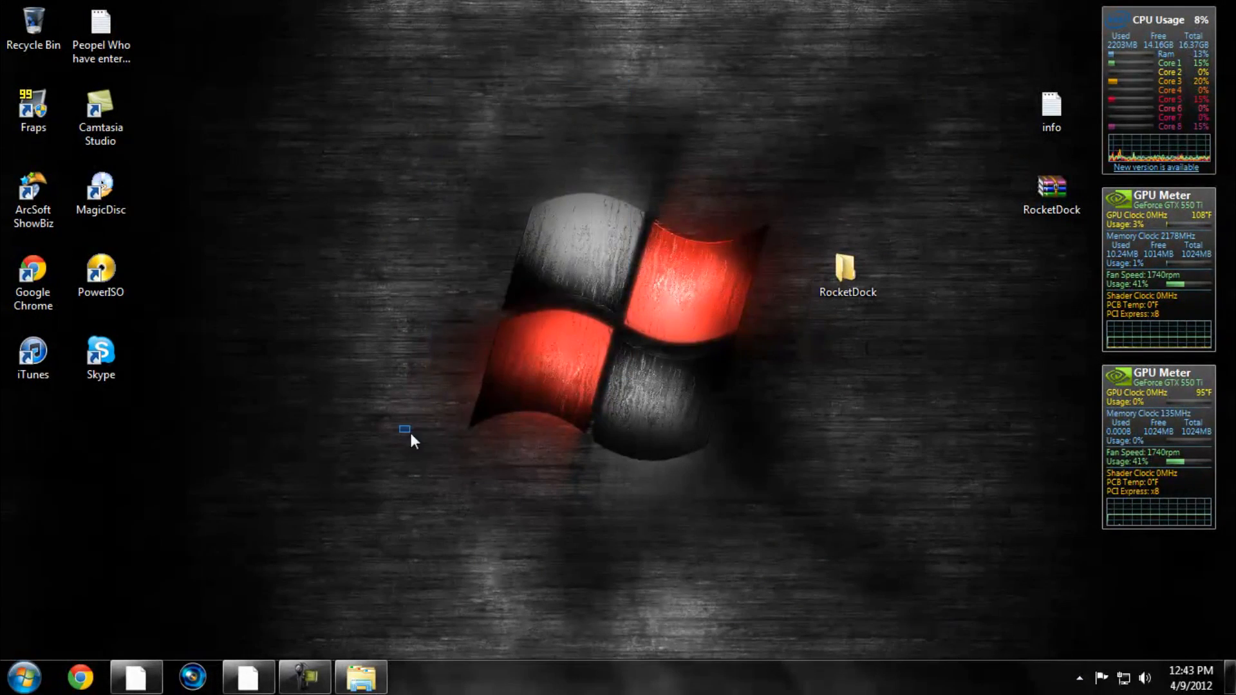
{"action": "left_click", "coordinate": [847, 275]}
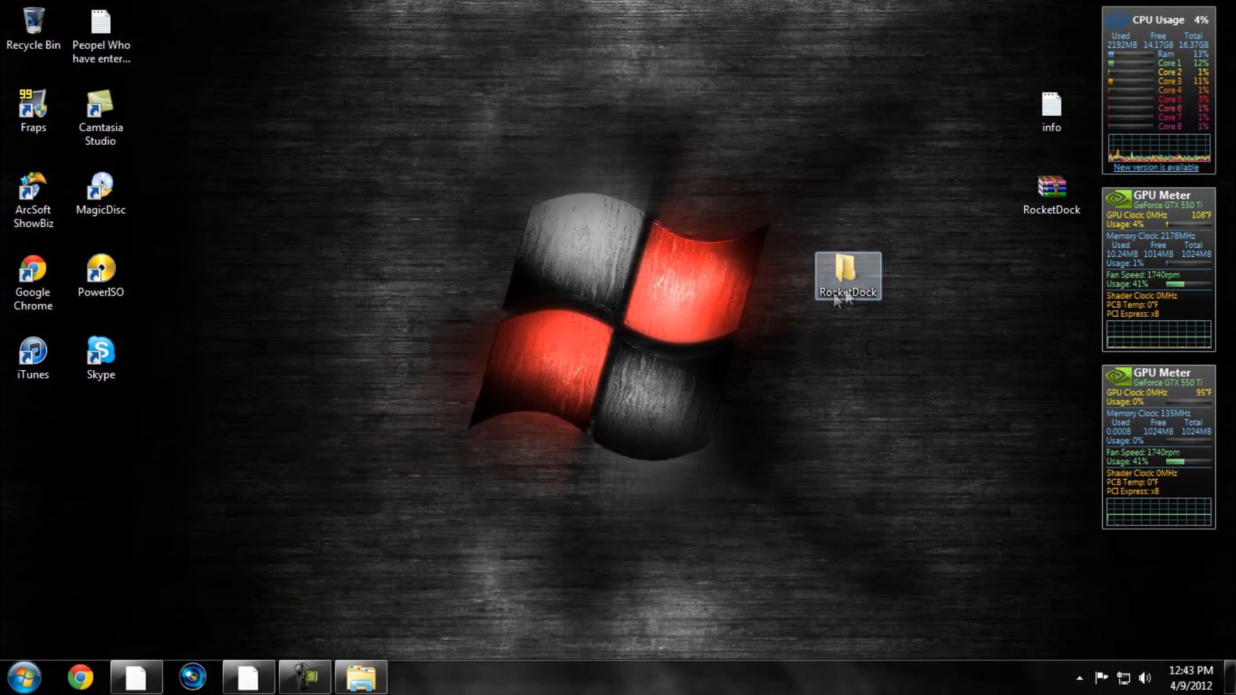
{"action": "double_click", "coordinate": [847, 275]}
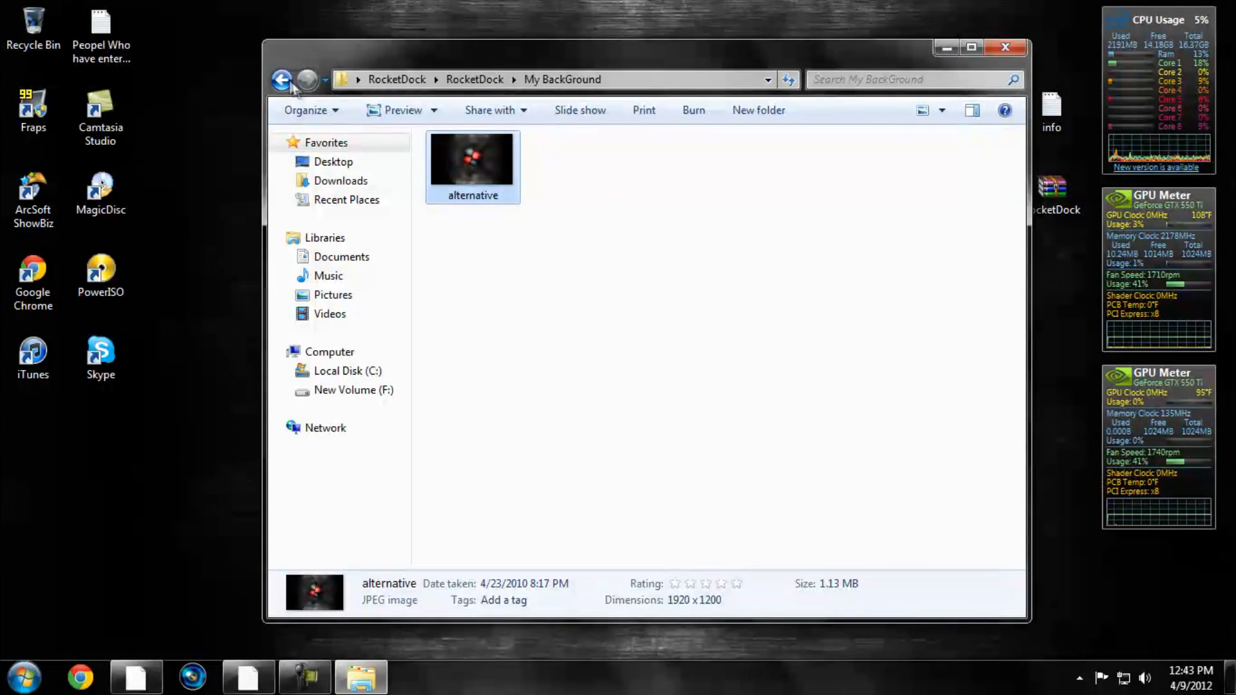
Go back to the RocketDock files, view the new wallpaper, and restore the folder window
{"action": "left_click", "coordinate": [282, 78]}
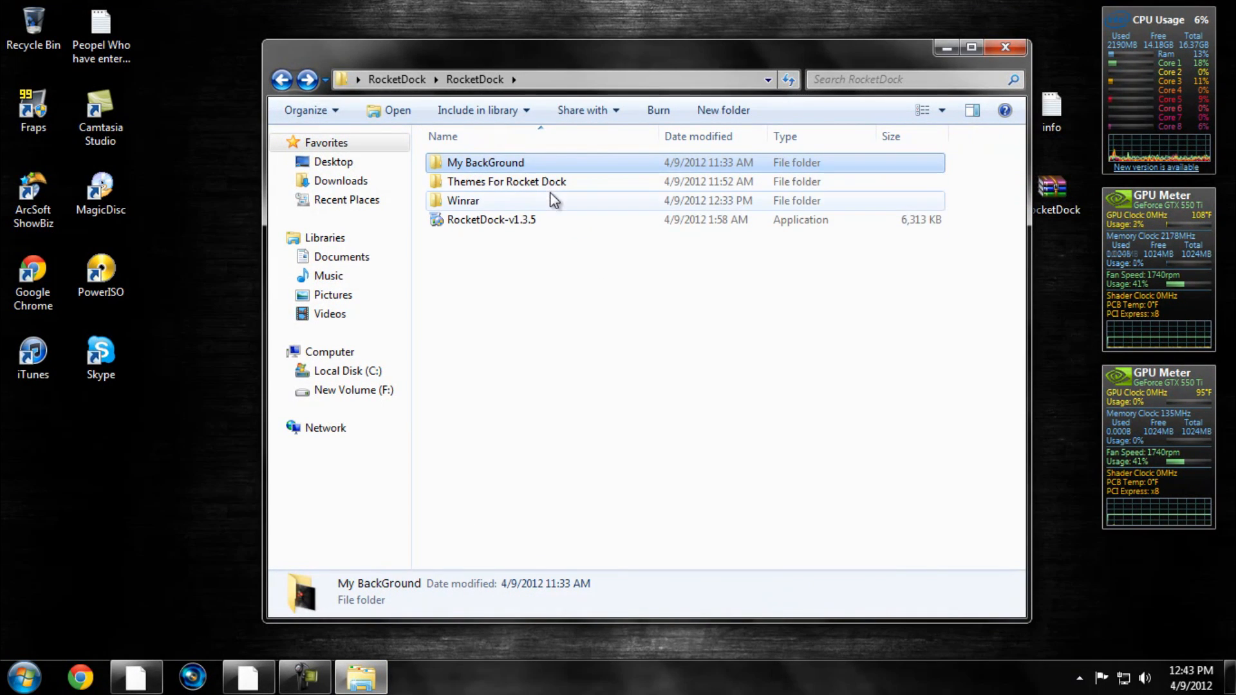
{"action": "left_click", "coordinate": [490, 219]}
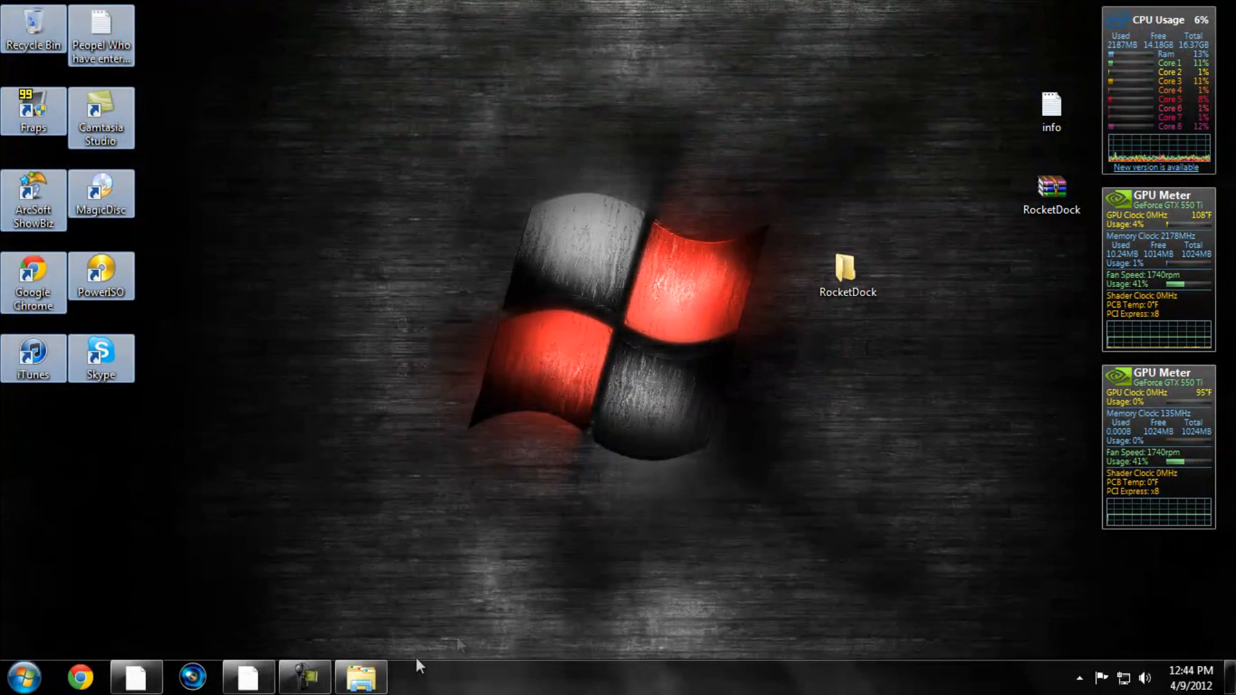
{"action": "double_click", "coordinate": [847, 272]}
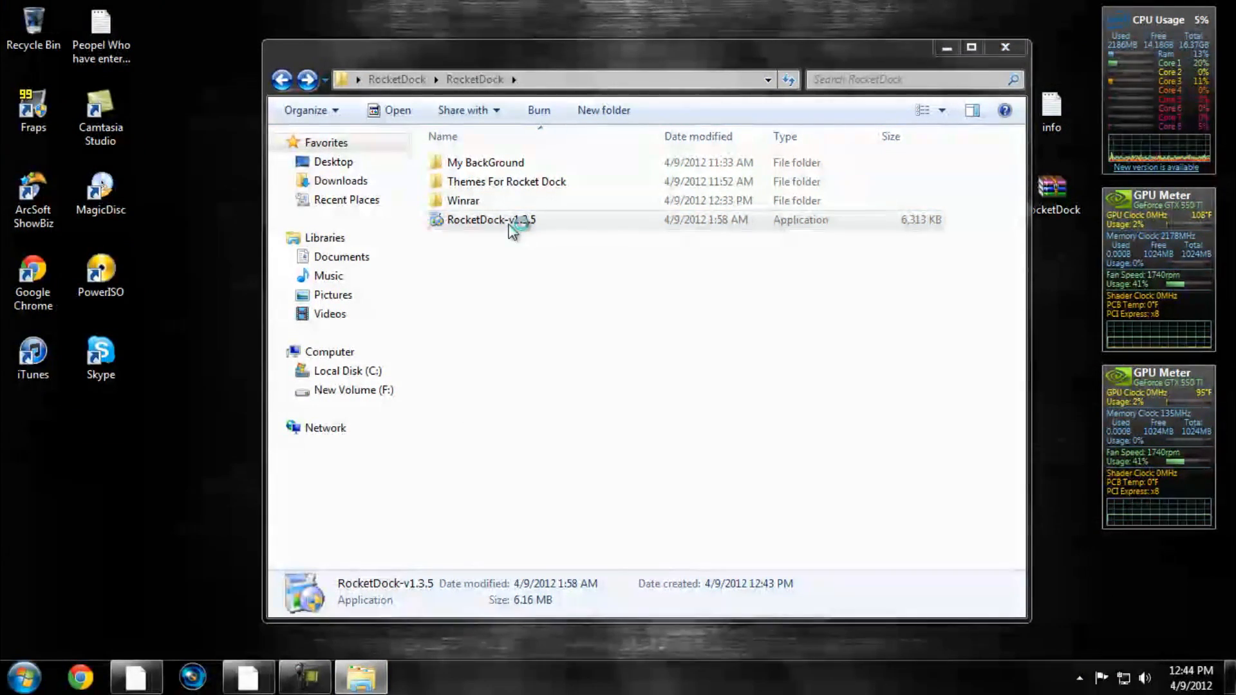
Install RocketDock-v1.3.5 into the existing folder with a desktop icon and finish setup
{"action": "double_click", "coordinate": [490, 220]}
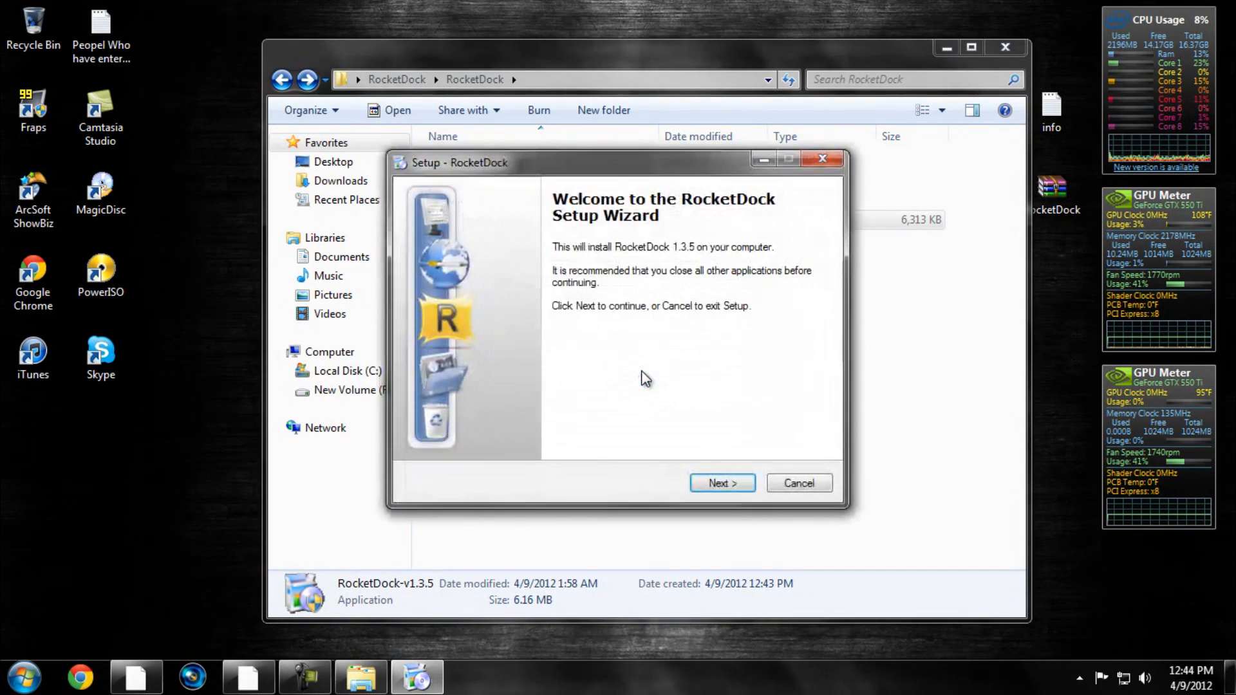
{"action": "left_click", "coordinate": [721, 483]}
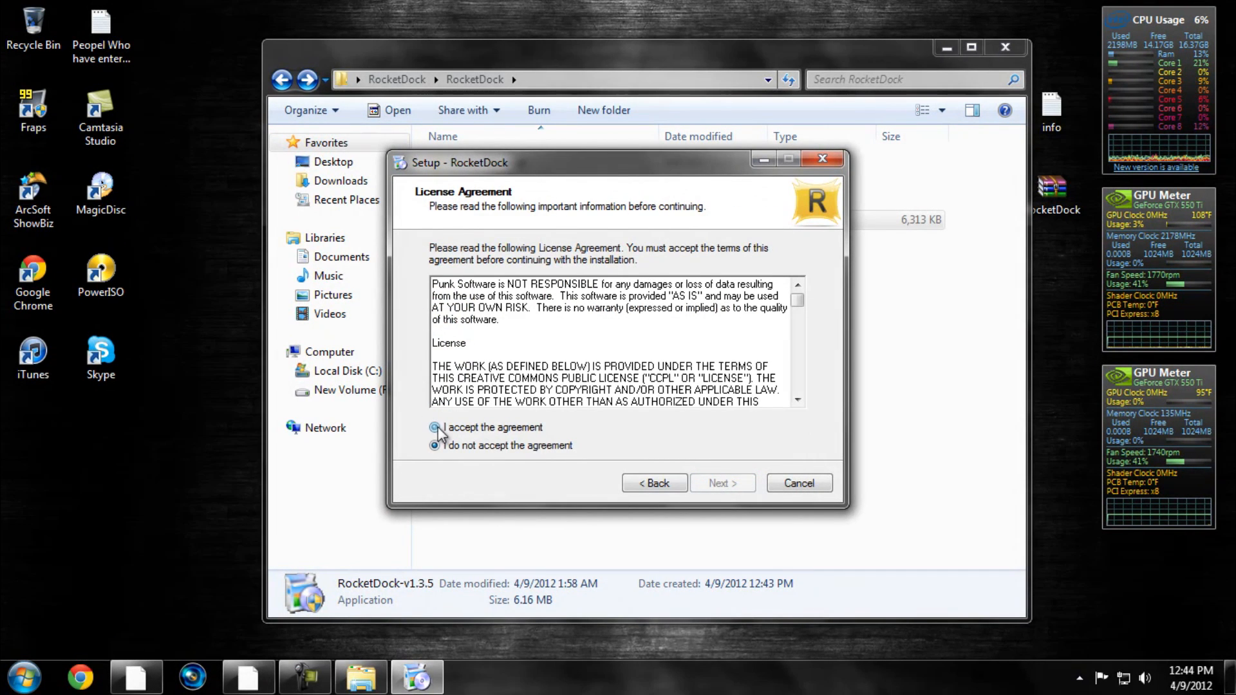
{"action": "left_click", "coordinate": [721, 483]}
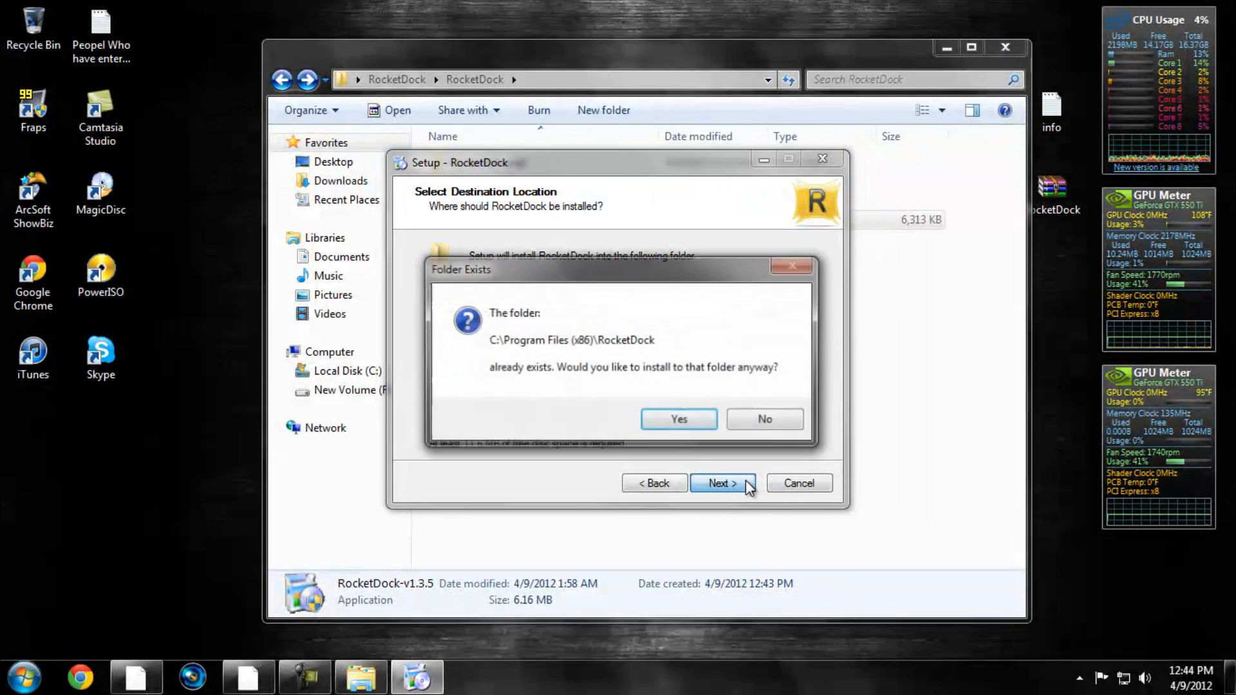
{"action": "left_click", "coordinate": [678, 419]}
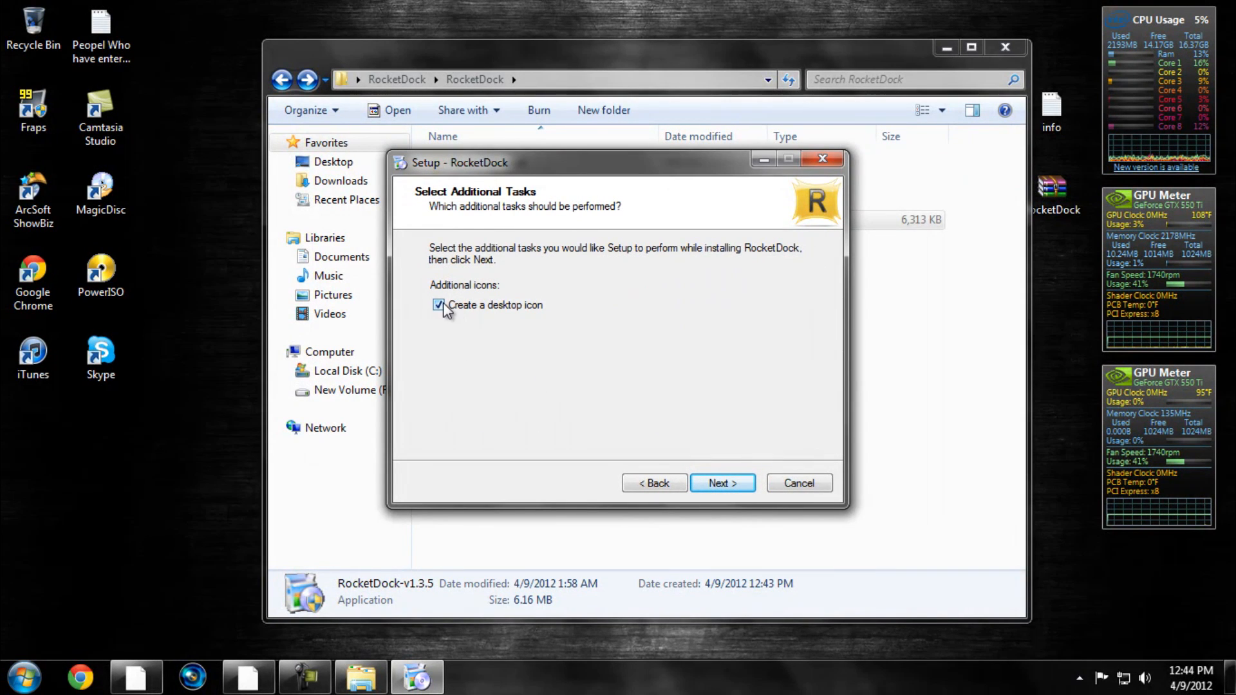
{"action": "left_click", "coordinate": [721, 482]}
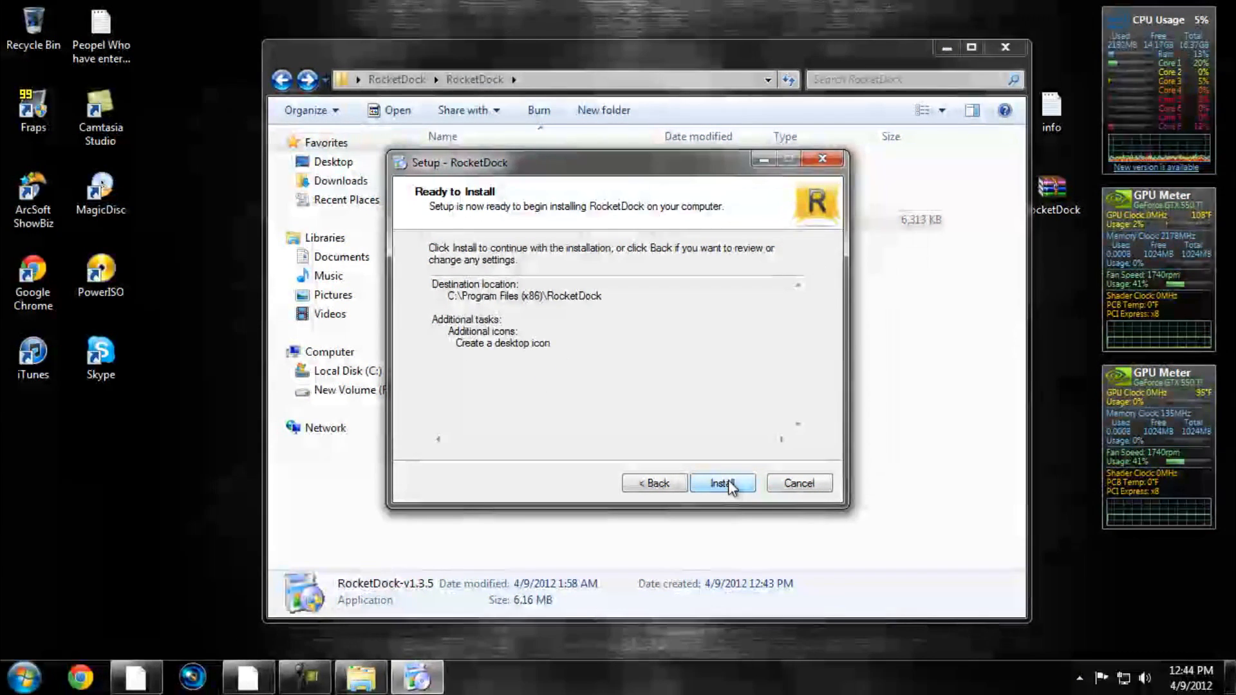
{"action": "left_click", "coordinate": [721, 483]}
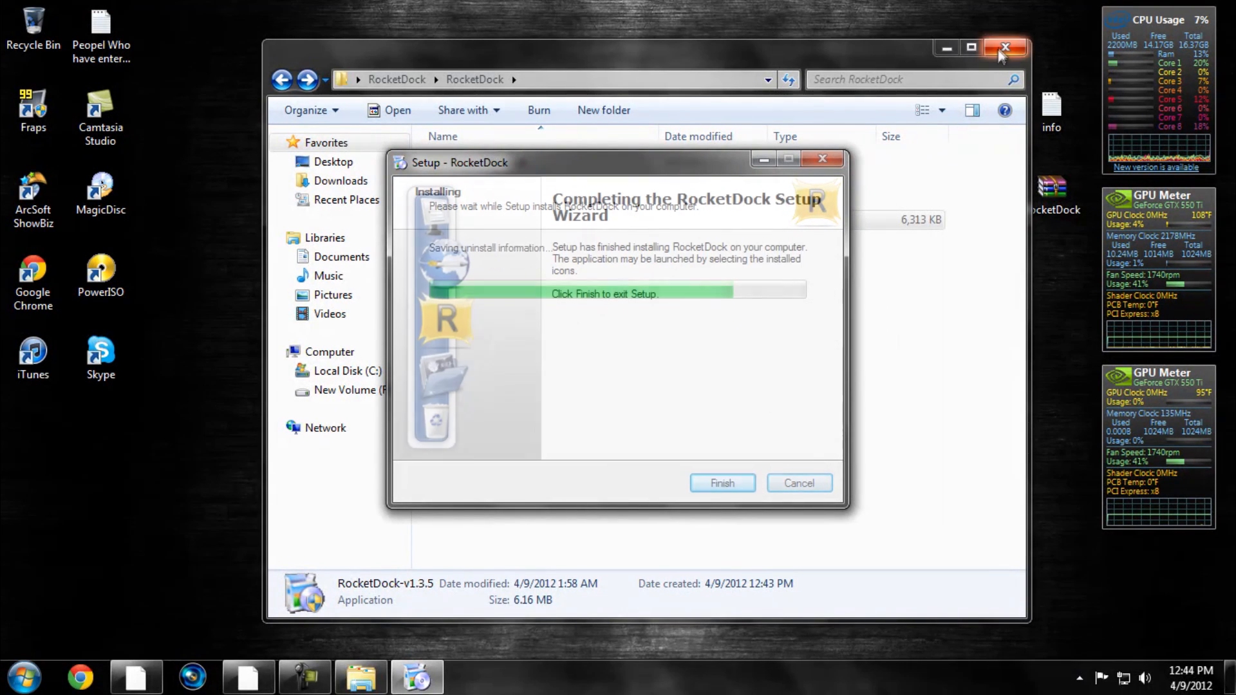
{"action": "left_click", "coordinate": [721, 483]}
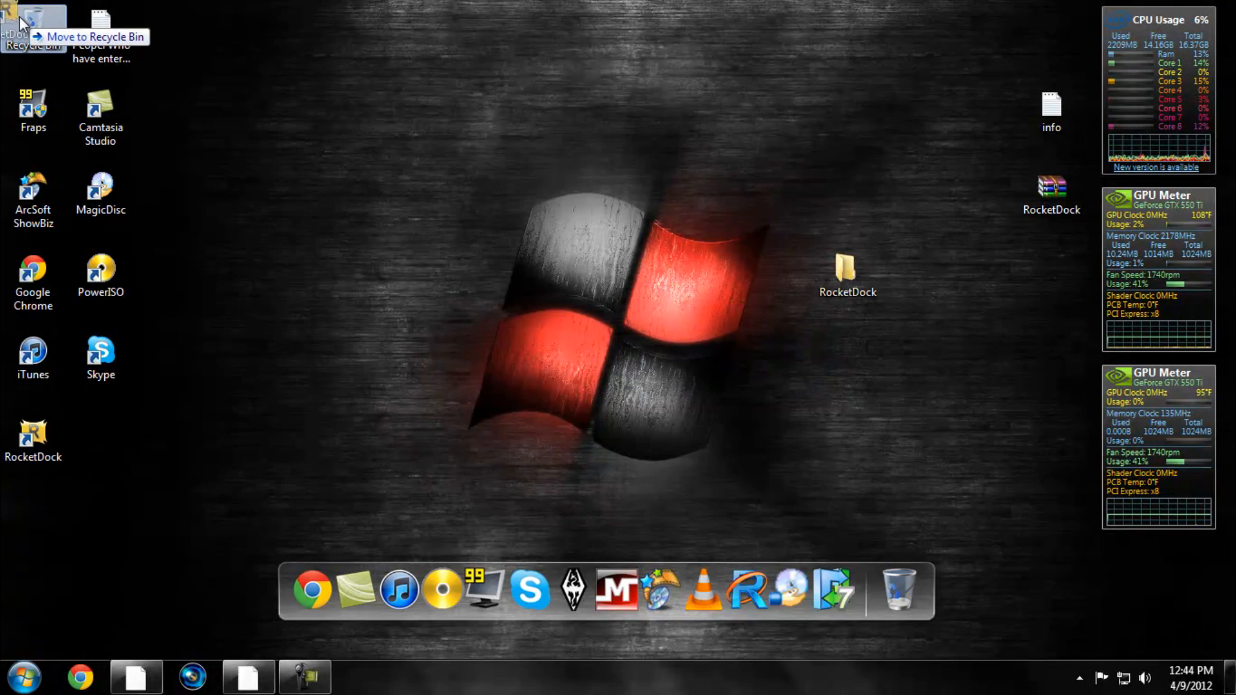
Move desktop shortcuts and Recycle Bin onto the dock and open the dock's options menu
{"action": "left_click", "coordinate": [22, 675]}
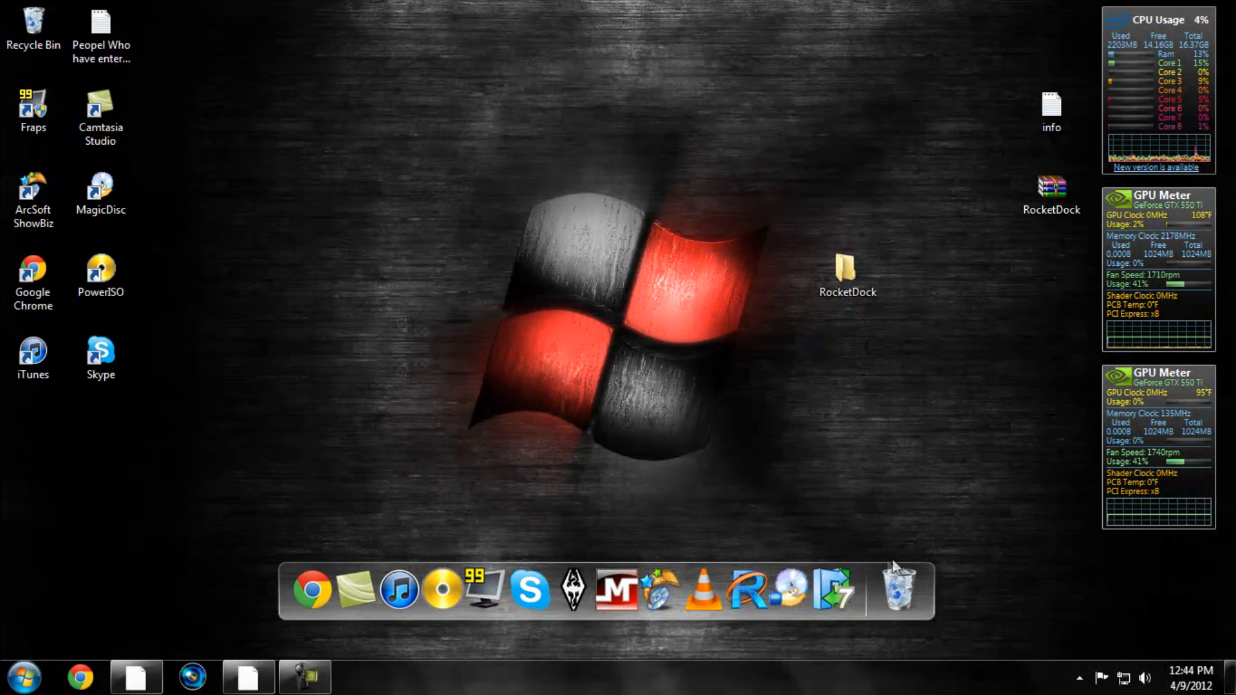
{"action": "mouse_move", "coordinate": [311, 590]}
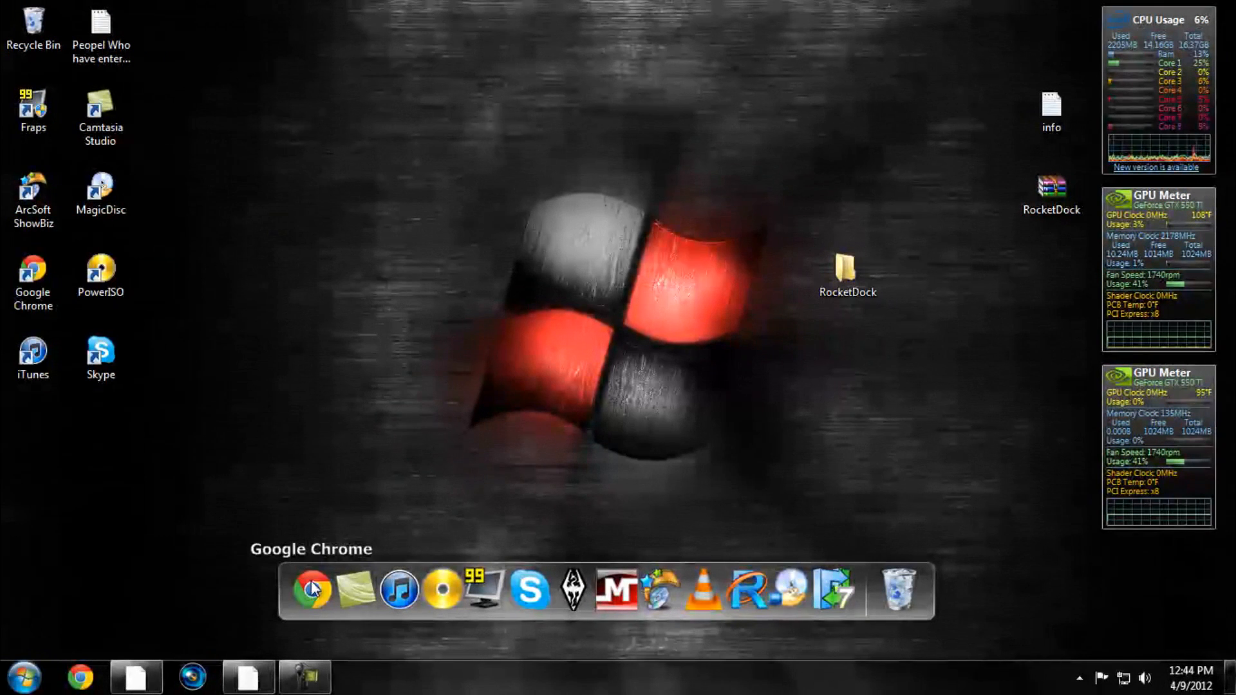
{"action": "right_click", "coordinate": [312, 590]}
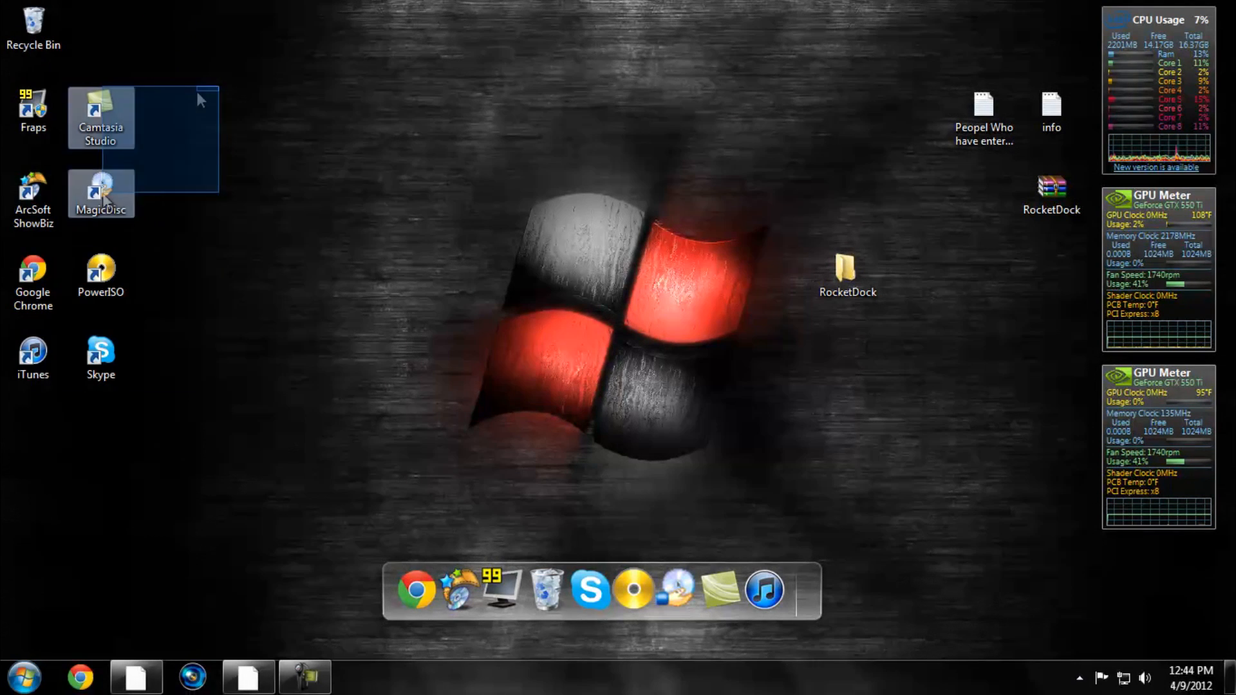
{"action": "mouse_move", "coordinate": [590, 590]}
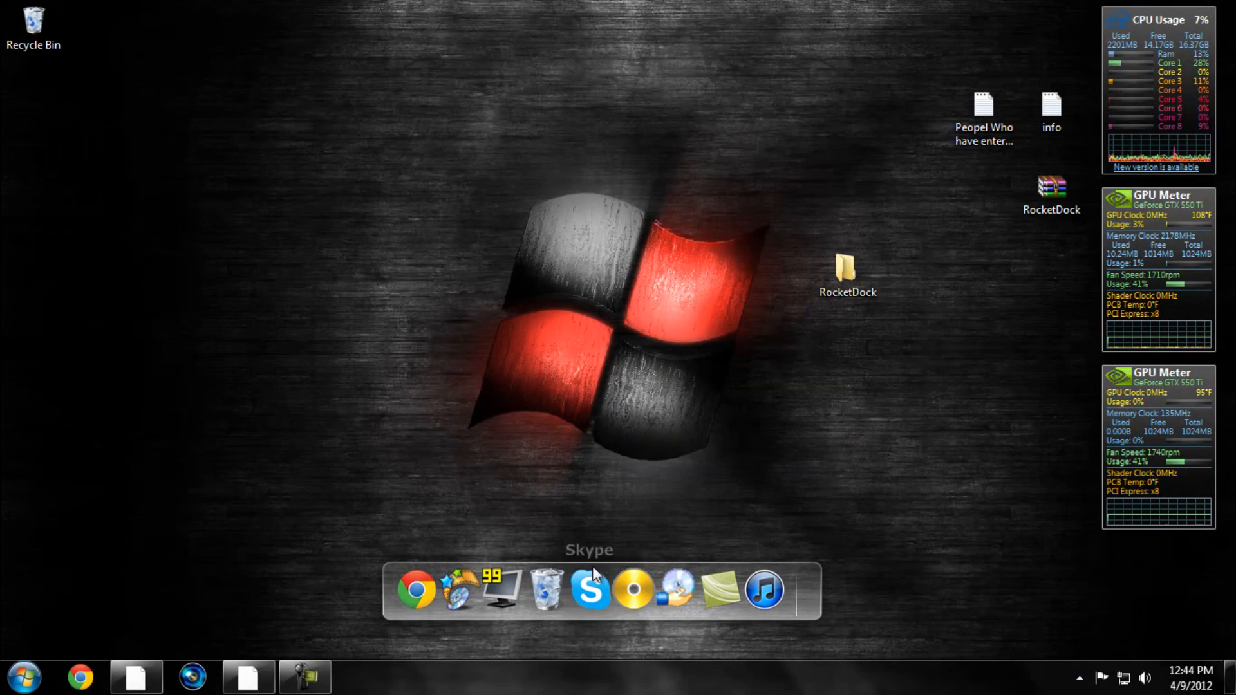
{"action": "mouse_move", "coordinate": [739, 587]}
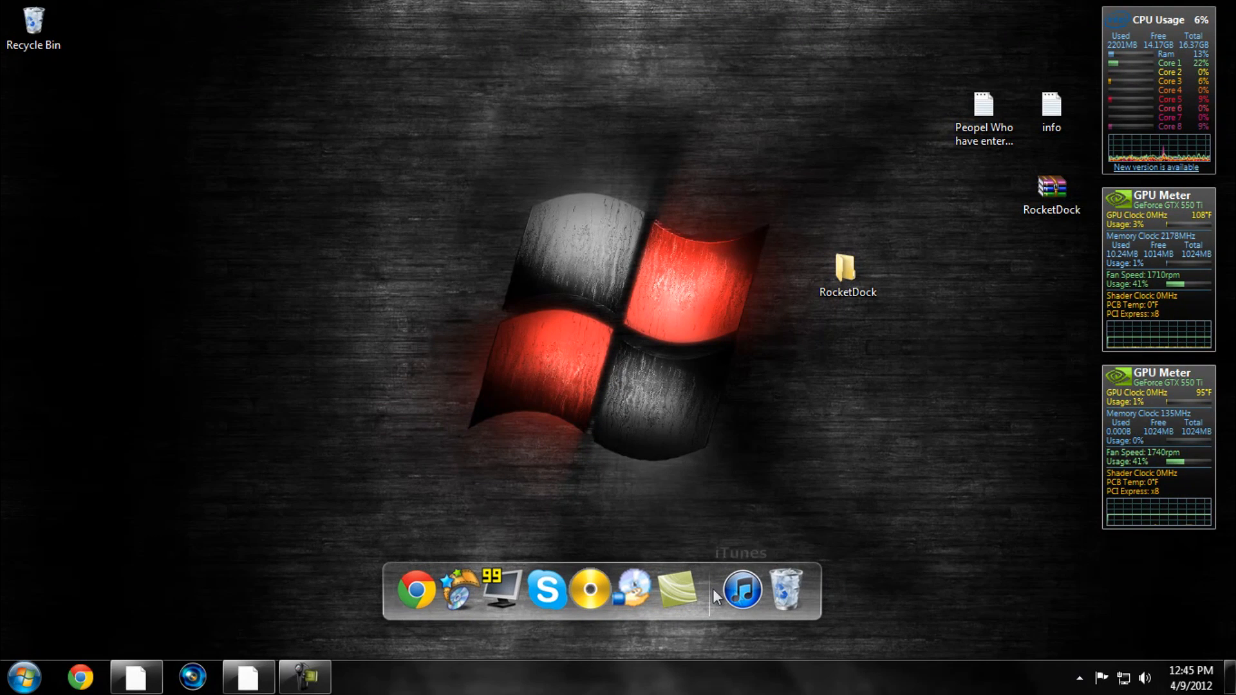
{"action": "right_click", "coordinate": [676, 591]}
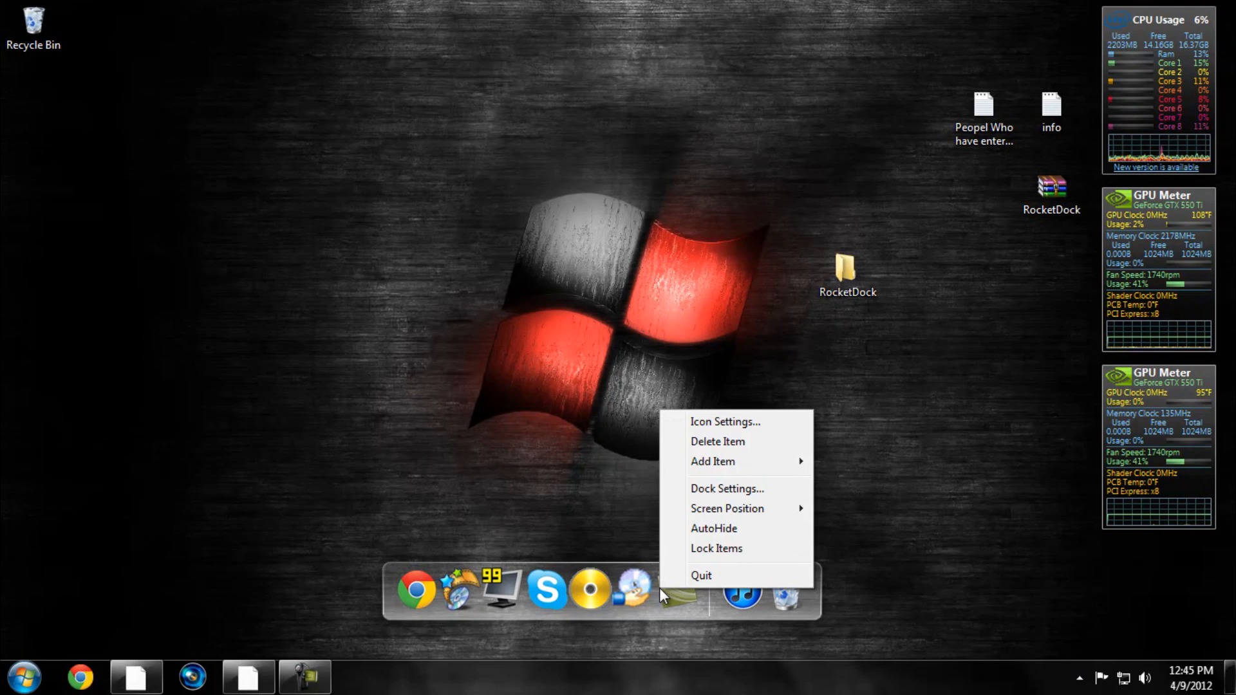
{"action": "mouse_move", "coordinate": [741, 489]}
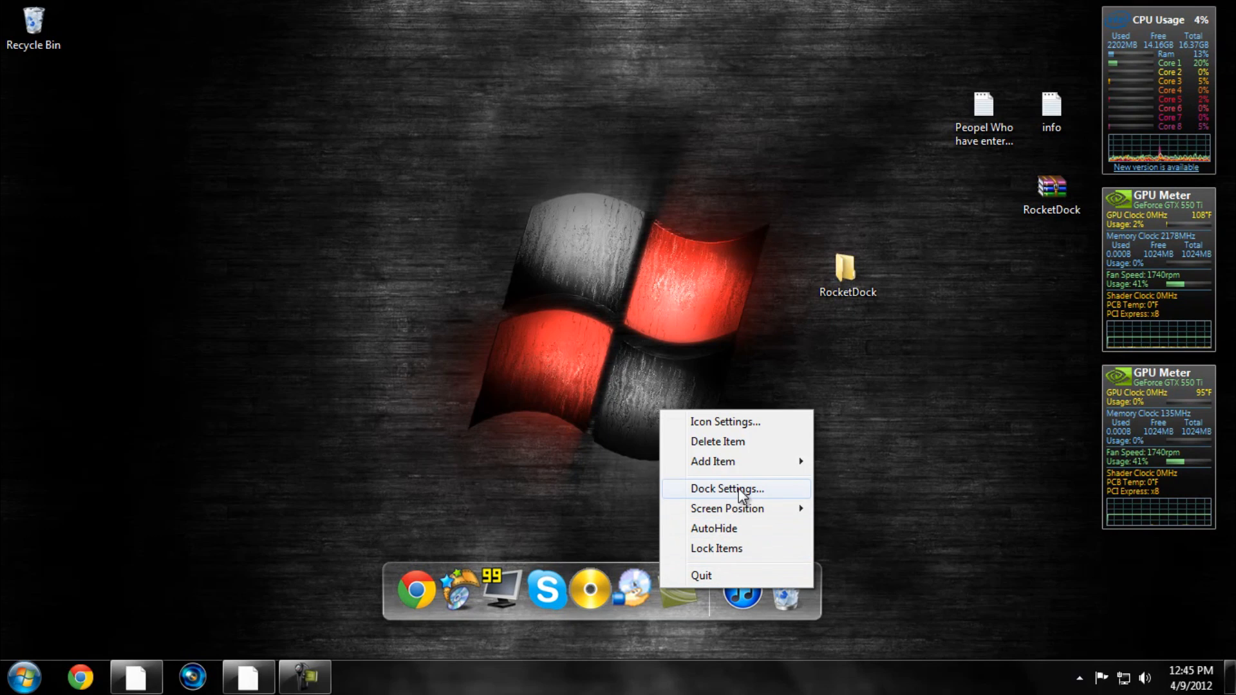
In Dock Settings Position, try Top, Right and Left, then keep the dock at Bottom
{"action": "left_click", "coordinate": [724, 489]}
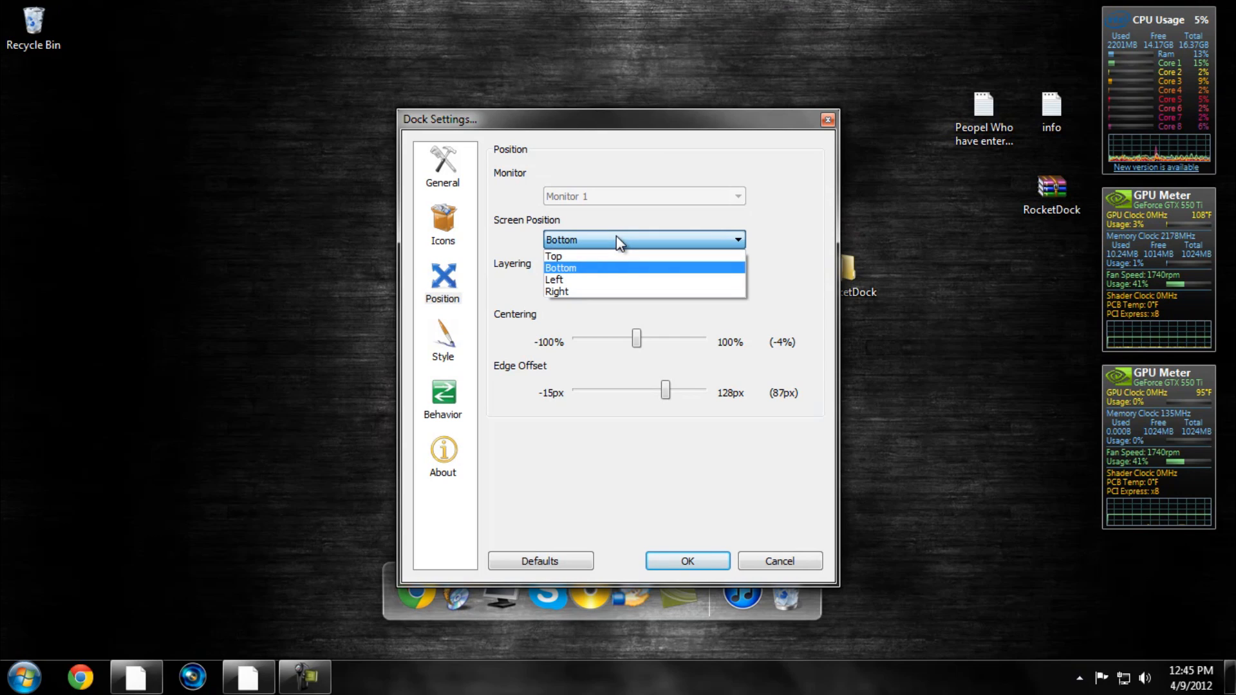
{"action": "left_click", "coordinate": [552, 255]}
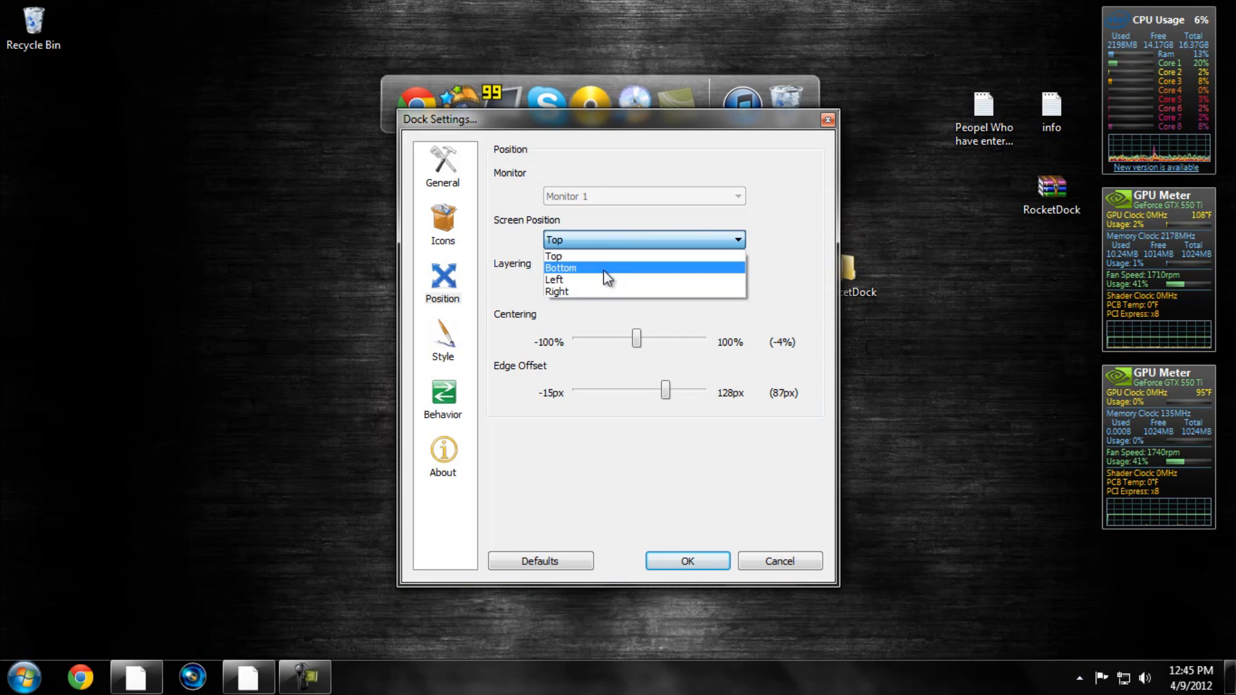
{"action": "left_click", "coordinate": [556, 291]}
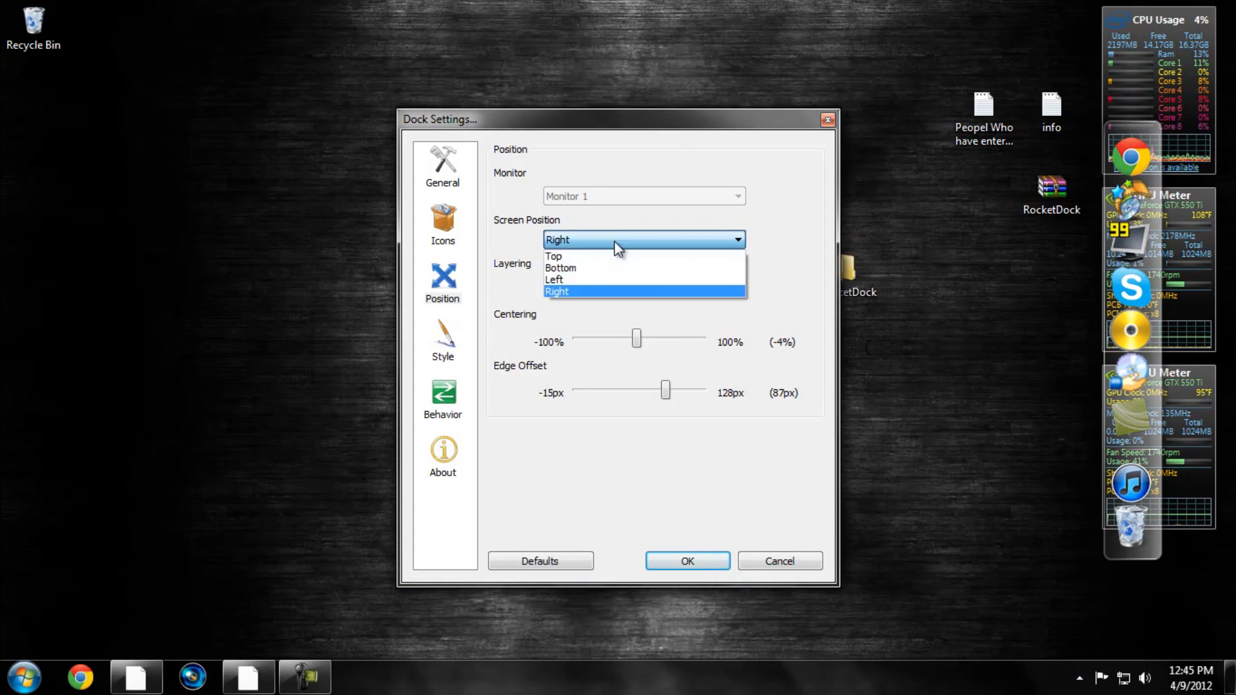
{"action": "left_click", "coordinate": [553, 280]}
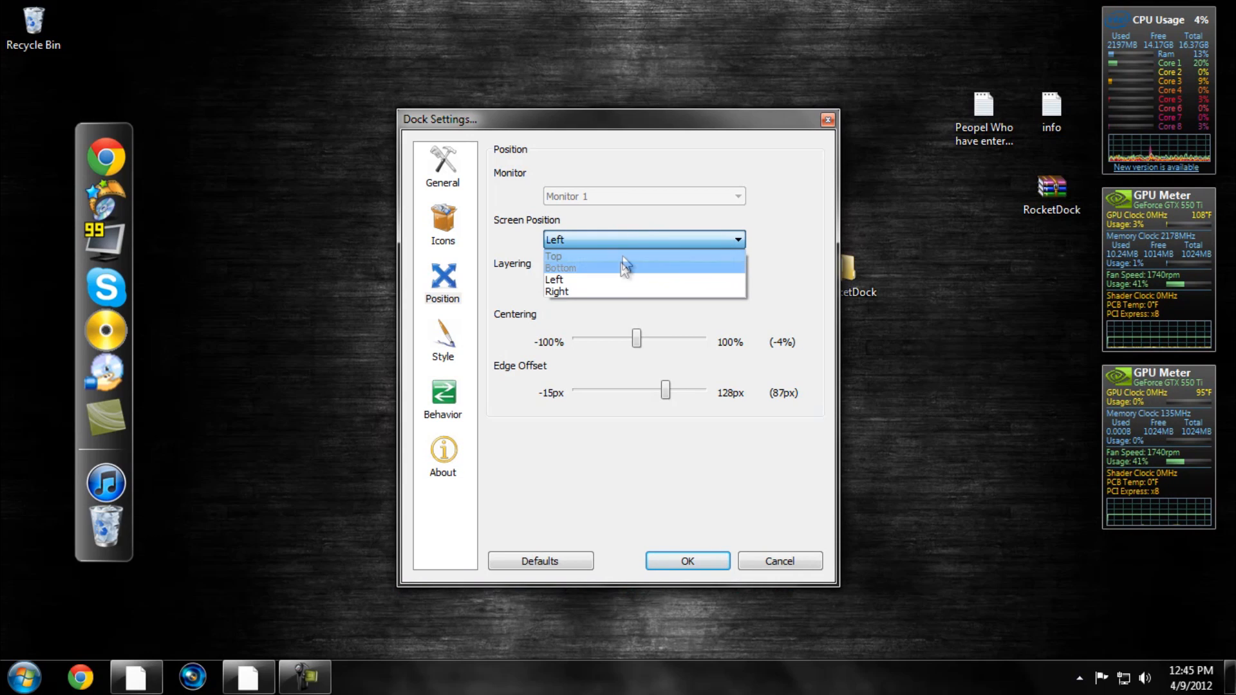
{"action": "left_click", "coordinate": [560, 268]}
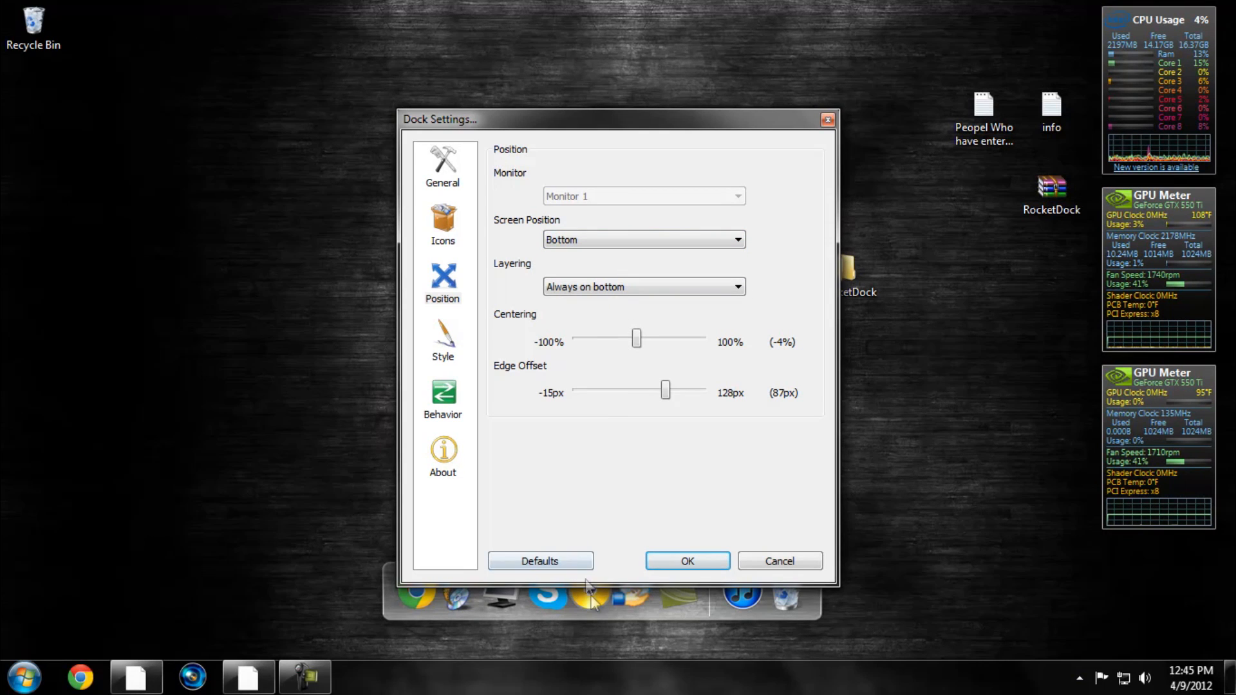
Adjust Edge Offset to about 78 px and Centering to −3%
{"action": "left_click_drag", "start_coordinate": [664, 389], "coordinate": [590, 389]}
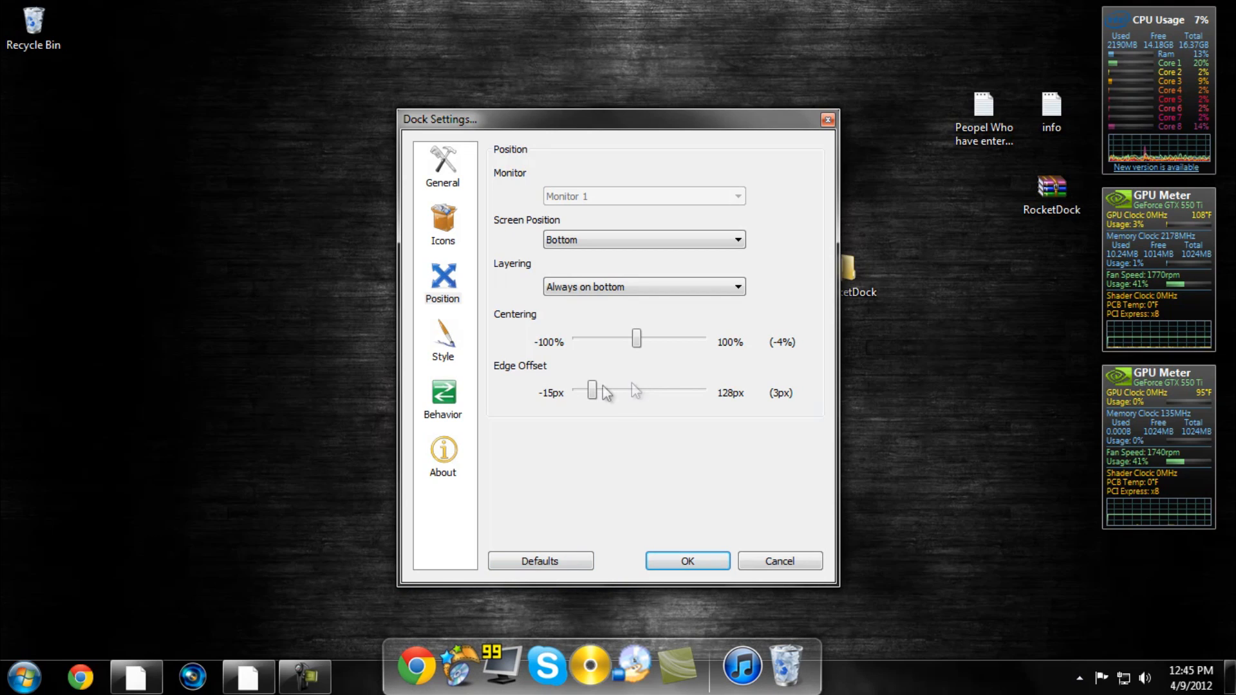
{"action": "left_click_drag", "start_coordinate": [592, 390], "coordinate": [655, 390]}
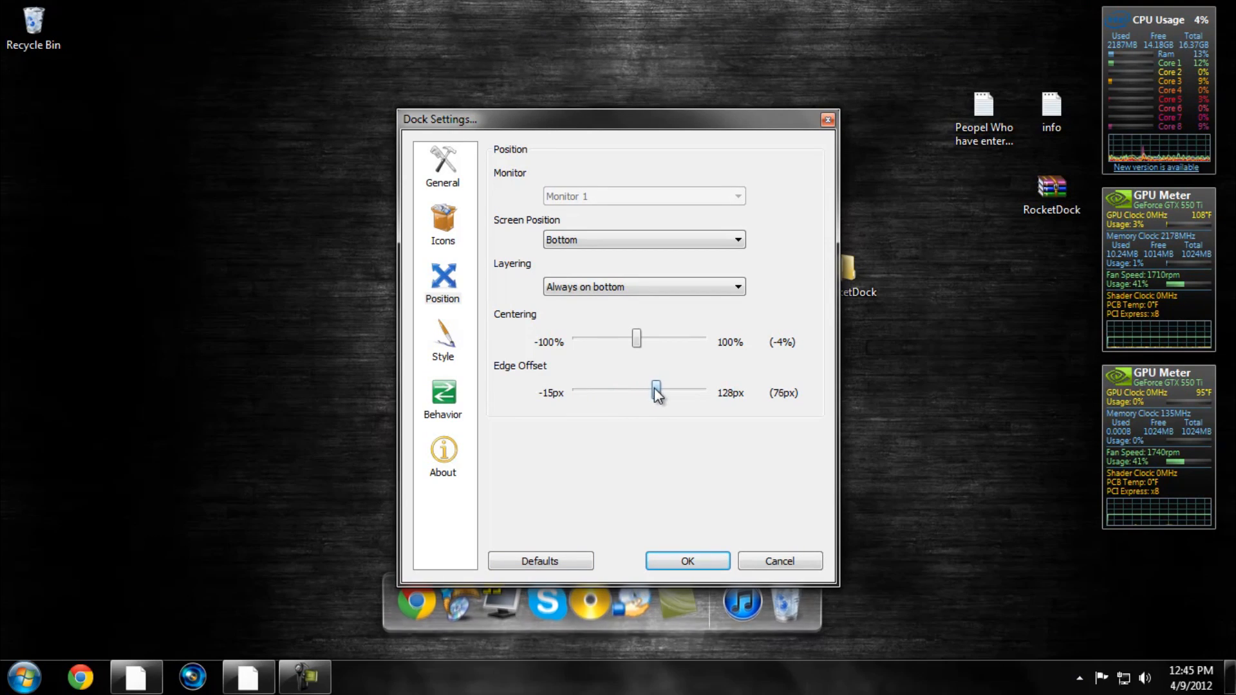
{"action": "left_click_drag", "start_coordinate": [637, 339], "coordinate": [631, 339]}
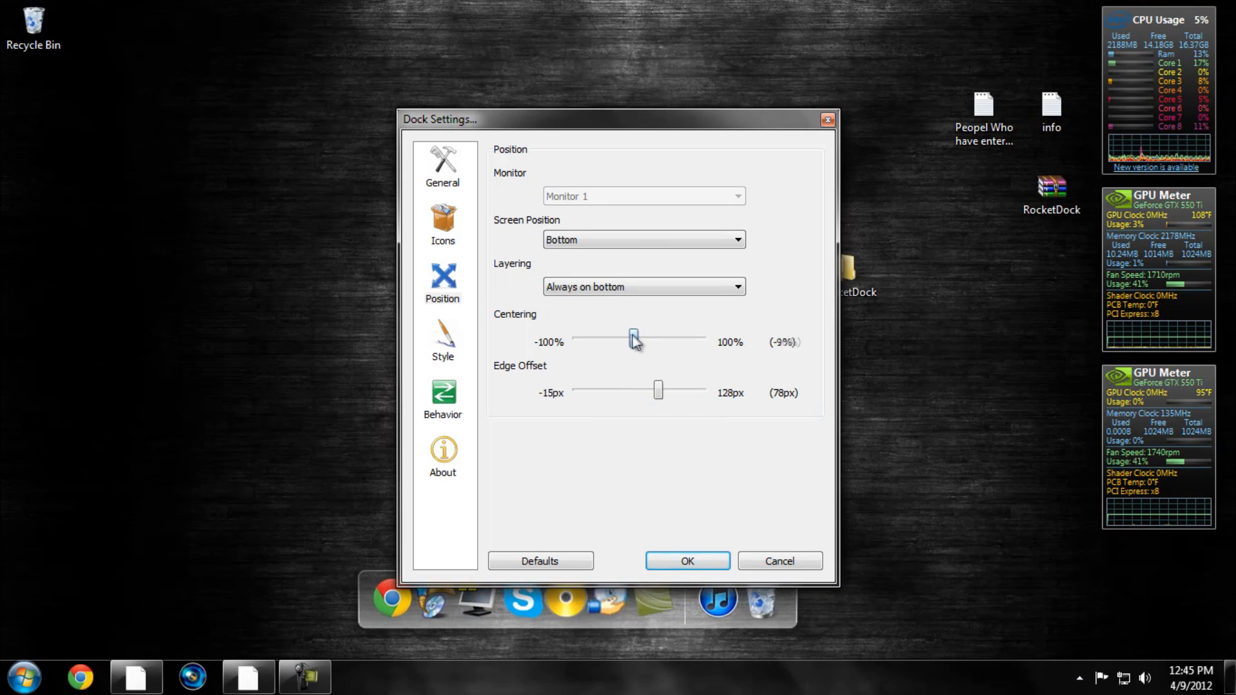
{"action": "left_click_drag", "start_coordinate": [632, 339], "coordinate": [637, 339]}
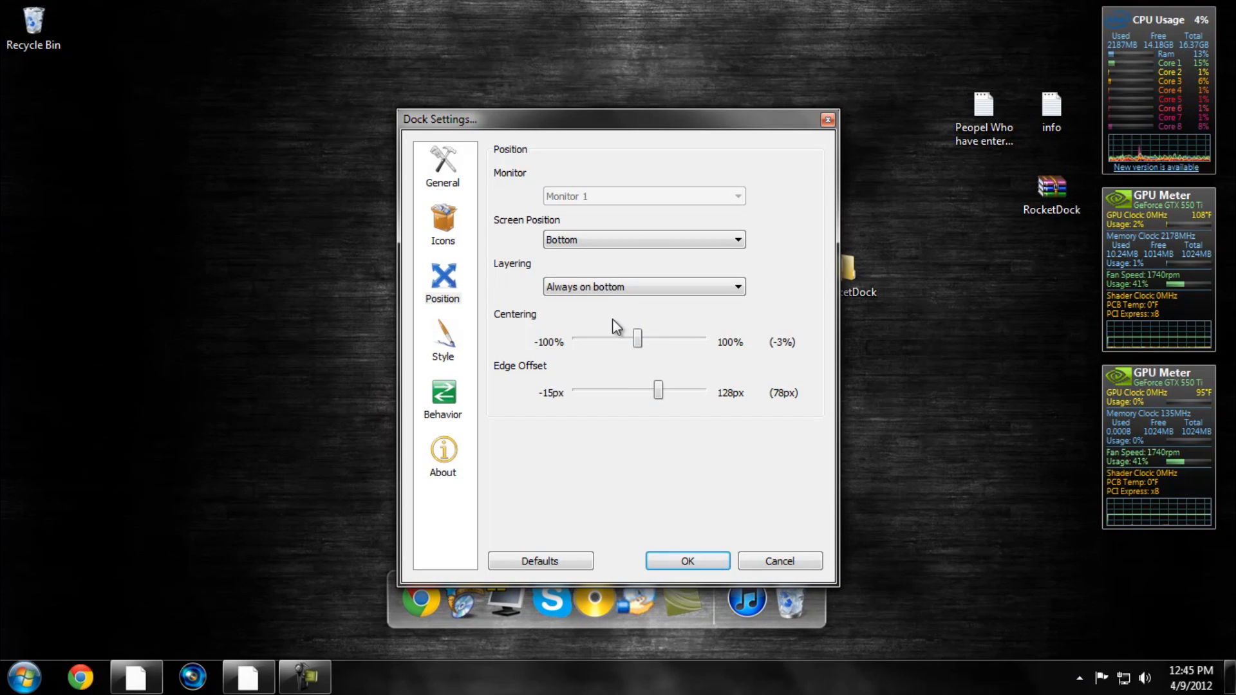
{"action": "mouse_move", "coordinate": [438, 229]}
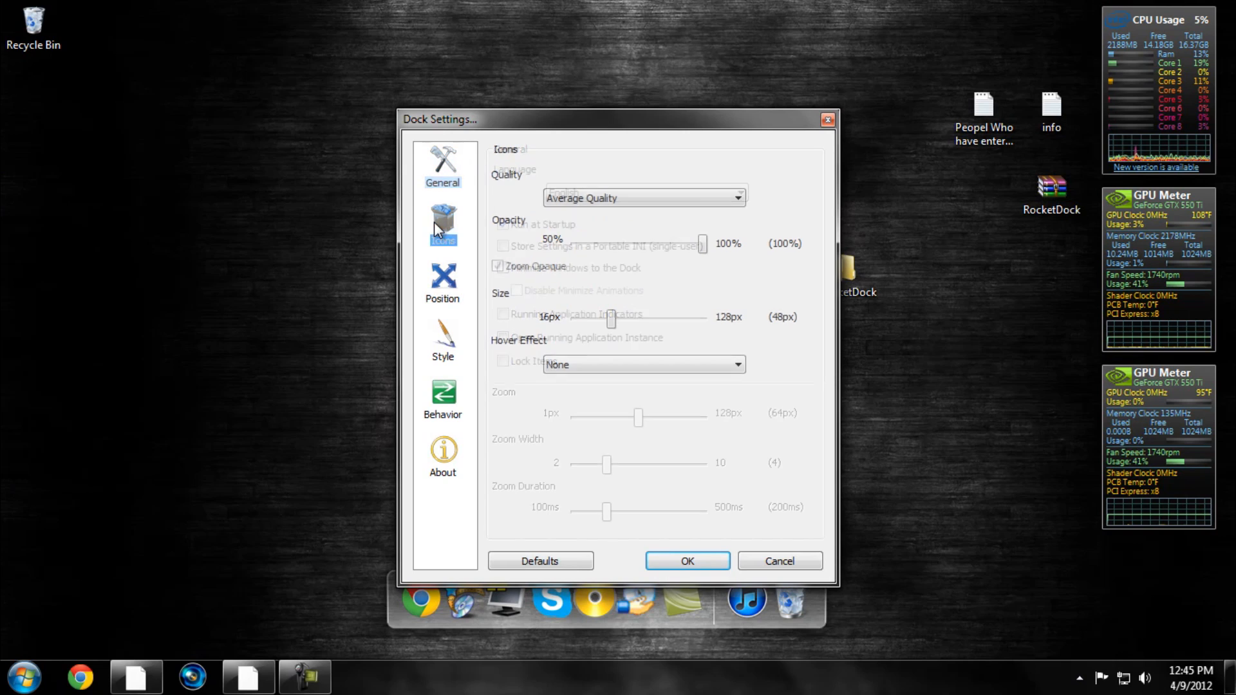
{"action": "left_click", "coordinate": [441, 282]}
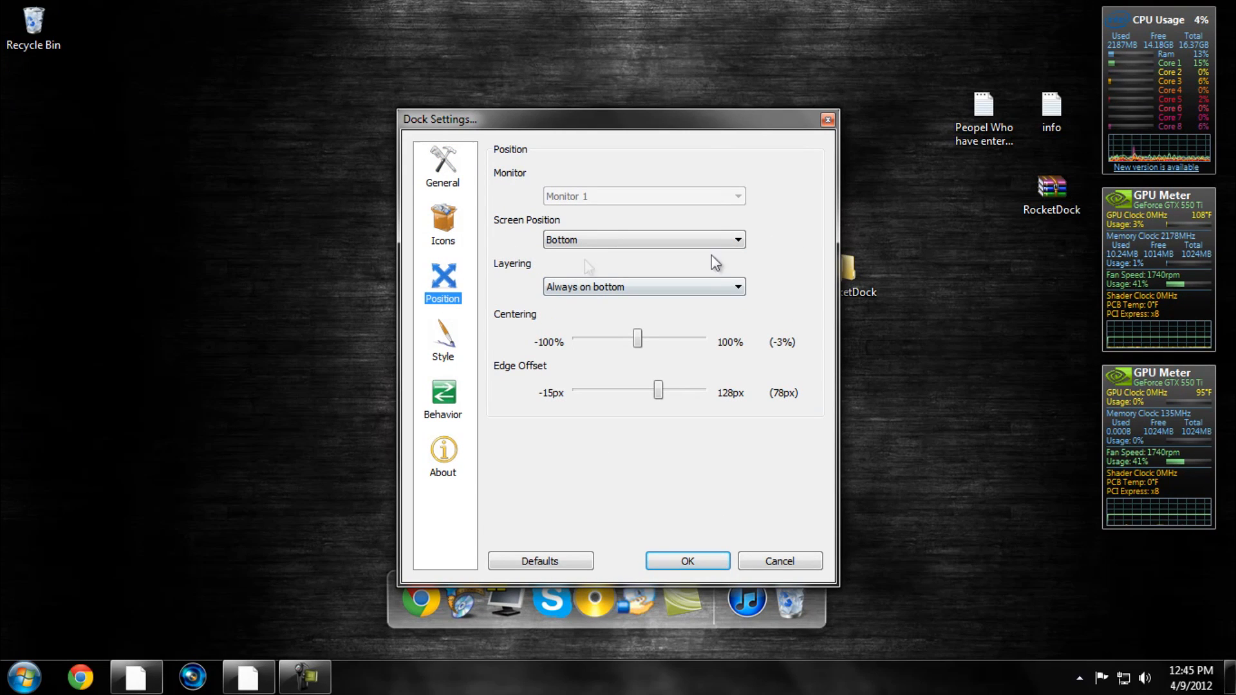
{"action": "mouse_move", "coordinate": [451, 346]}
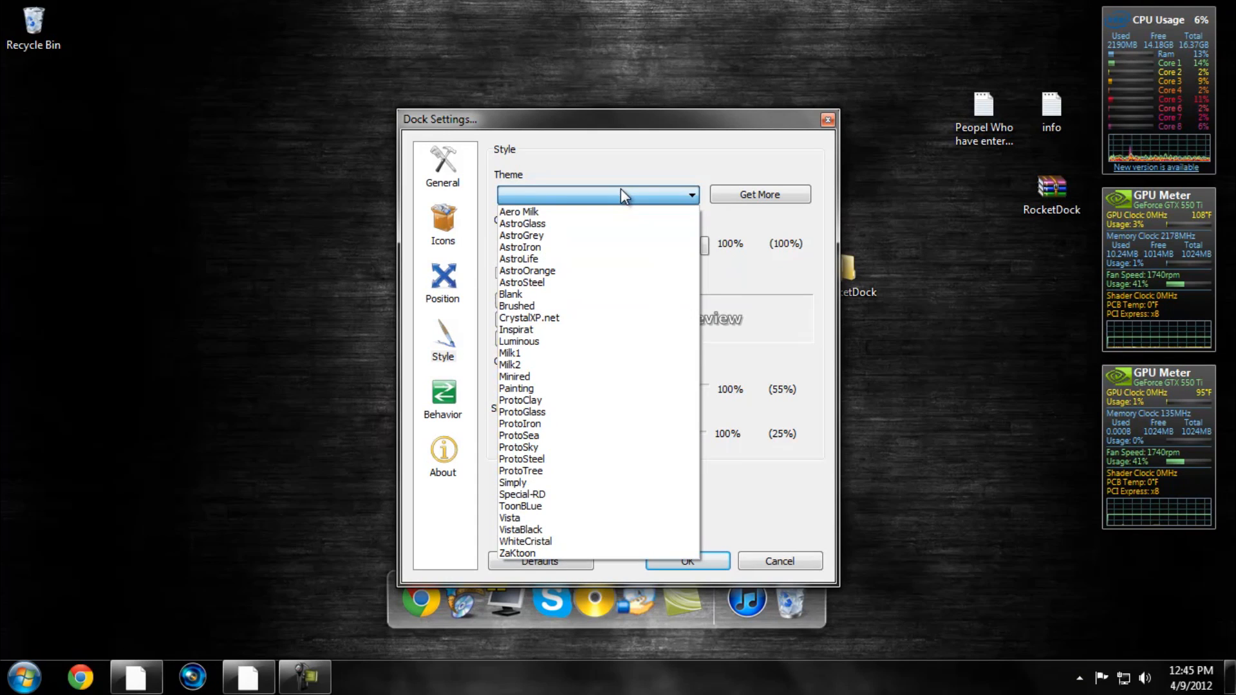
Preview AstroOrange, settle on the Aero Milk theme, and return to Position settings
{"action": "left_click", "coordinate": [526, 270]}
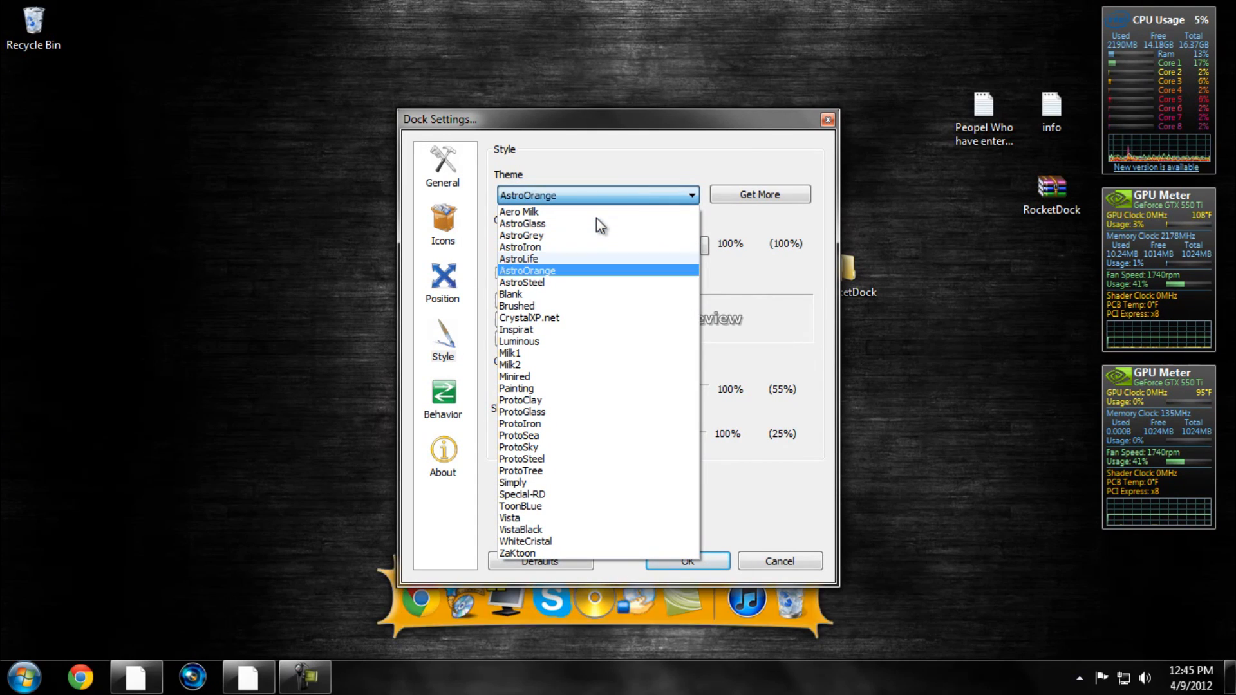
{"action": "left_click", "coordinate": [517, 211]}
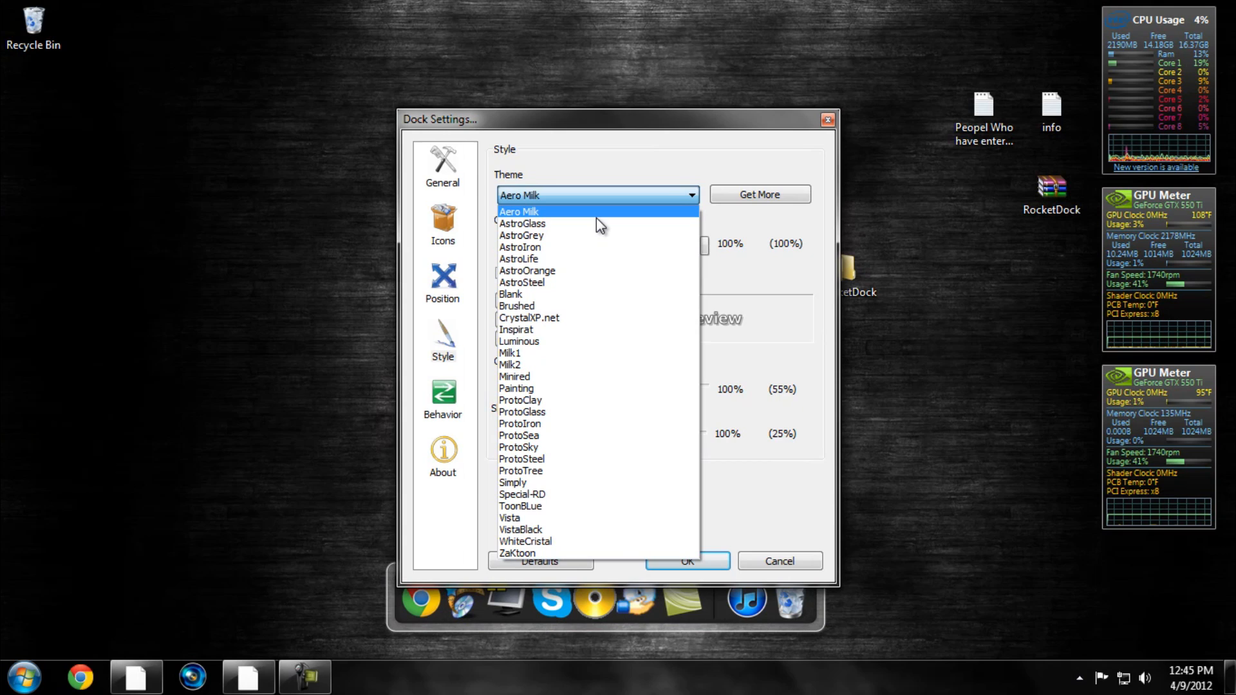
{"action": "left_click", "coordinate": [518, 211]}
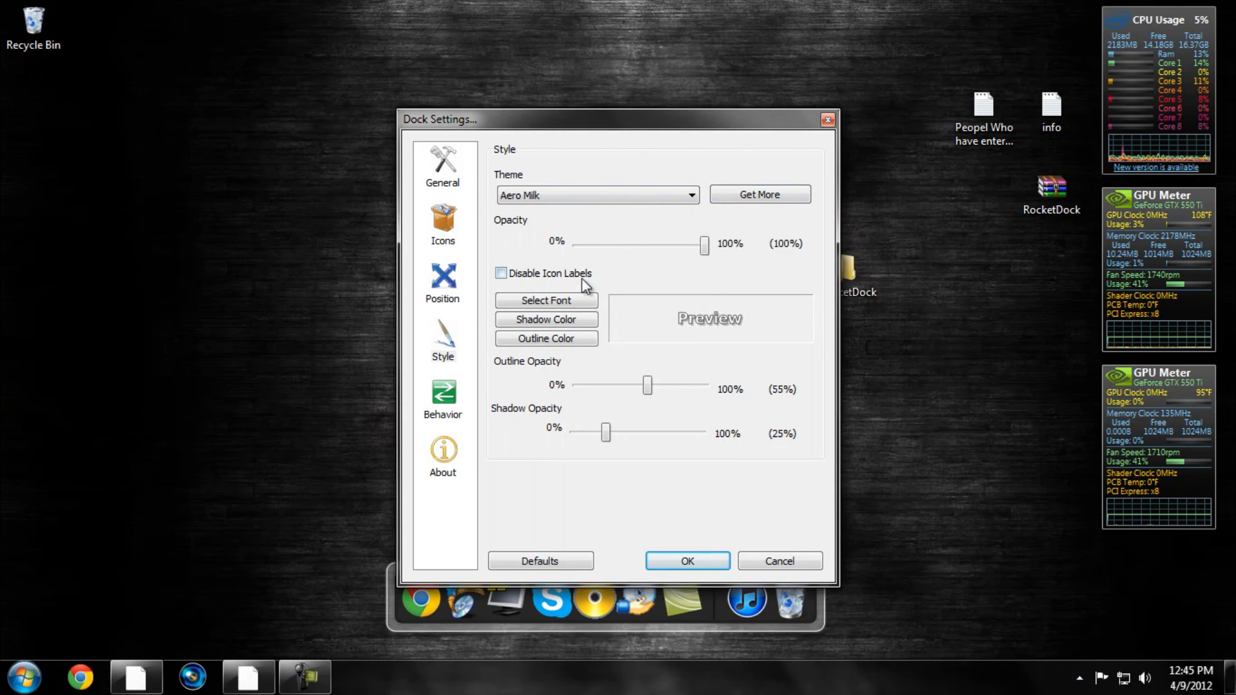
{"action": "mouse_move", "coordinate": [664, 617]}
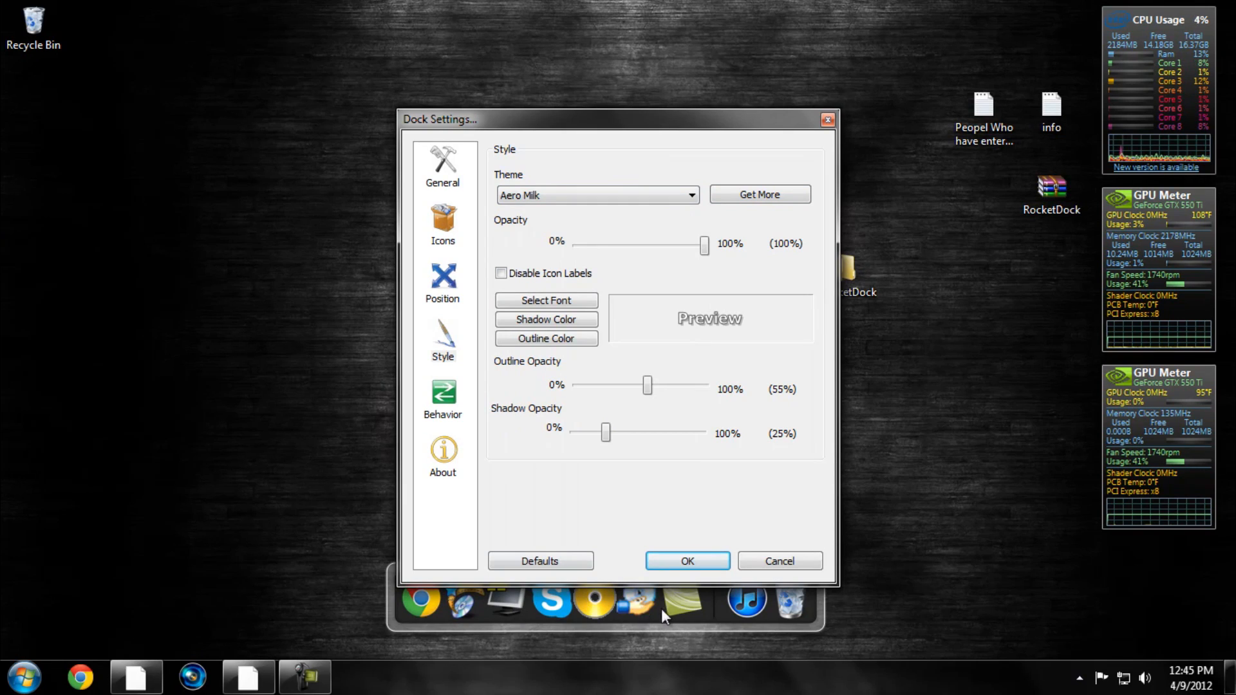
{"action": "mouse_move", "coordinate": [468, 285]}
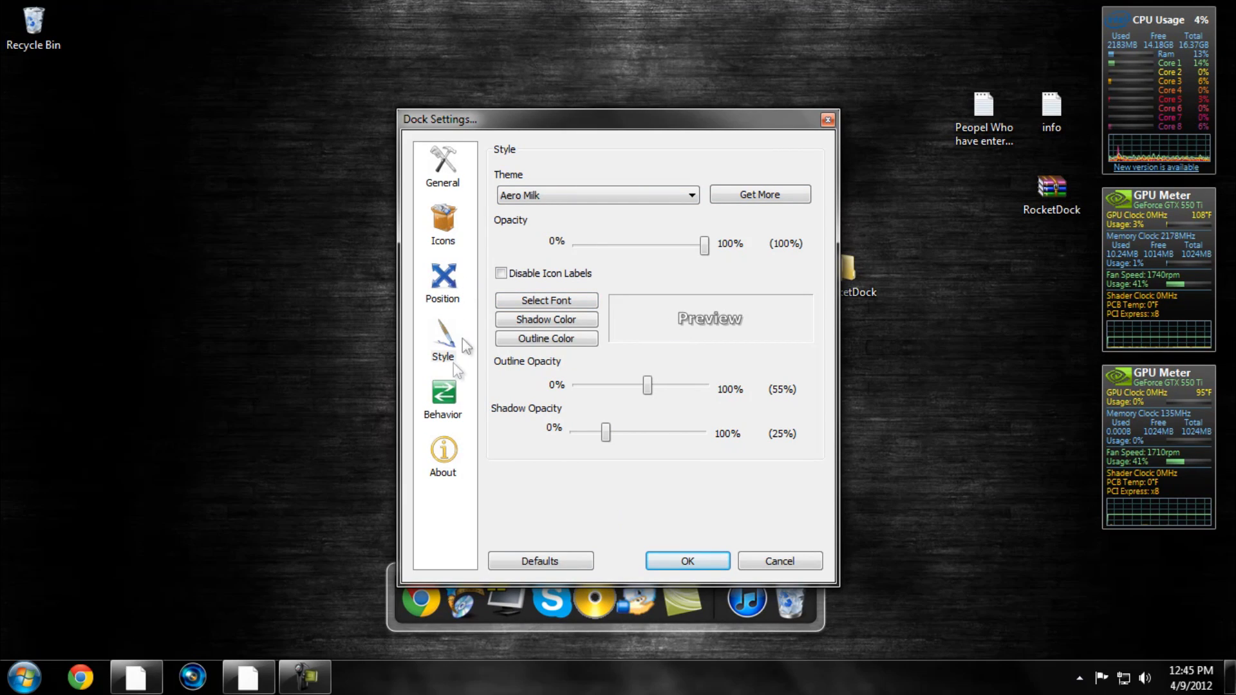
{"action": "left_click", "coordinate": [442, 283]}
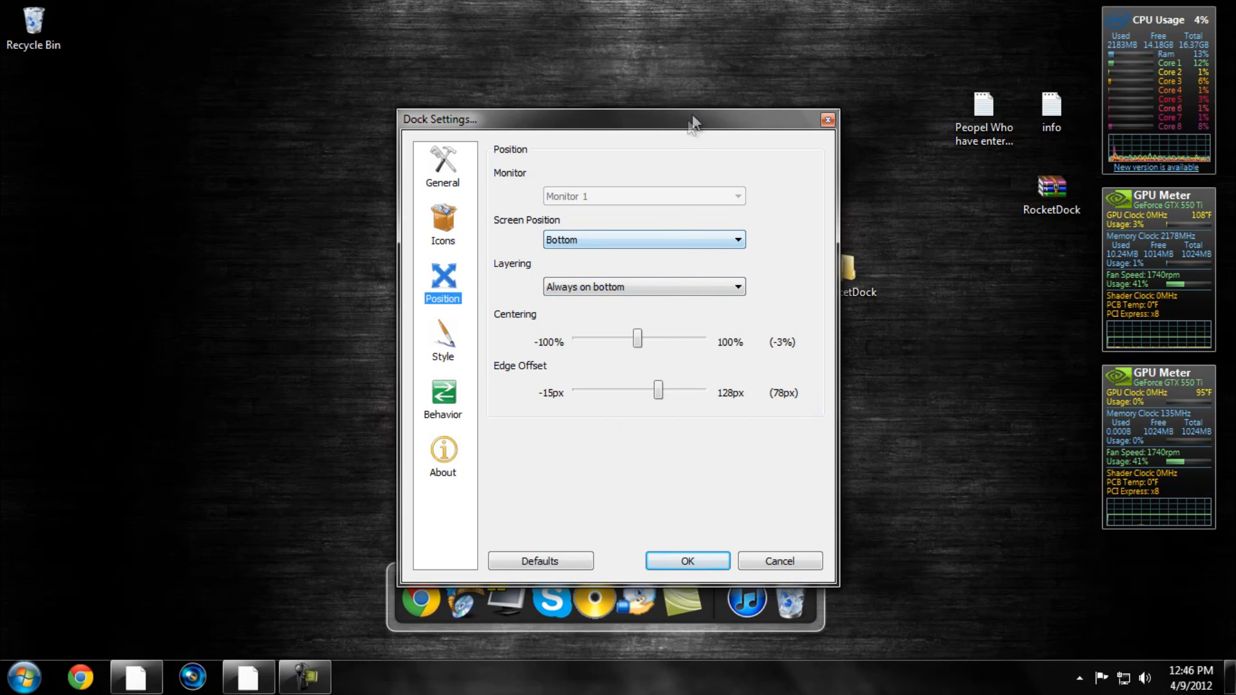
Try the dock layering as always on top, then return it to always on bottom
{"action": "left_click_drag", "start_coordinate": [694, 119], "coordinate": [690, 50]}
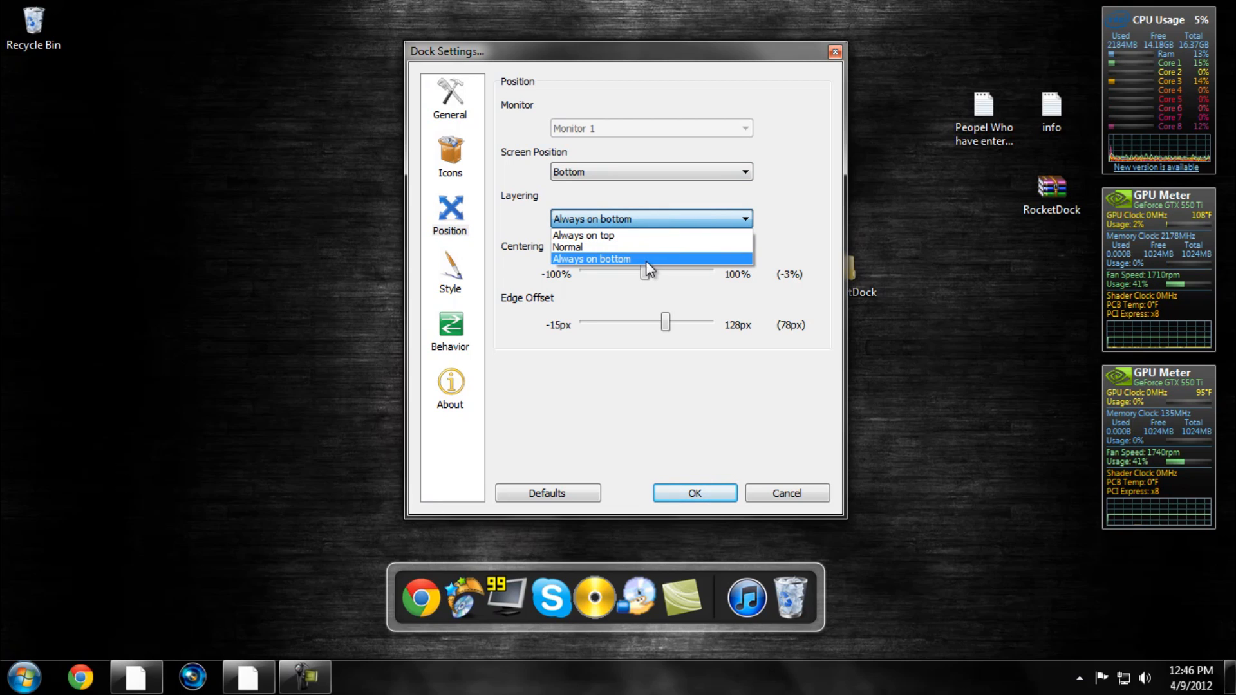
{"action": "mouse_move", "coordinate": [646, 234]}
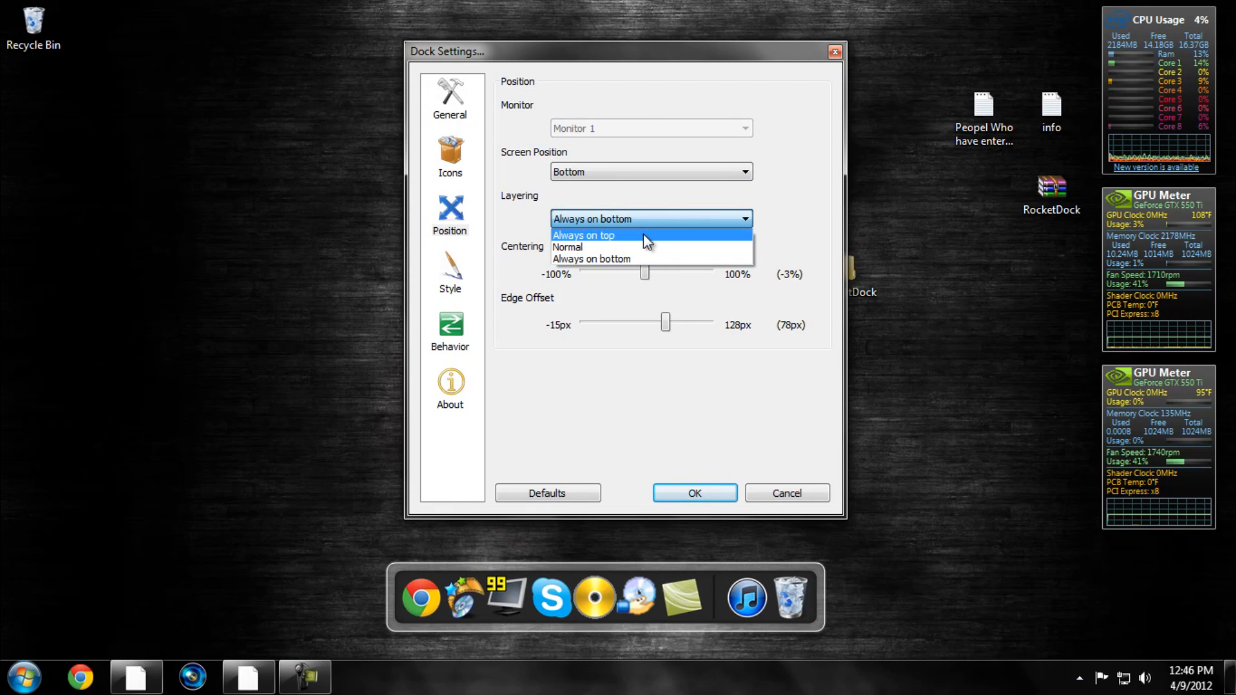
{"action": "left_click", "coordinate": [583, 234]}
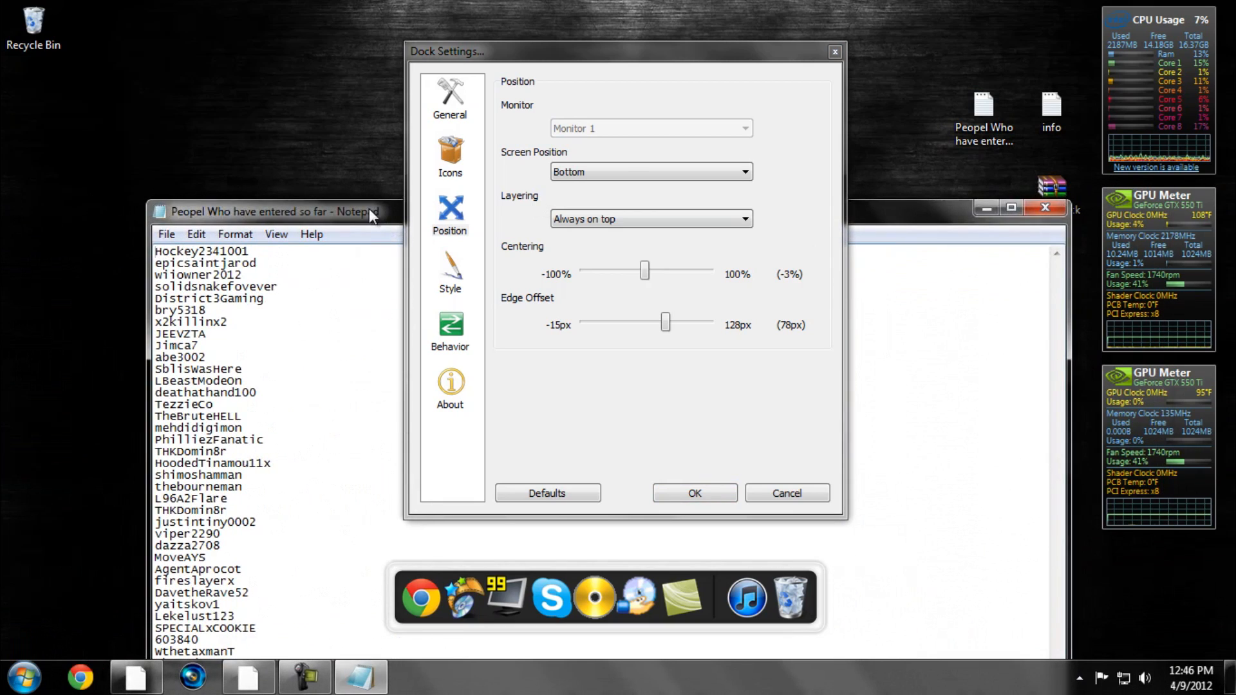
{"action": "left_click", "coordinate": [650, 218]}
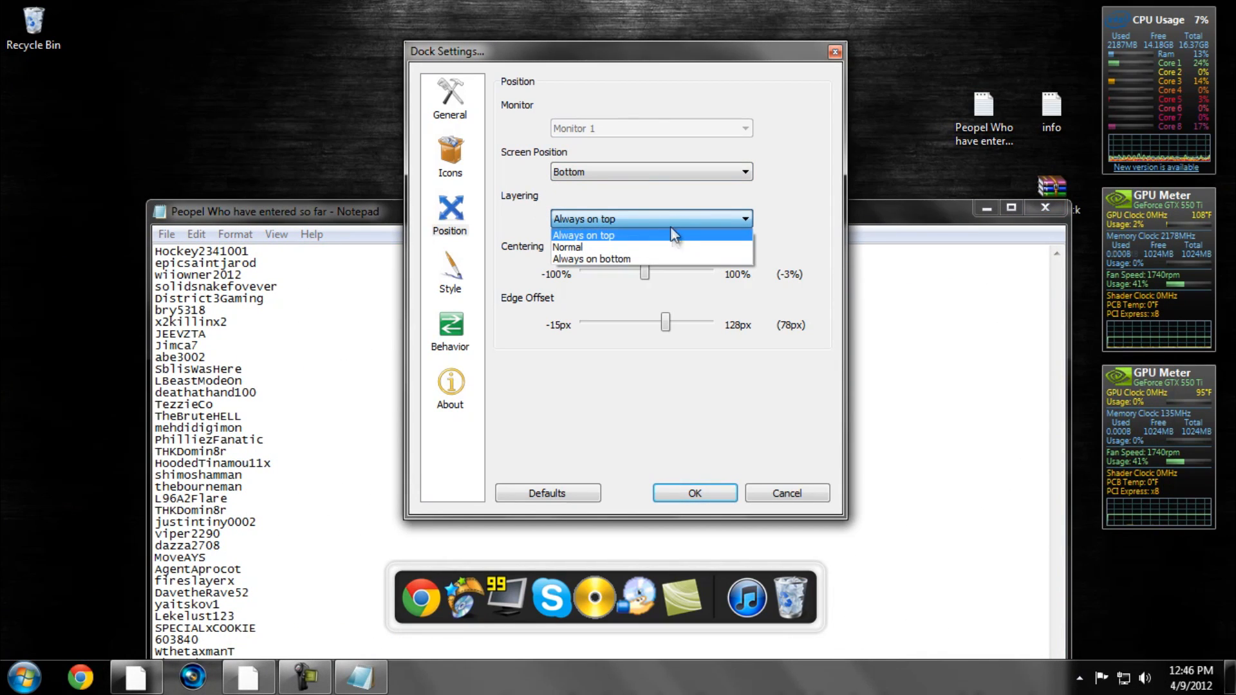
{"action": "left_click", "coordinate": [650, 172]}
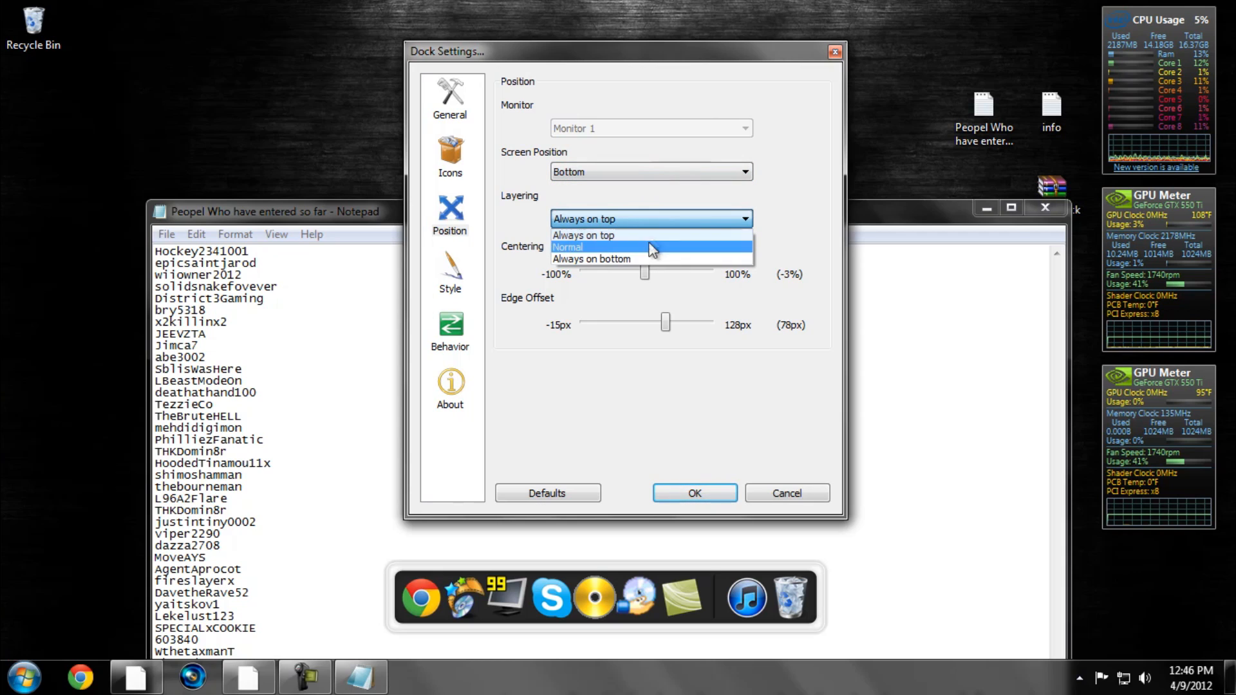
{"action": "left_click", "coordinate": [592, 259]}
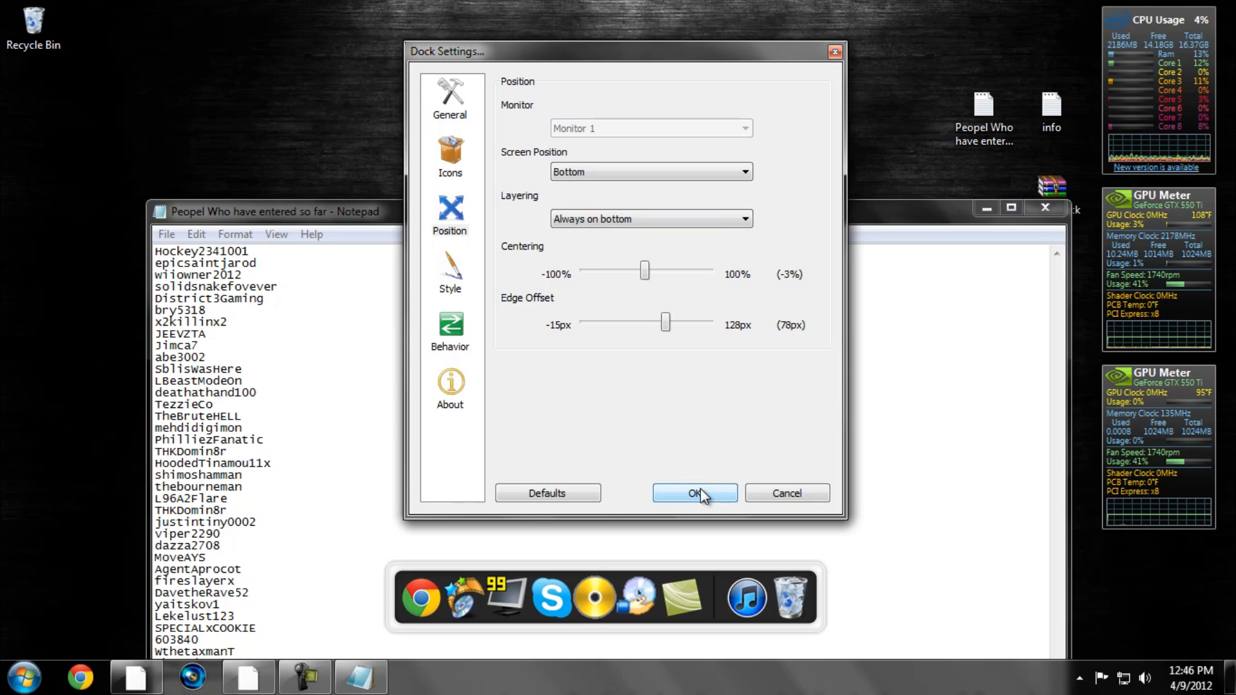
{"action": "left_click", "coordinate": [449, 327]}
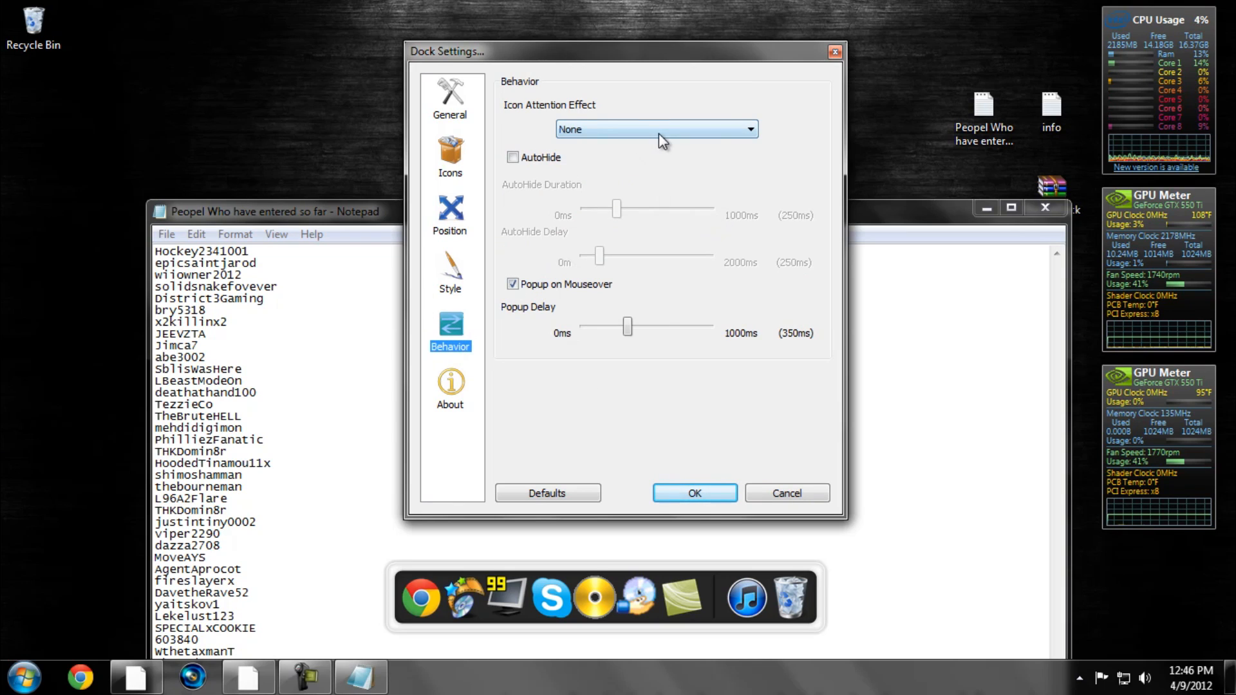
Try the Bounce icon attention effect, reset it to None, and browse the Style, Position and Icons categories
{"action": "left_click", "coordinate": [656, 129]}
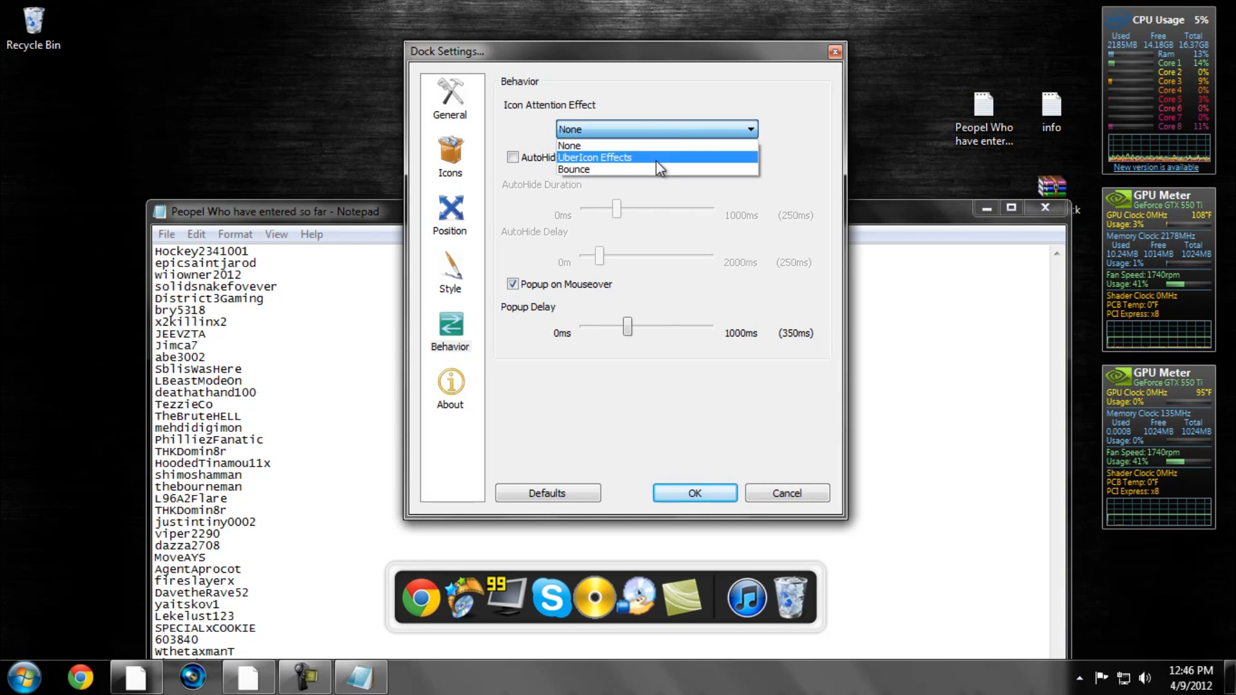
{"action": "left_click", "coordinate": [575, 168]}
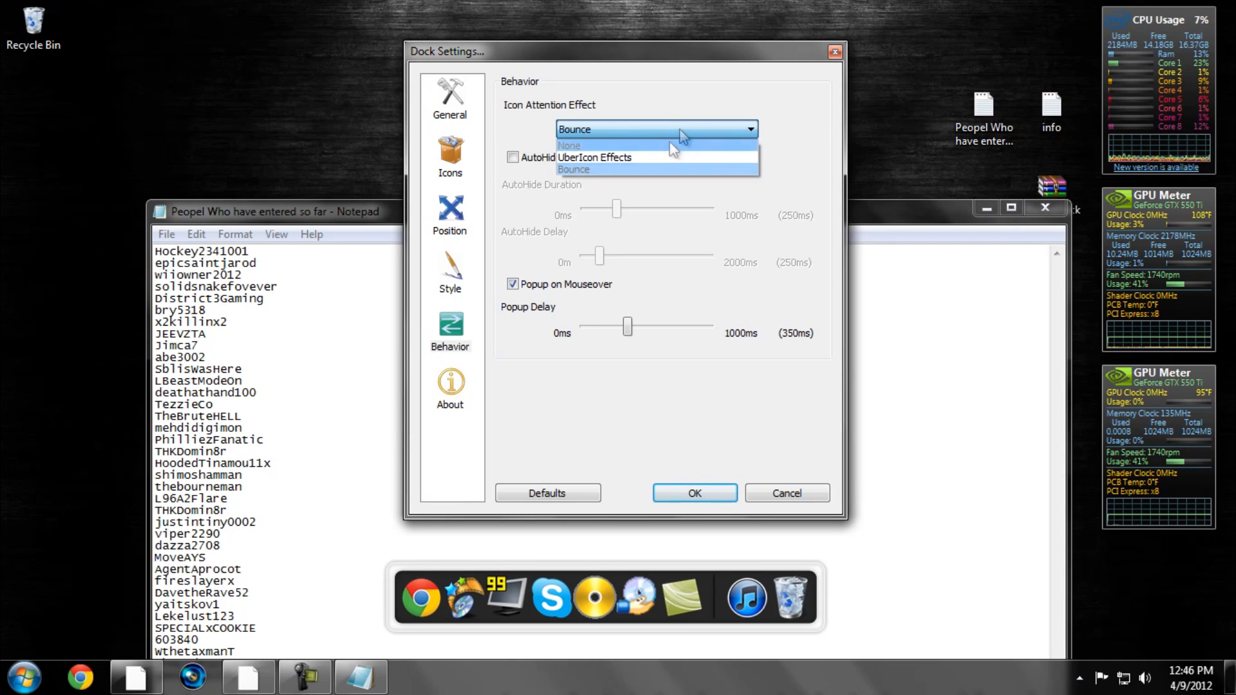
{"action": "left_click", "coordinate": [567, 145]}
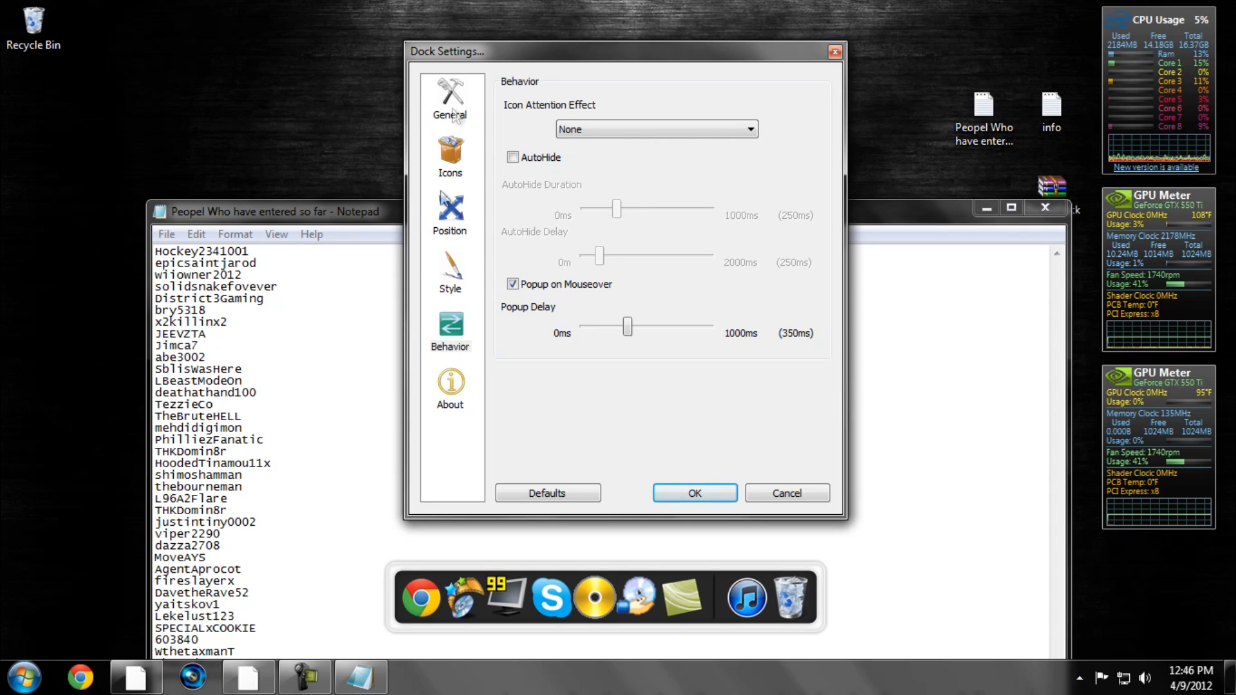
{"action": "left_click", "coordinate": [450, 271]}
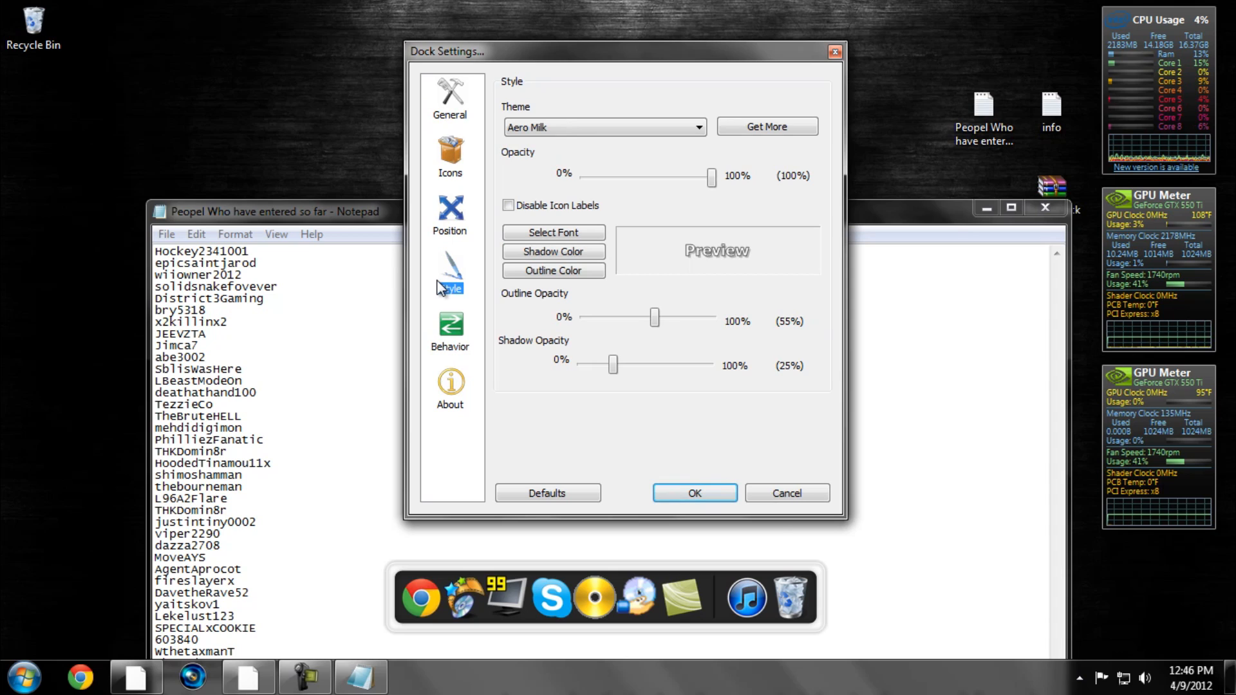
{"action": "left_click", "coordinate": [450, 212]}
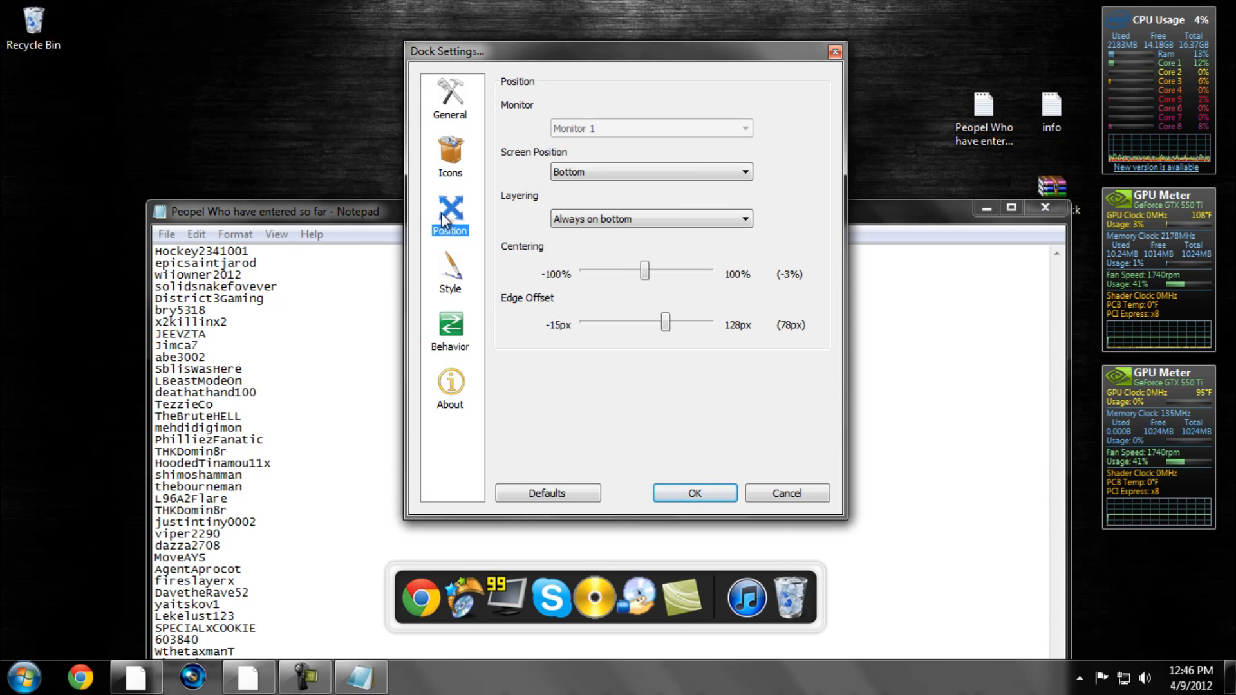
{"action": "left_click", "coordinate": [449, 153]}
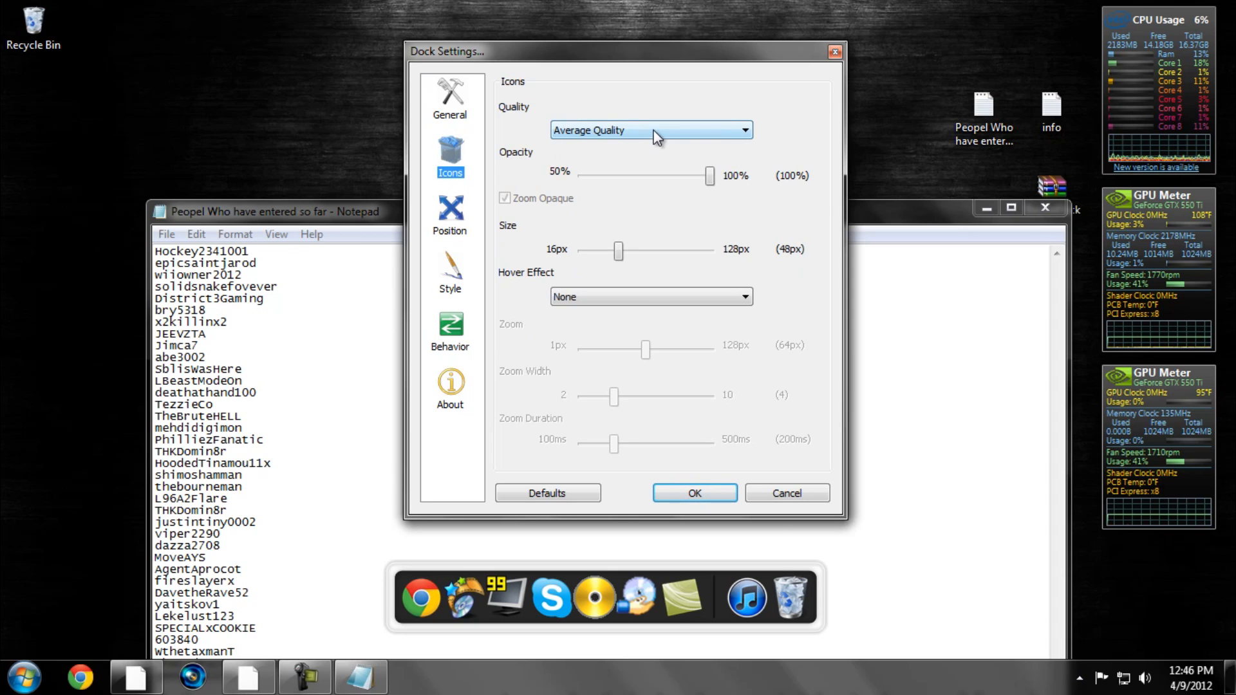
Try the Zoom: Bubble hover effect, reset it to None, and apply the dock settings
{"action": "left_click", "coordinate": [649, 296]}
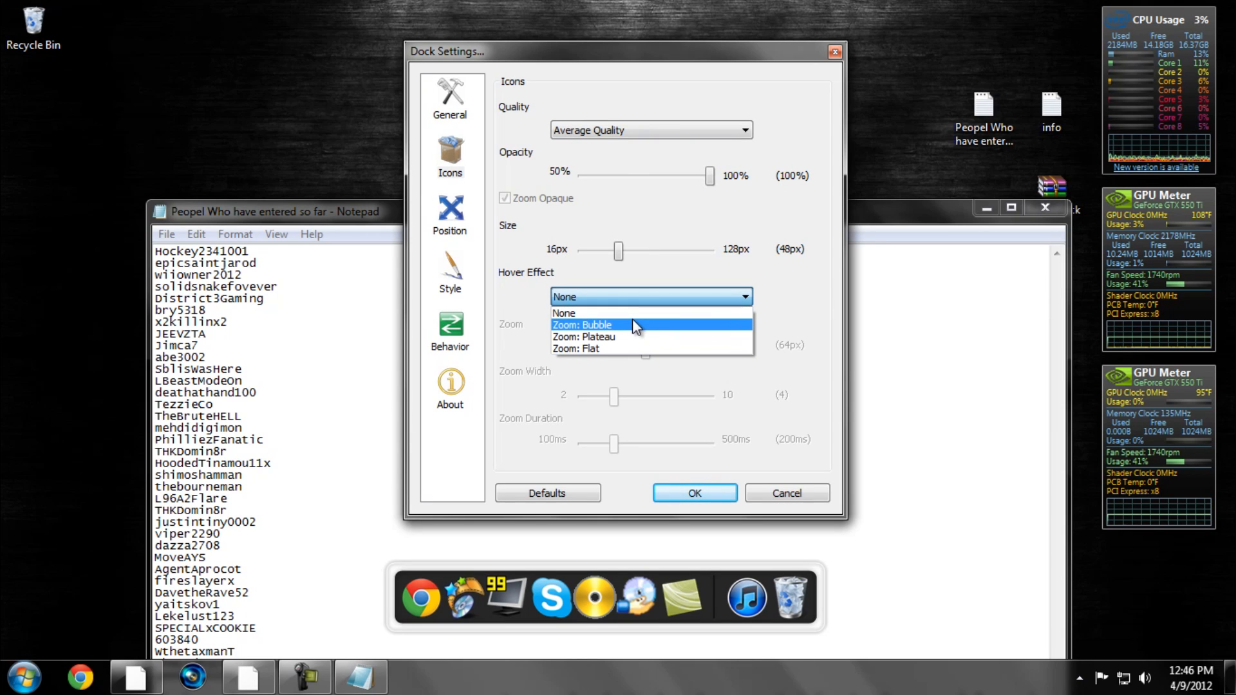
{"action": "left_click", "coordinate": [581, 324]}
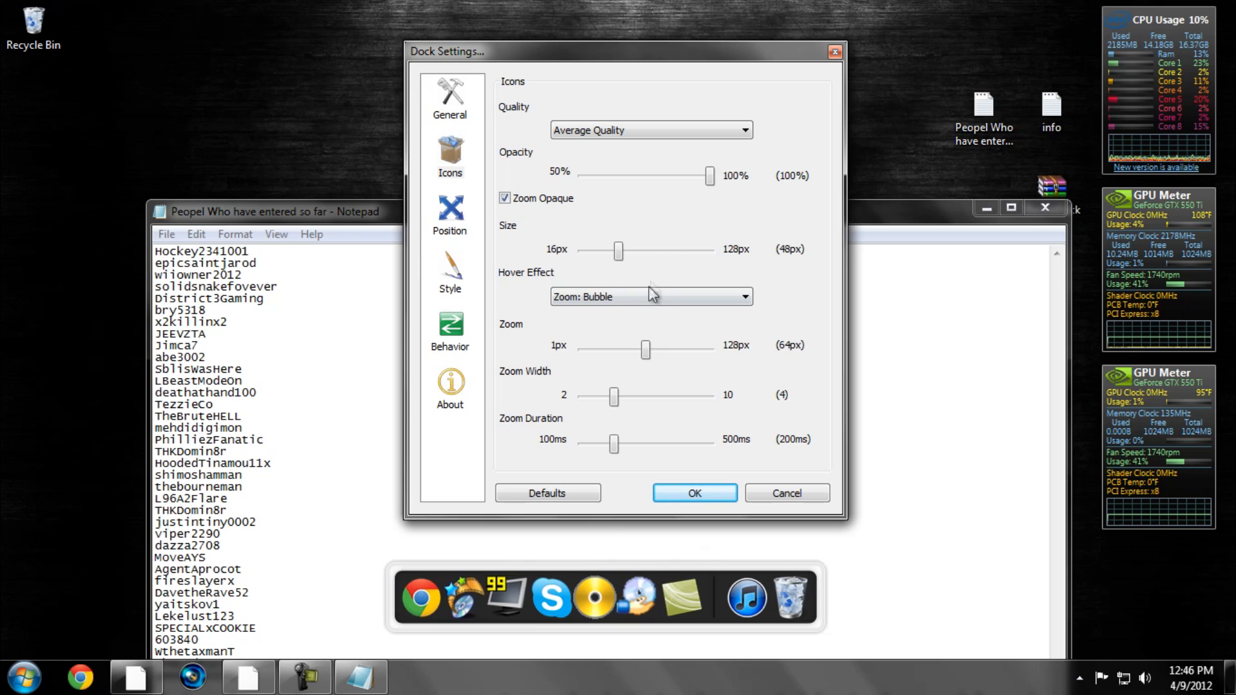
{"action": "left_click", "coordinate": [649, 297]}
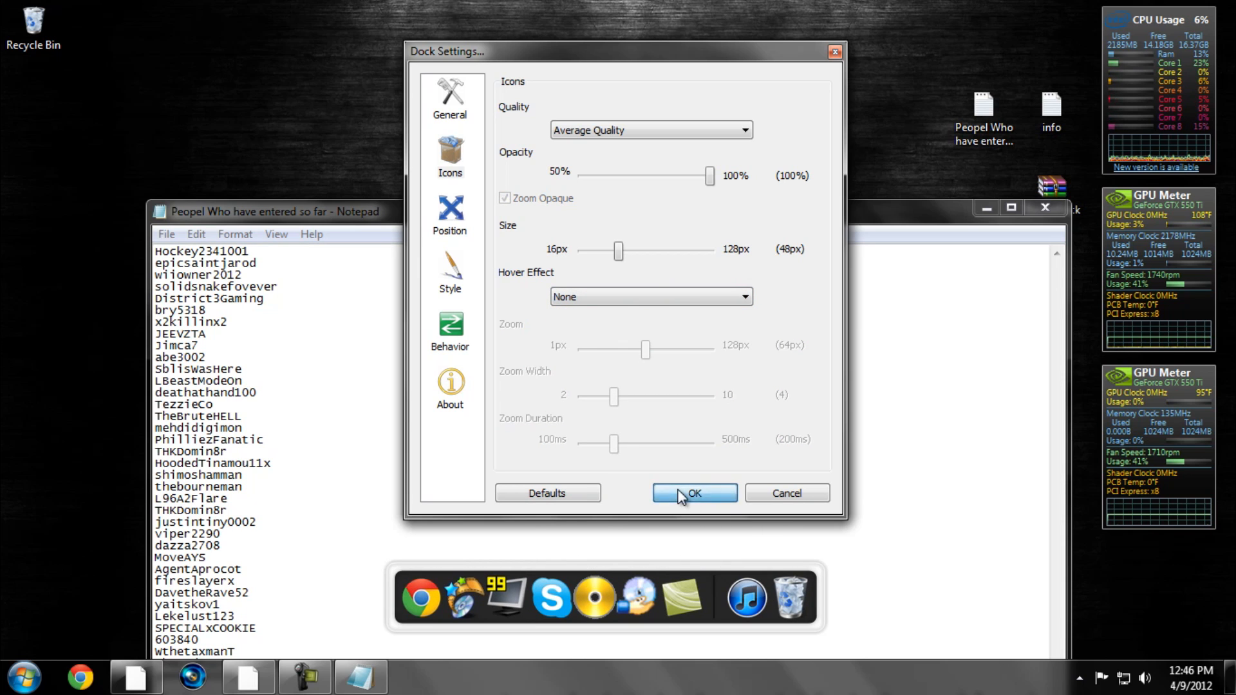
{"action": "left_click", "coordinate": [692, 493]}
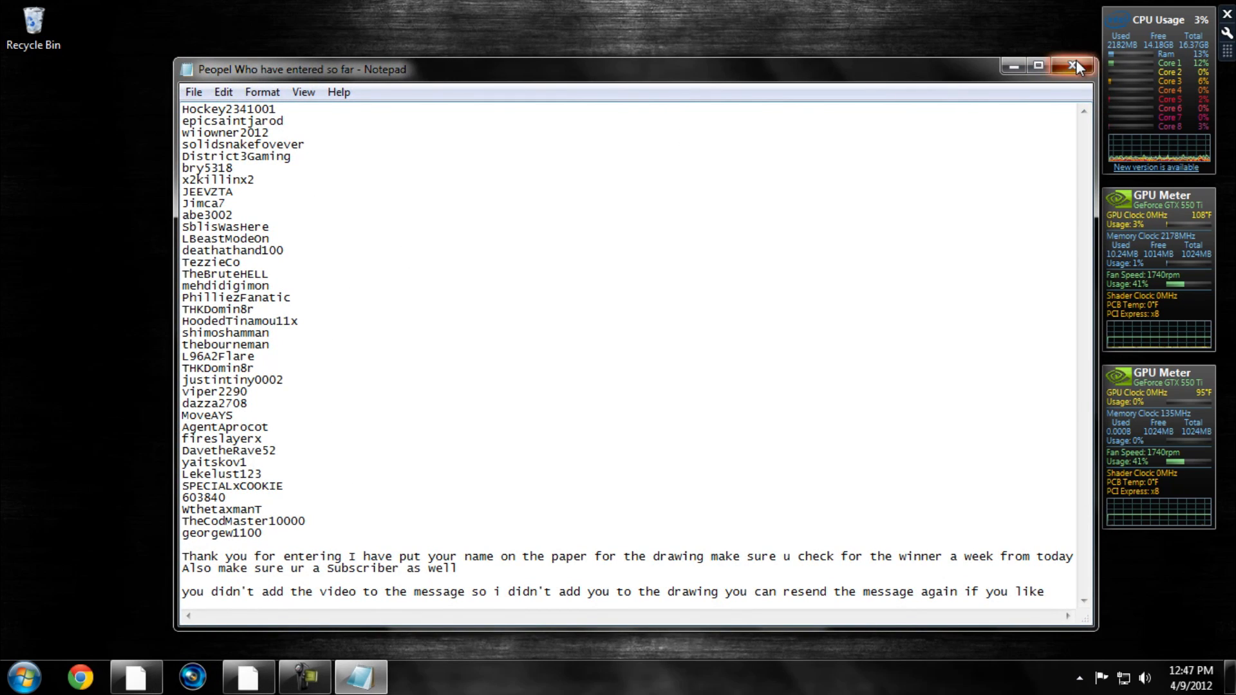
Close the Notepad list of entrants
{"action": "left_click", "coordinate": [1073, 66]}
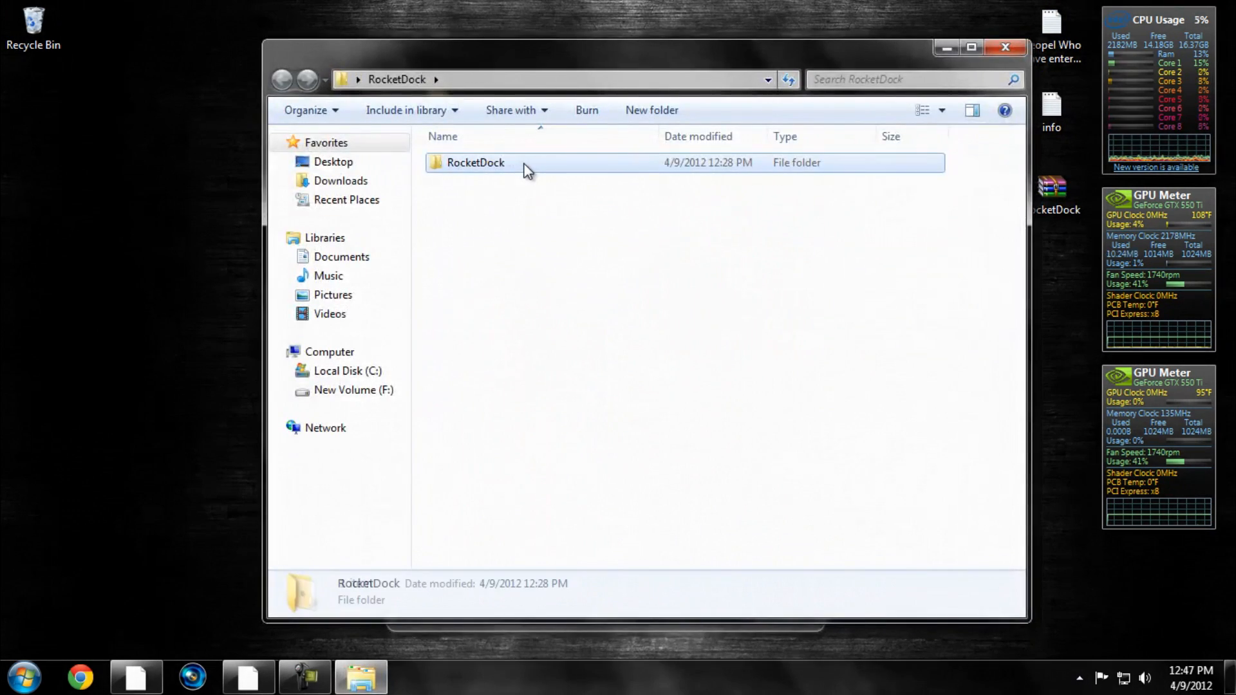
Browse into the RocketDock and Winrar folders, then open the Themes For Rocket Dock folder
{"action": "double_click", "coordinate": [475, 162]}
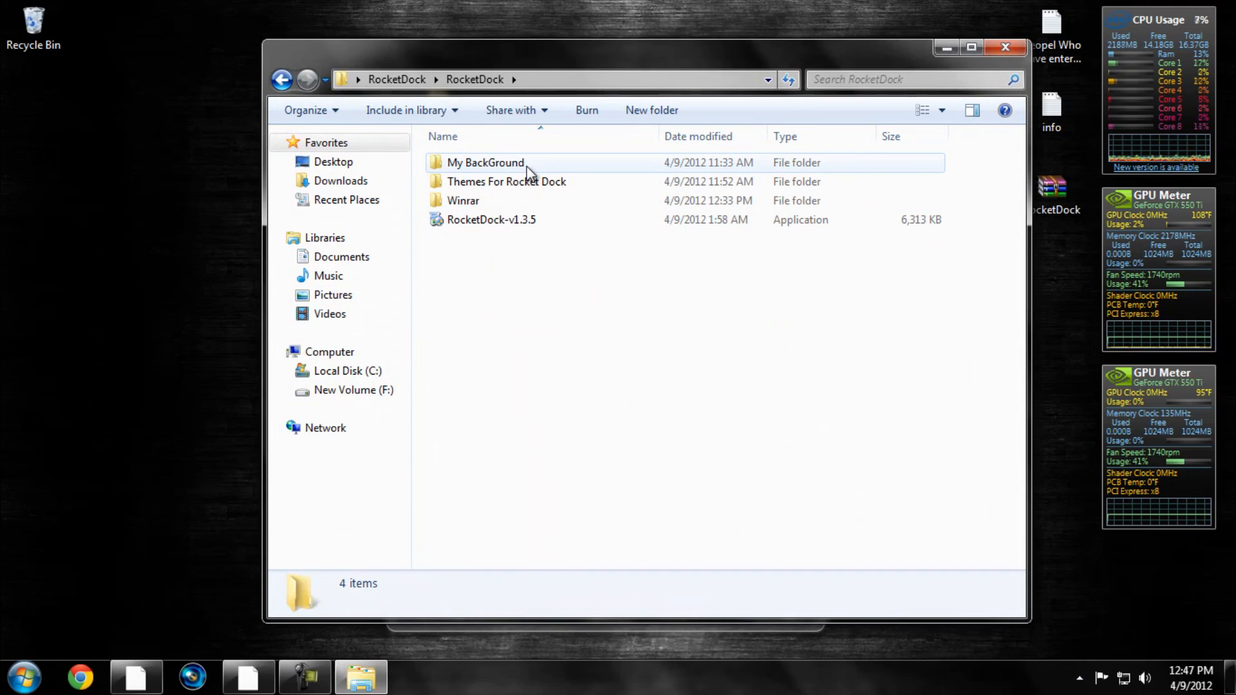
{"action": "double_click", "coordinate": [464, 201]}
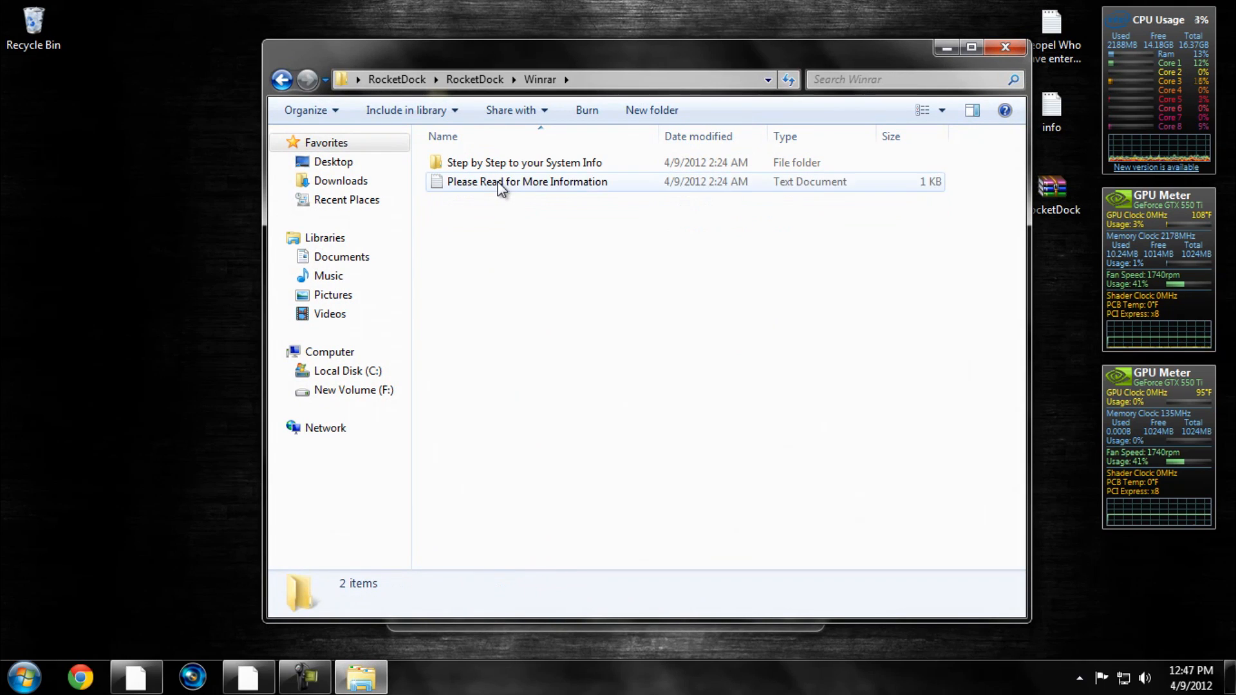
{"action": "left_click", "coordinate": [527, 182]}
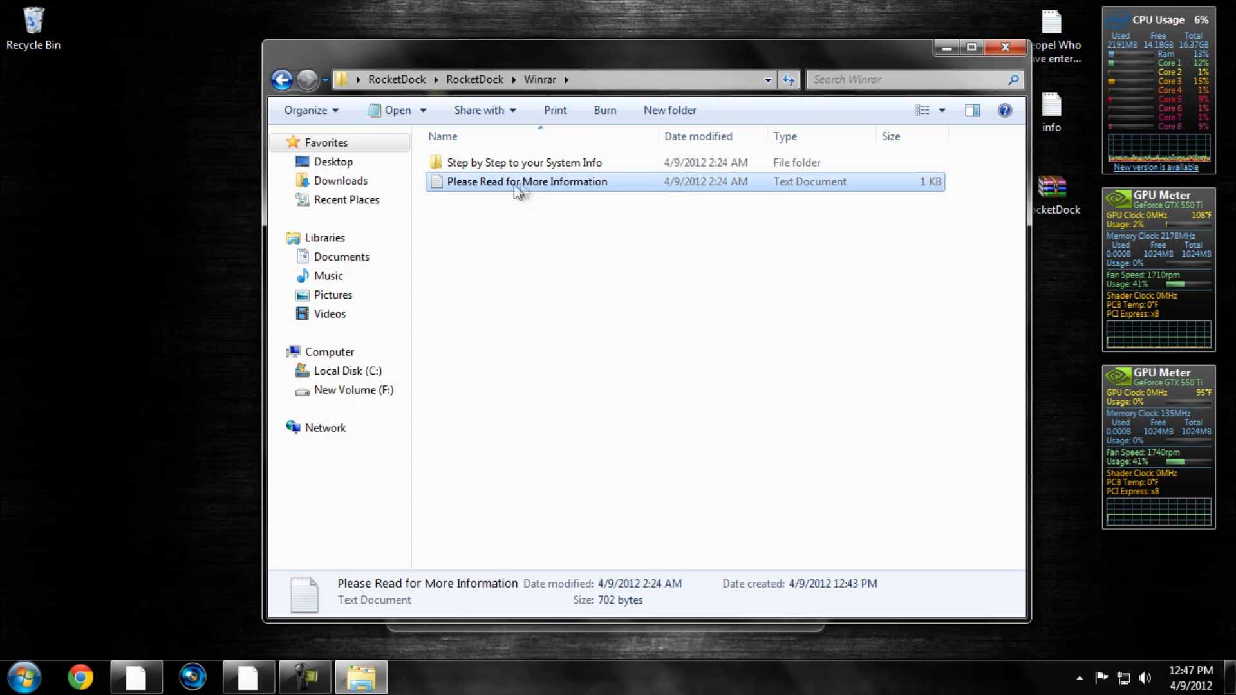
{"action": "left_click", "coordinate": [281, 78]}
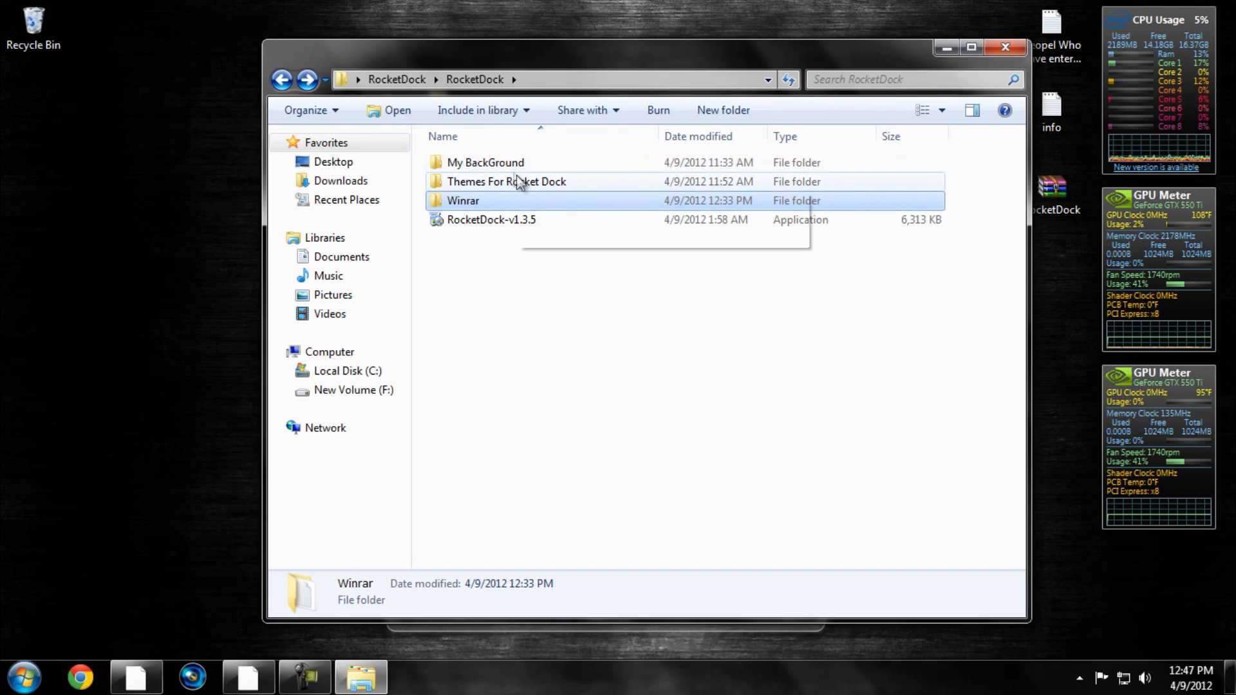
{"action": "left_click", "coordinate": [508, 182]}
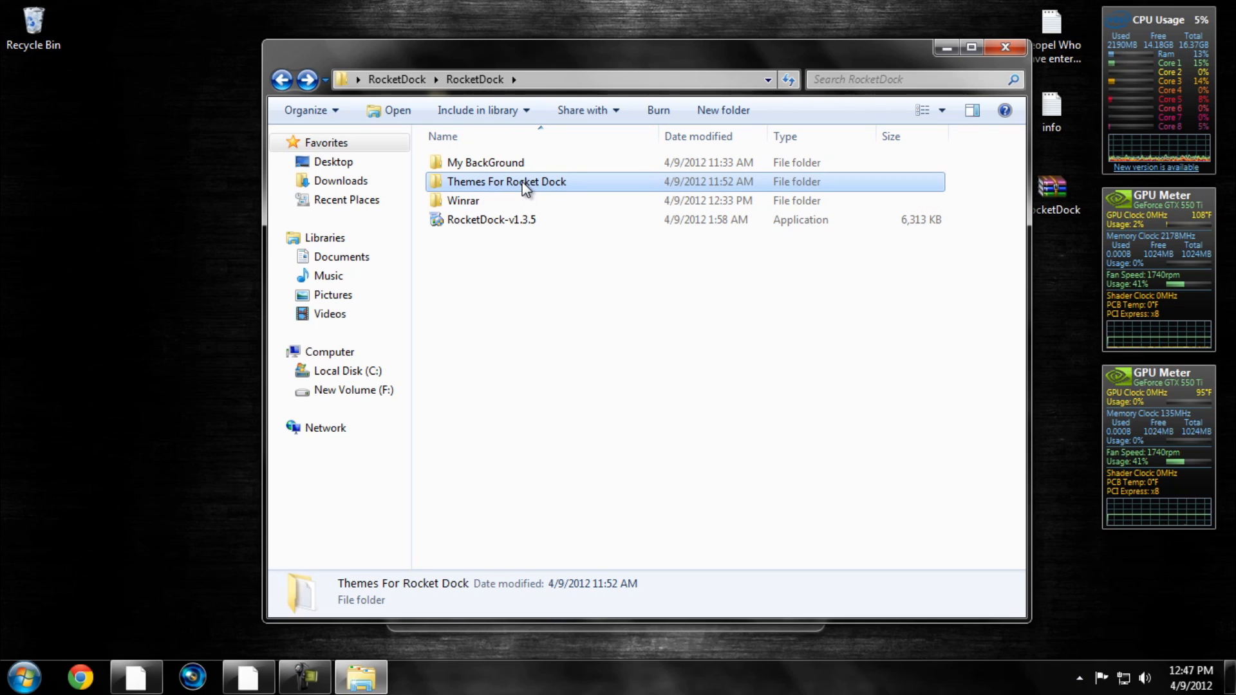
{"action": "double_click", "coordinate": [506, 181]}
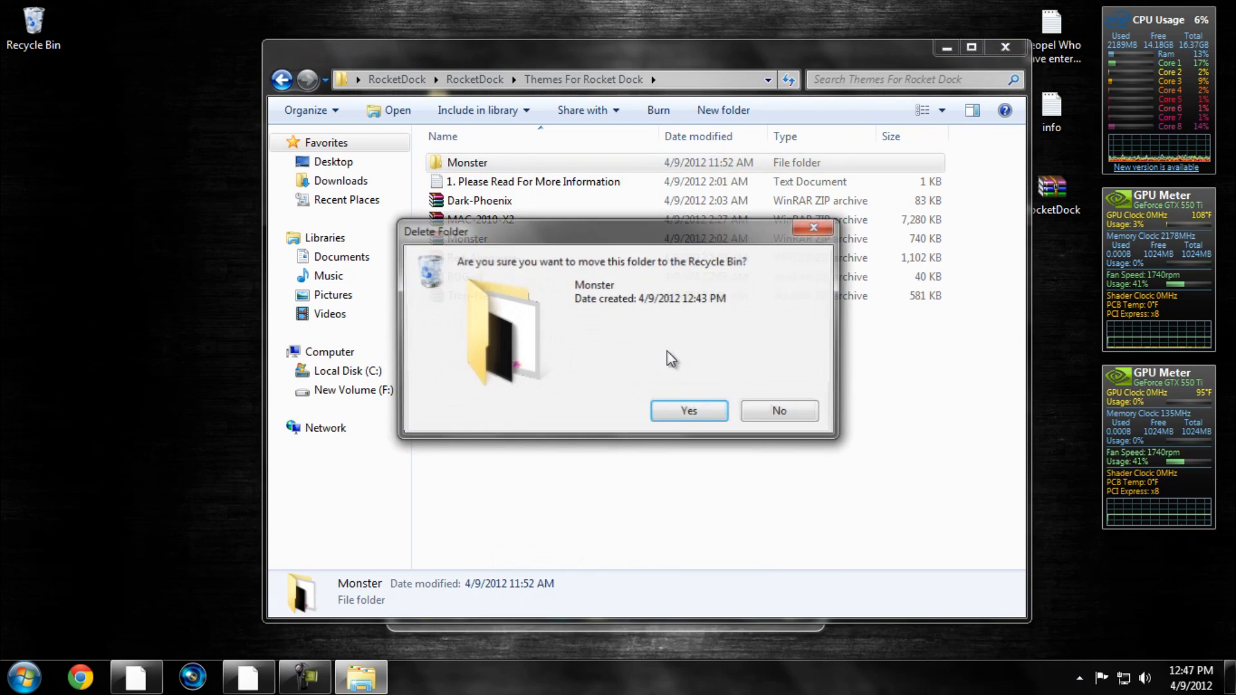
Delete the extracted Monster folder to the Recycle Bin, then view and close the read-me note
{"action": "left_click", "coordinate": [686, 409]}
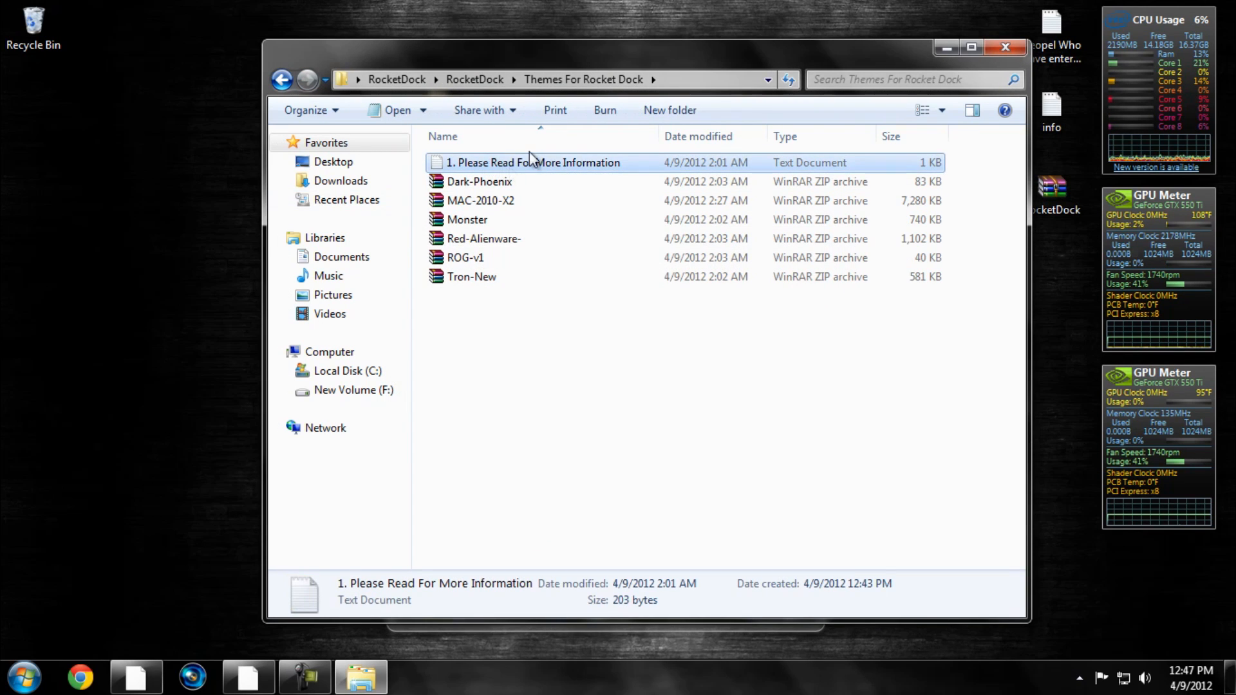
{"action": "double_click", "coordinate": [533, 162]}
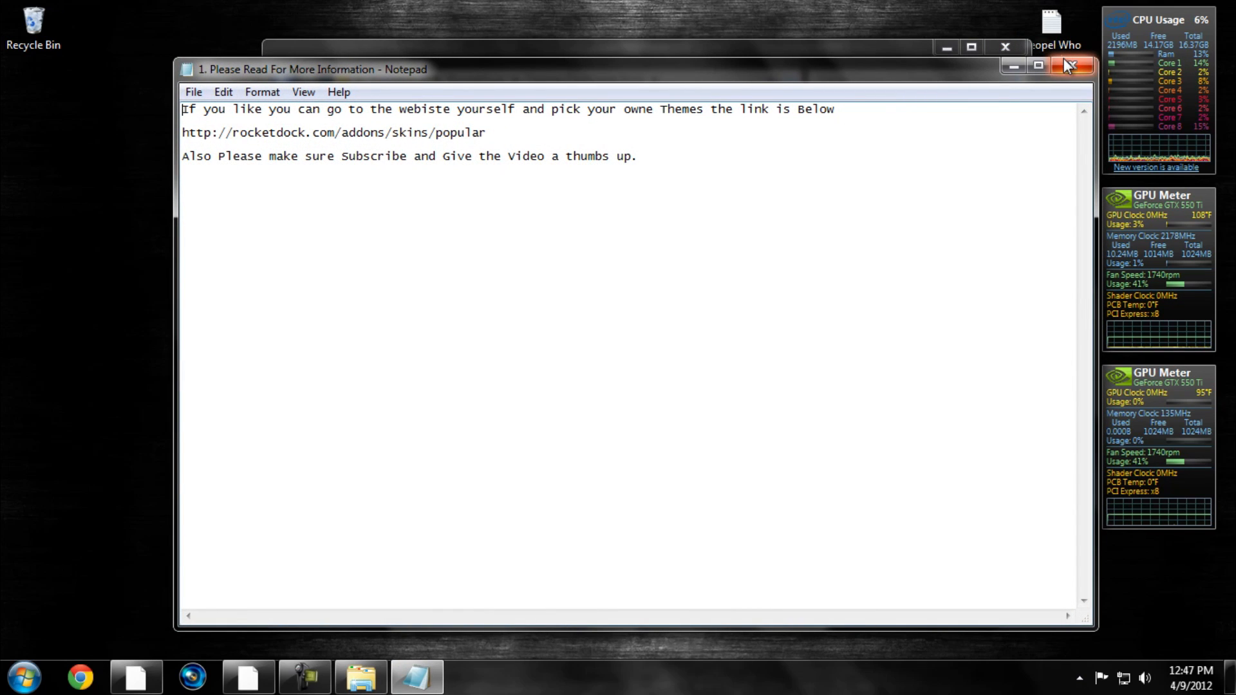
{"action": "mouse_move", "coordinate": [1069, 66]}
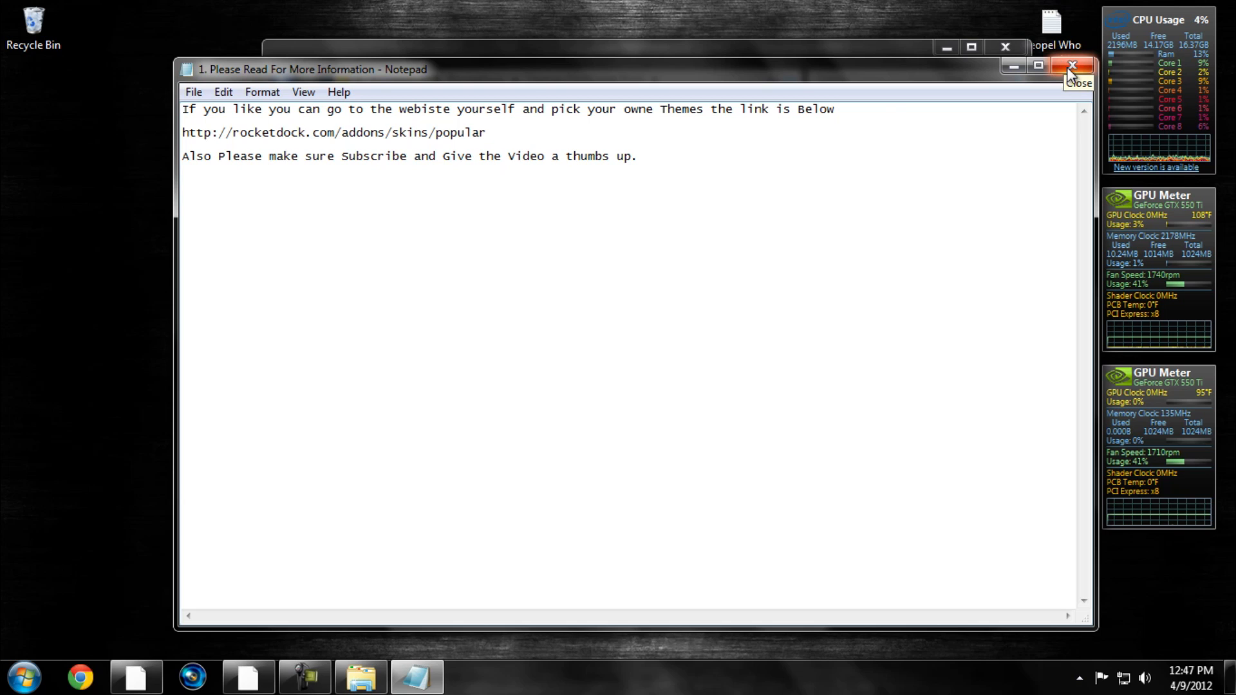
{"action": "left_click", "coordinate": [1071, 65]}
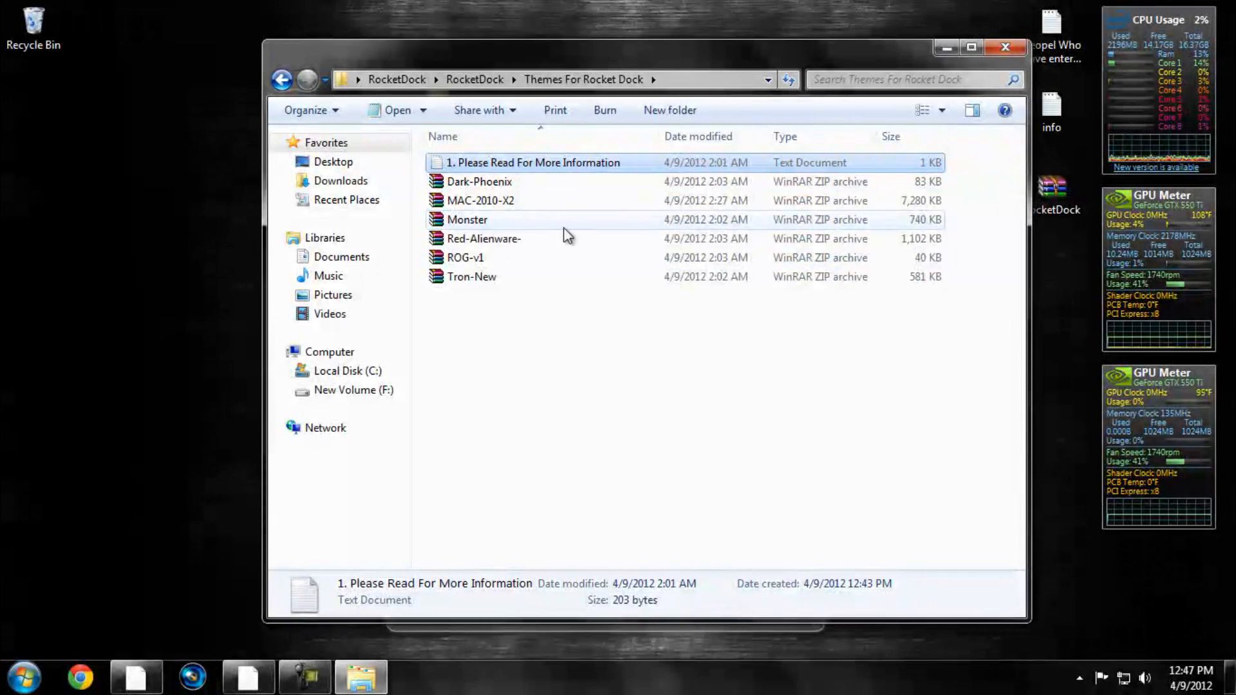
Open the MAC-2010-X2 theme archive and view the Apple wallpaper Red image in Backgrounds
{"action": "left_click", "coordinate": [481, 201]}
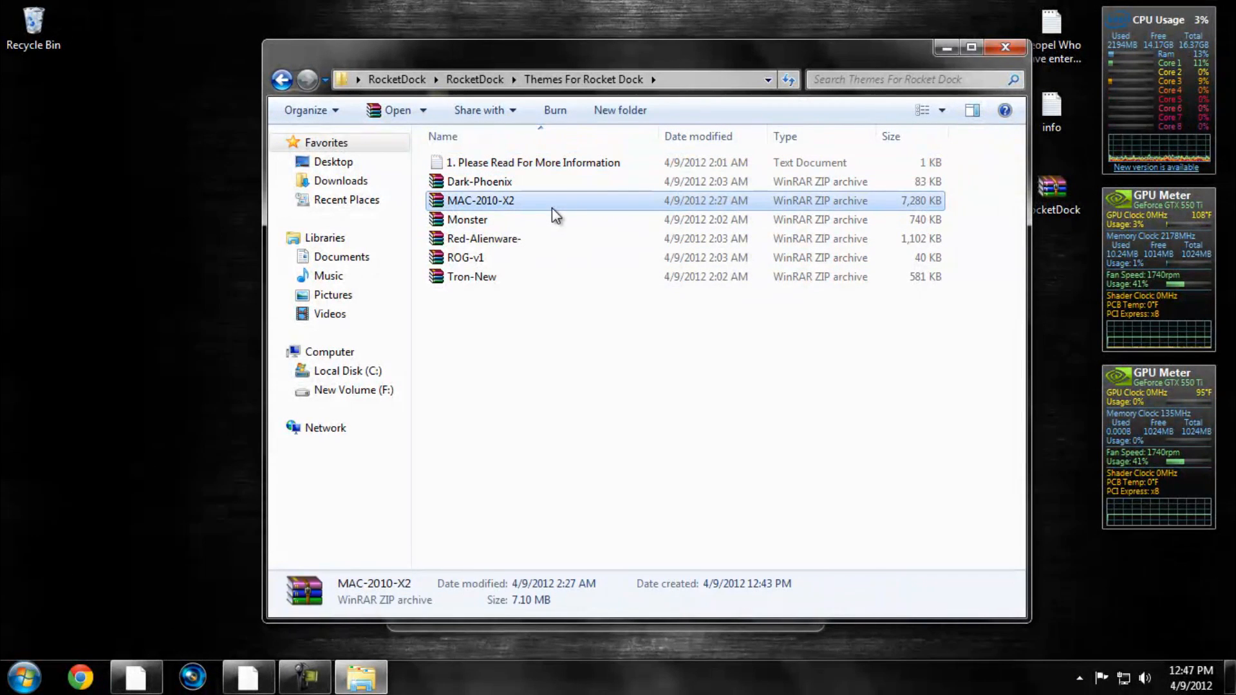
{"action": "mouse_move", "coordinate": [556, 204]}
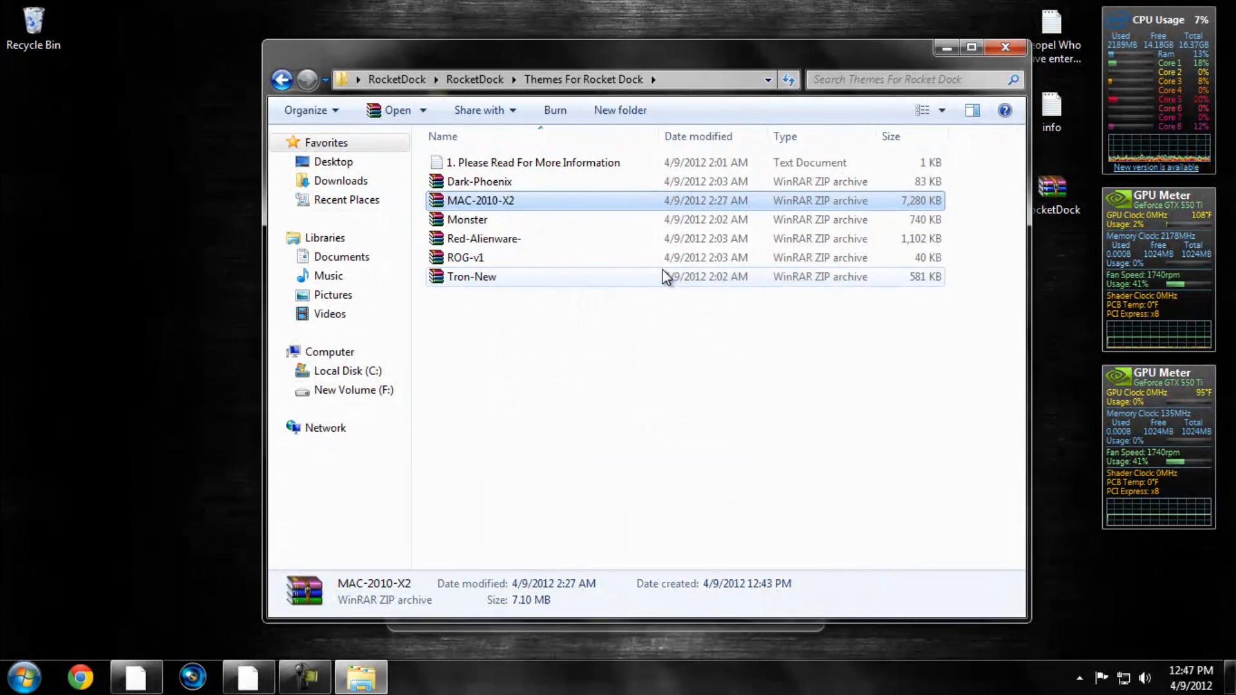
{"action": "double_click", "coordinate": [480, 201]}
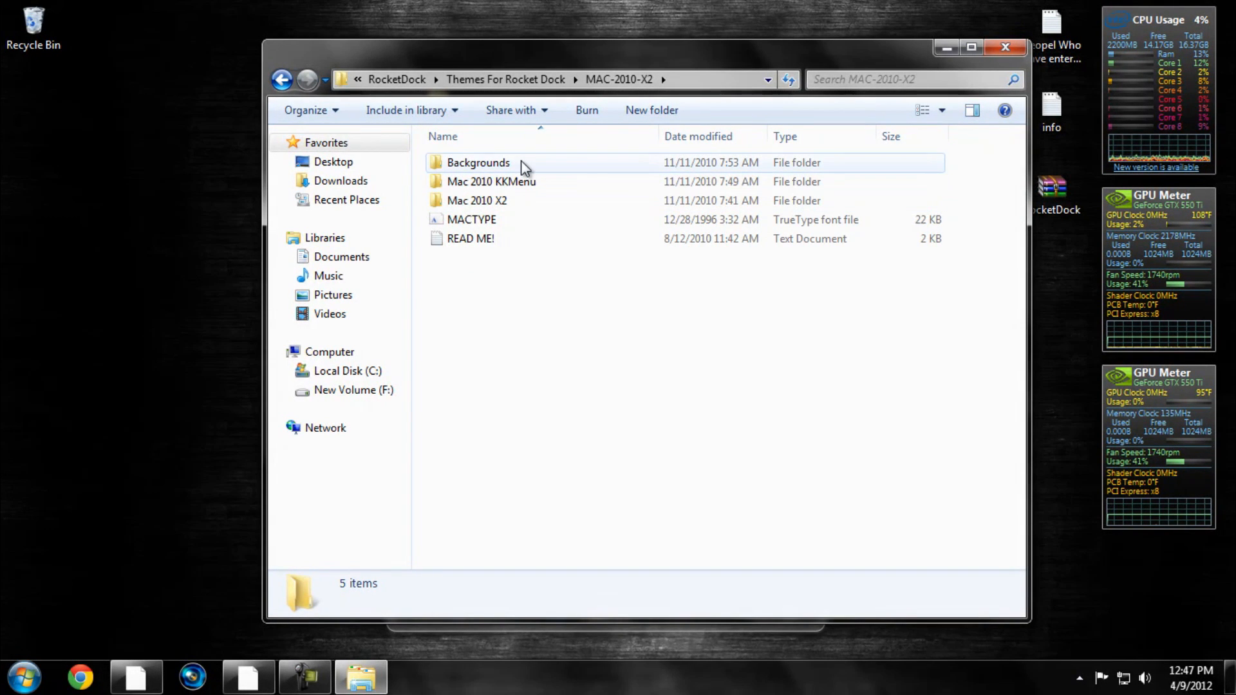
{"action": "double_click", "coordinate": [477, 162]}
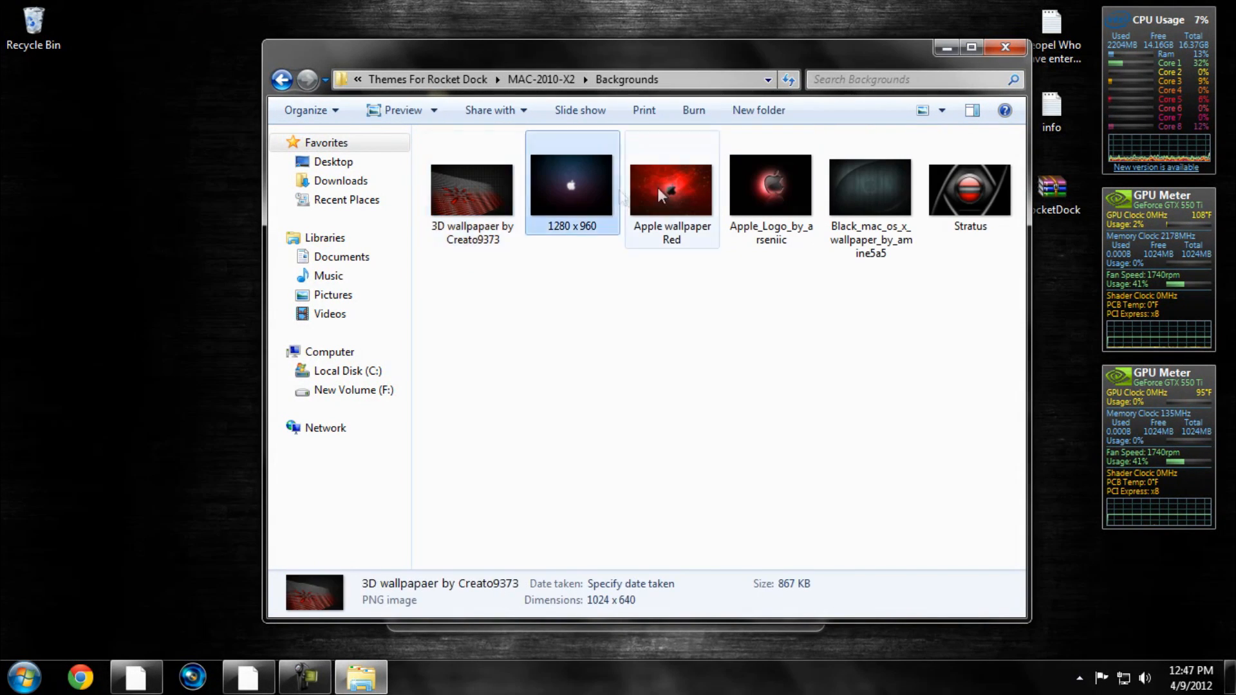
{"action": "double_click", "coordinate": [670, 182]}
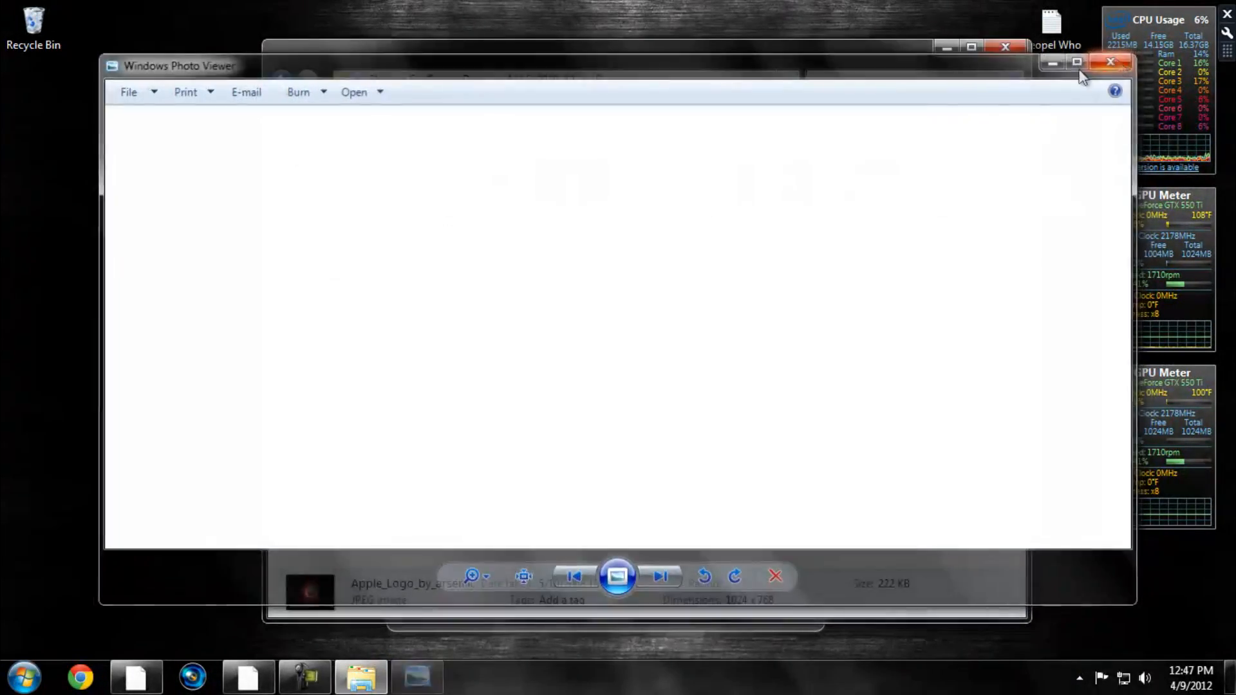
Look through the Mac 2010 X2 skin folder's files and return to the theme folder
{"action": "left_click", "coordinate": [1111, 62]}
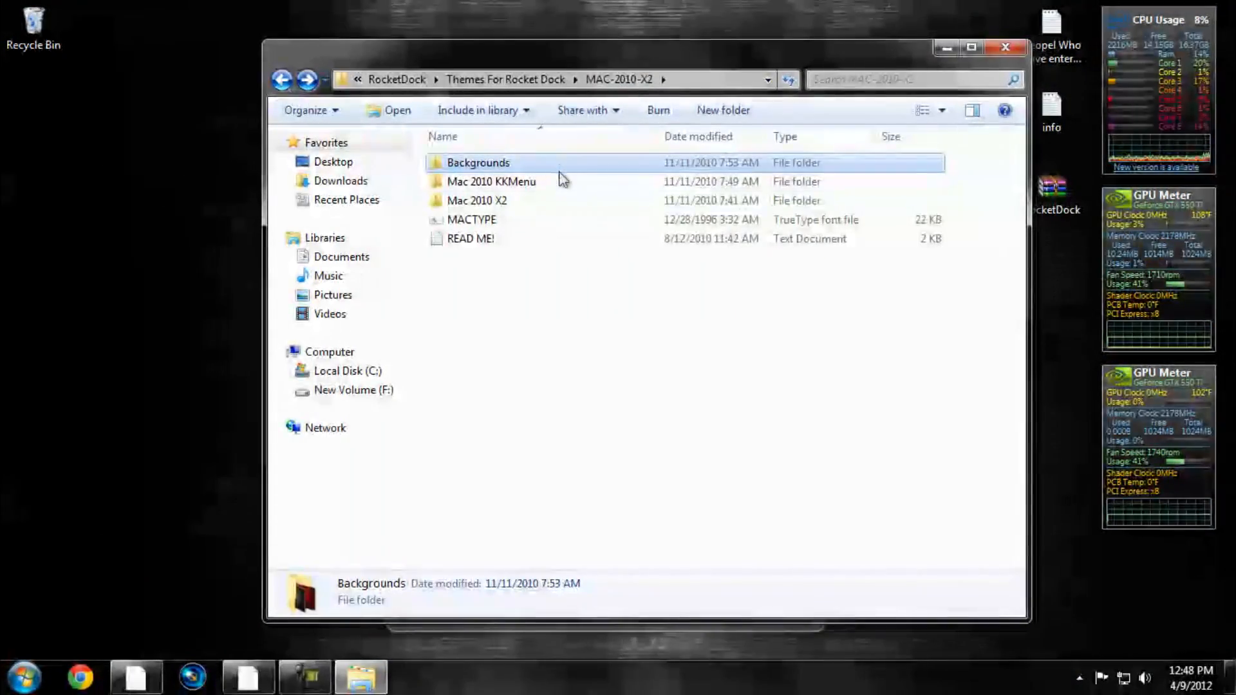
{"action": "left_click", "coordinate": [476, 201]}
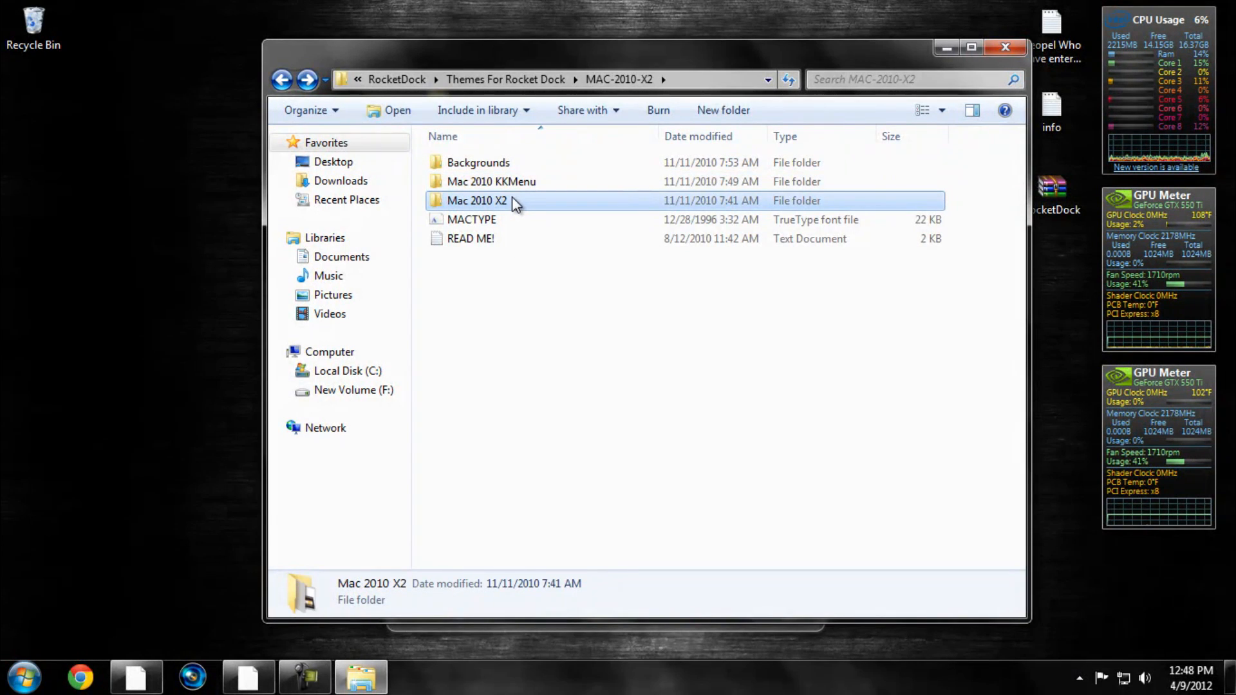
{"action": "double_click", "coordinate": [476, 201]}
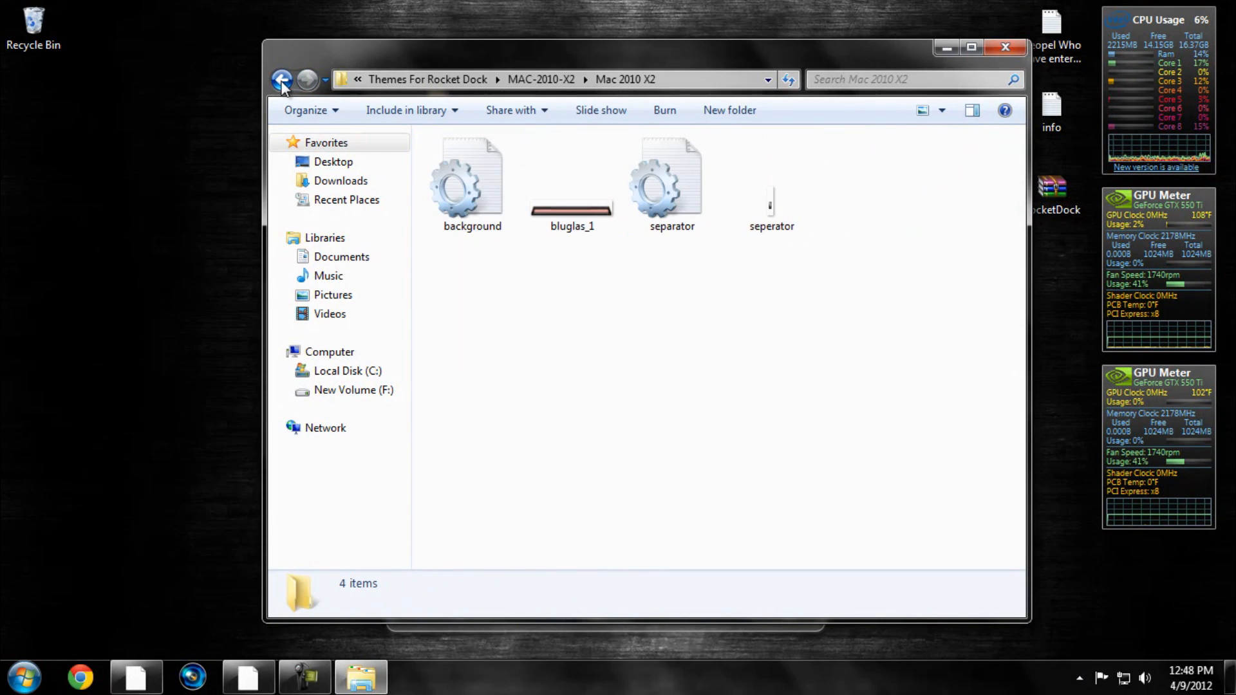
{"action": "left_click", "coordinate": [282, 78]}
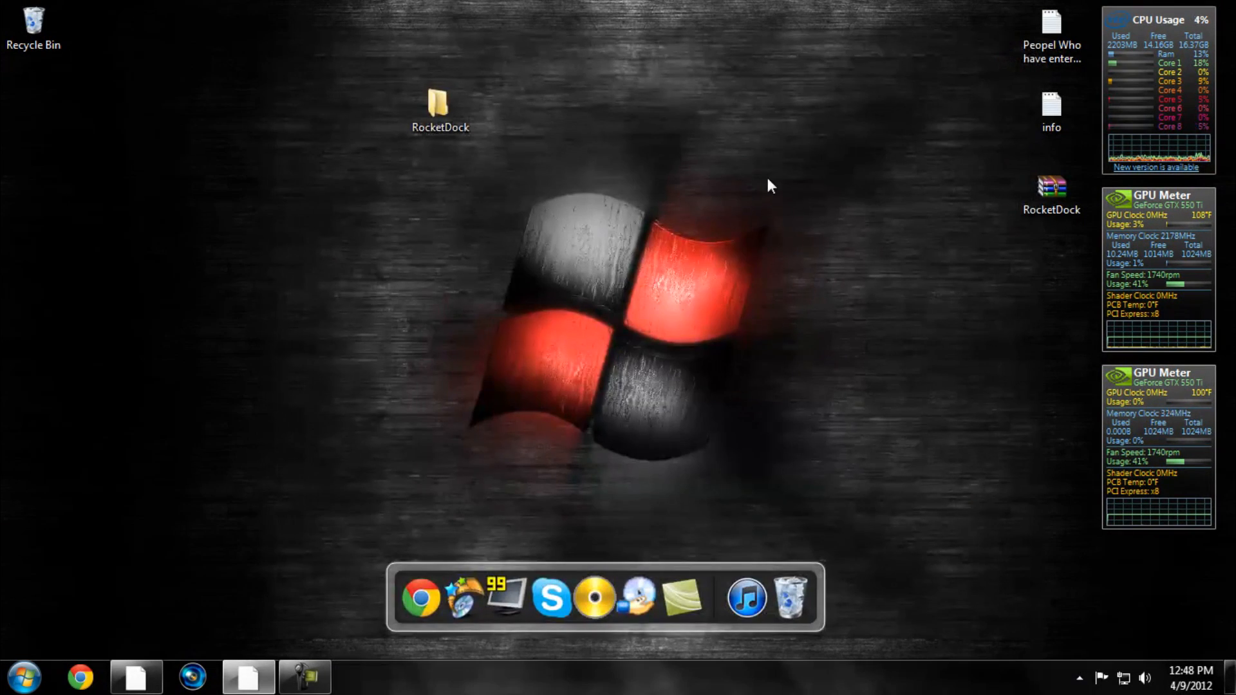
Browse from Computer into Program Files (x86) RocketDock Skins and paste the copied skin there
{"action": "left_click", "coordinate": [24, 677]}
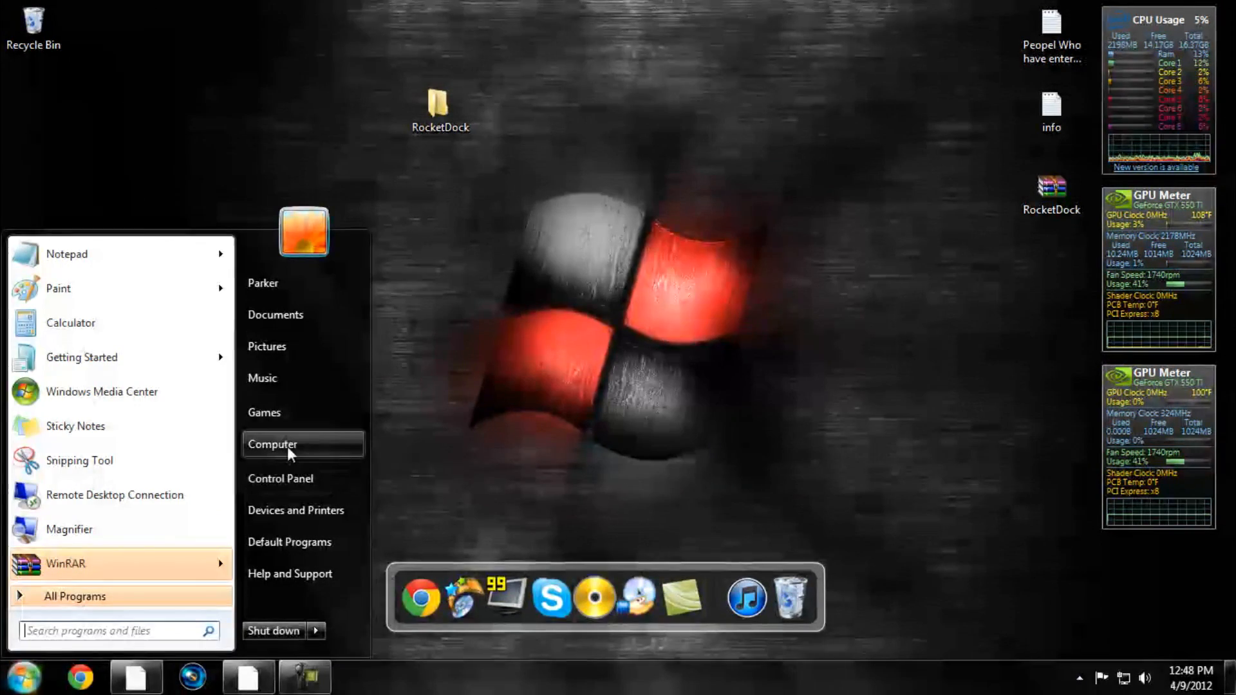
{"action": "left_click", "coordinate": [271, 444]}
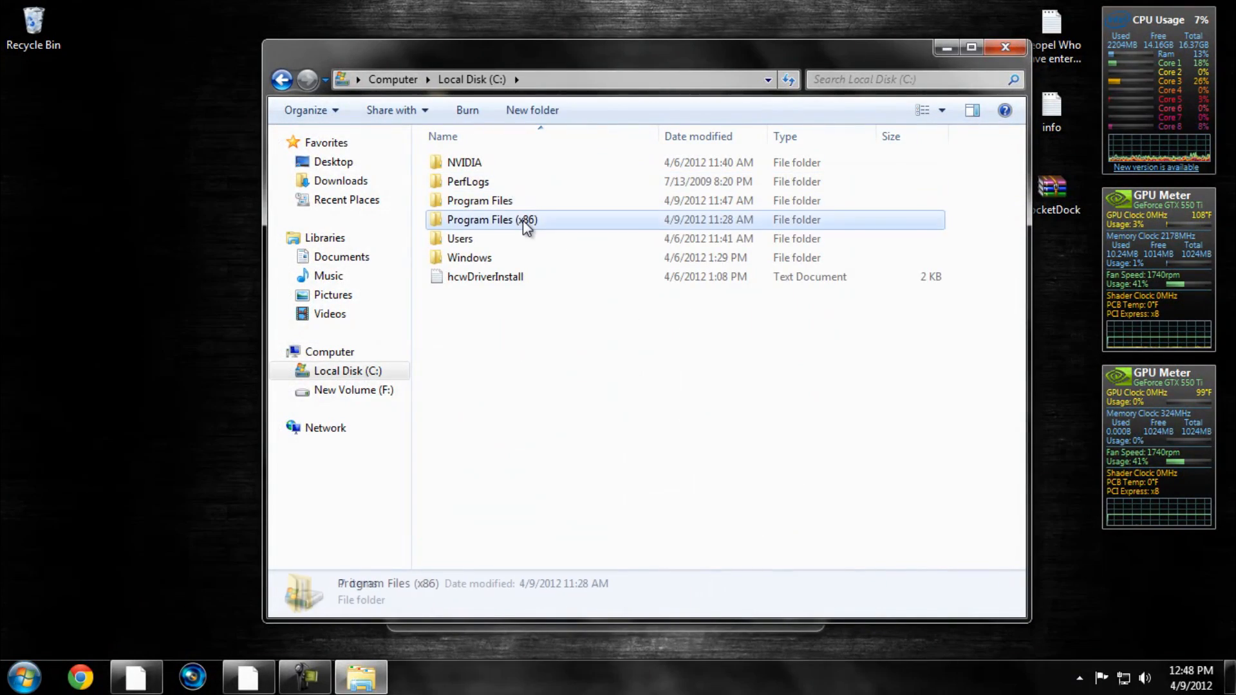
{"action": "double_click", "coordinate": [491, 218]}
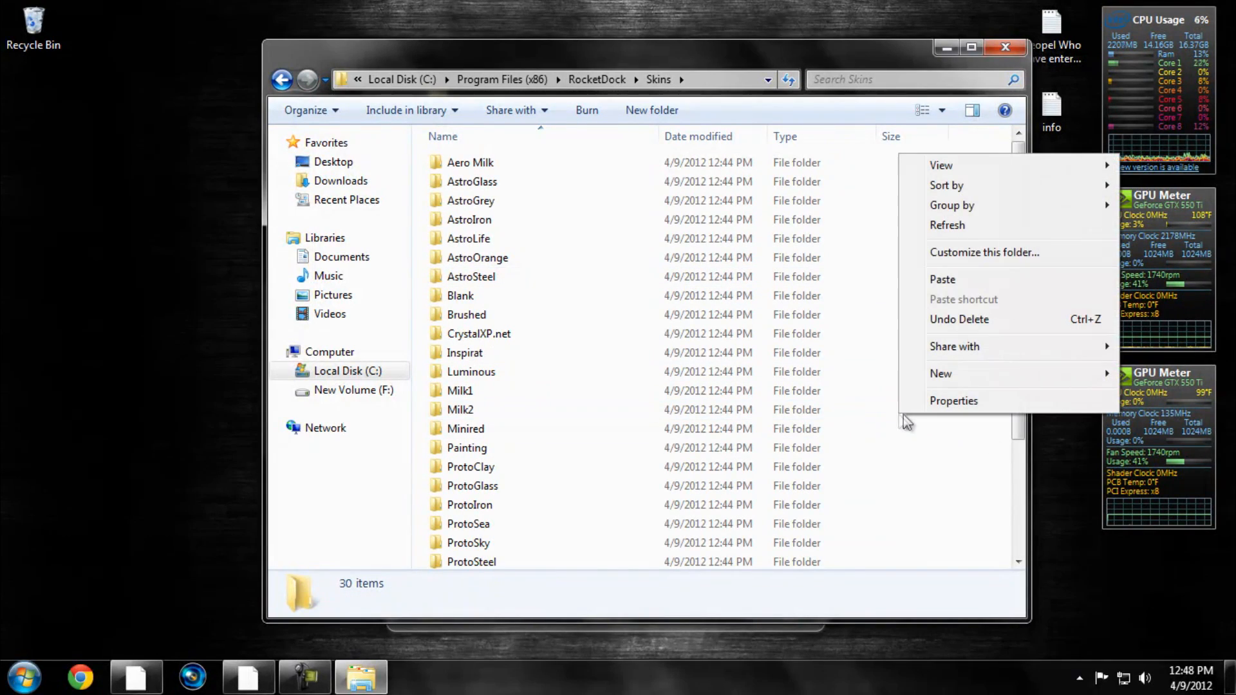
{"action": "left_click", "coordinate": [942, 279]}
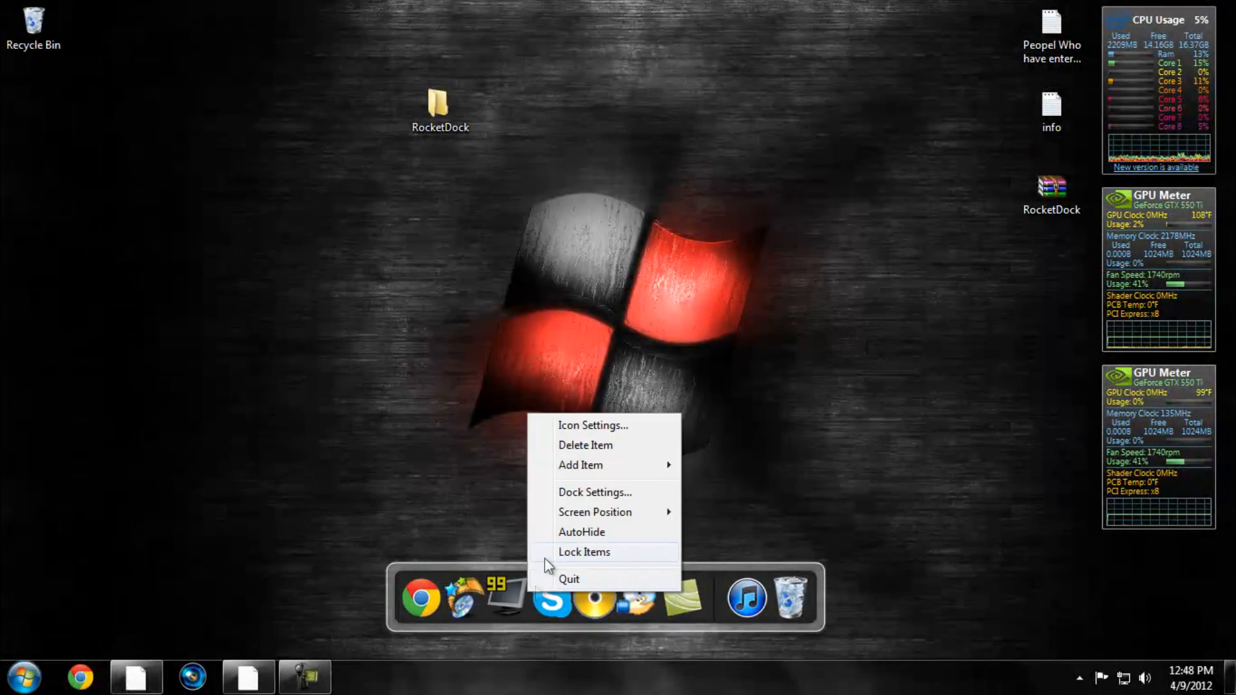
Bring up the dock's settings to switch to the Mac 2010 X2 skin
{"action": "left_click", "coordinate": [595, 492]}
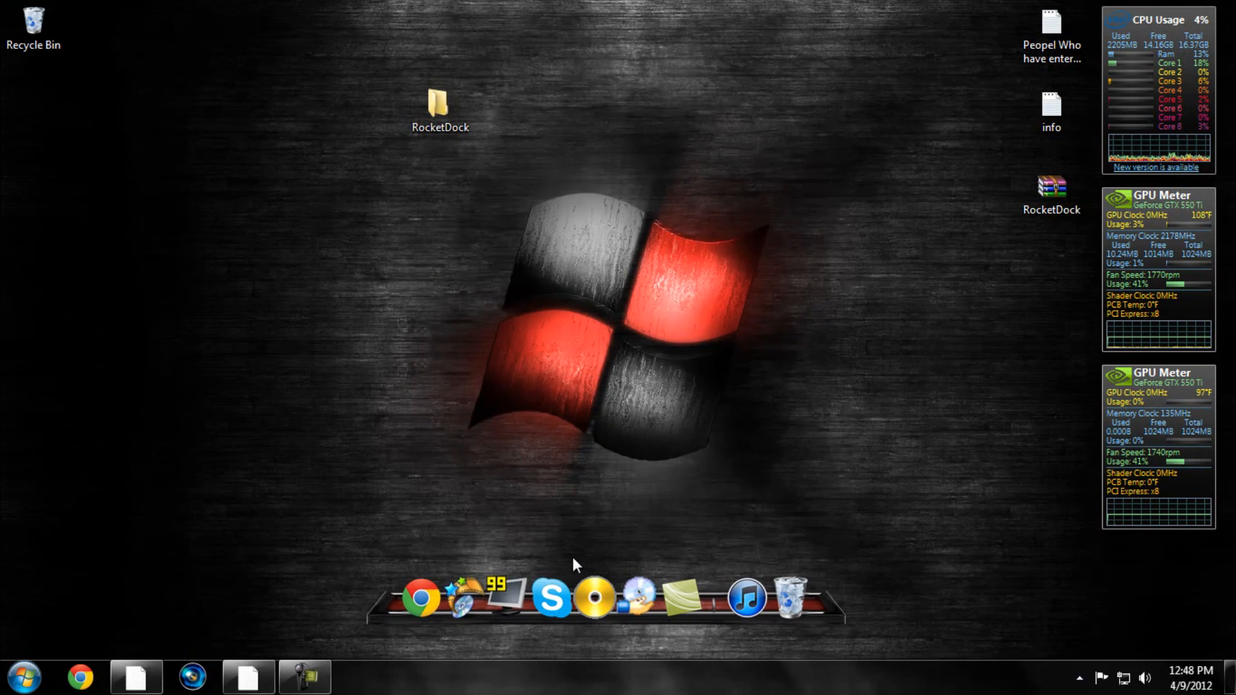
{"action": "mouse_move", "coordinate": [1079, 561]}
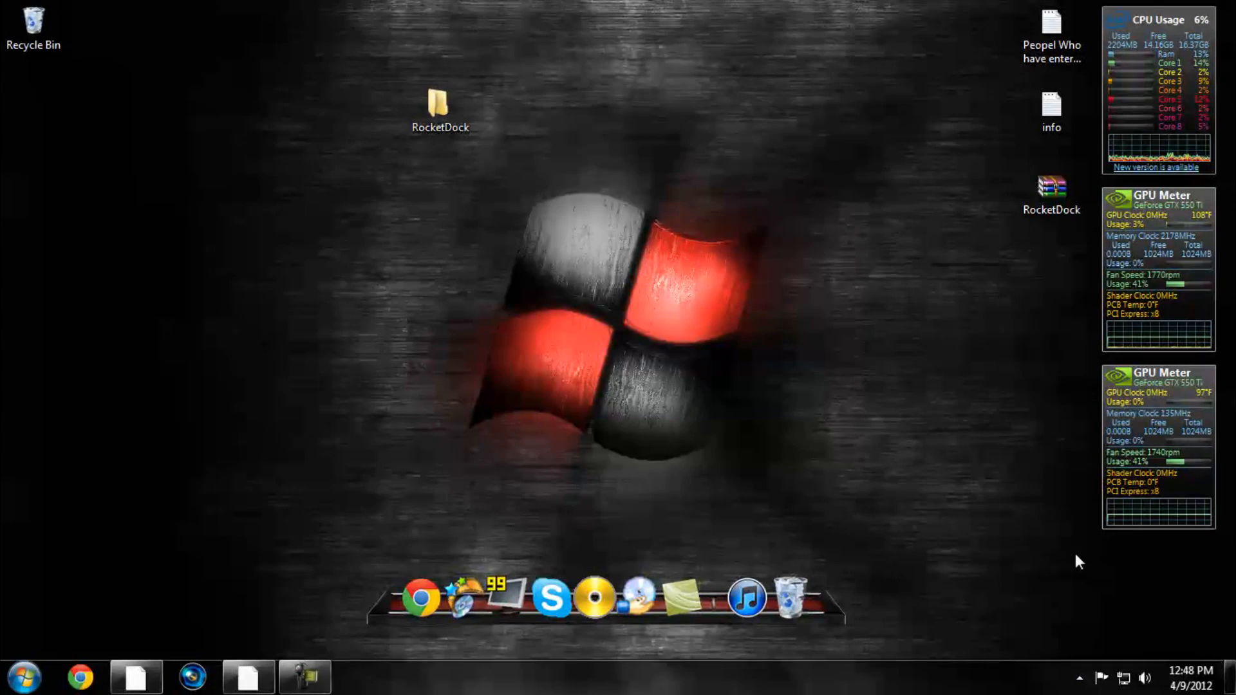
{"action": "mouse_move", "coordinate": [822, 557]}
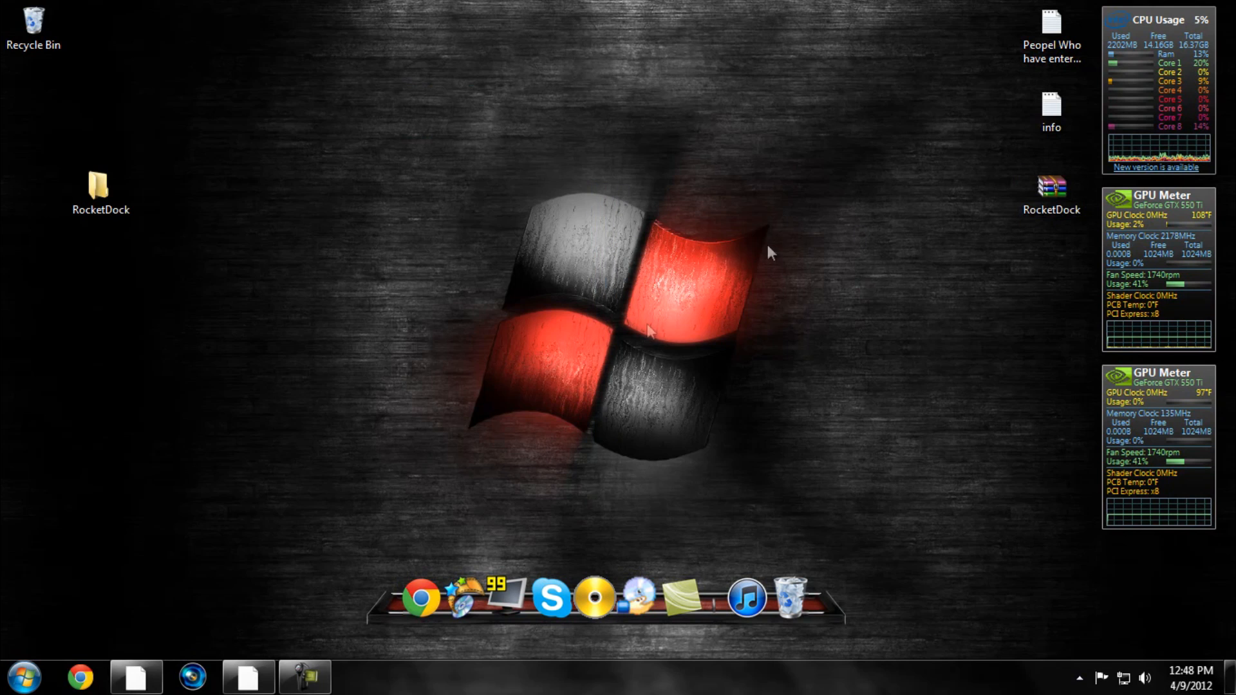
{"action": "double_click", "coordinate": [100, 187]}
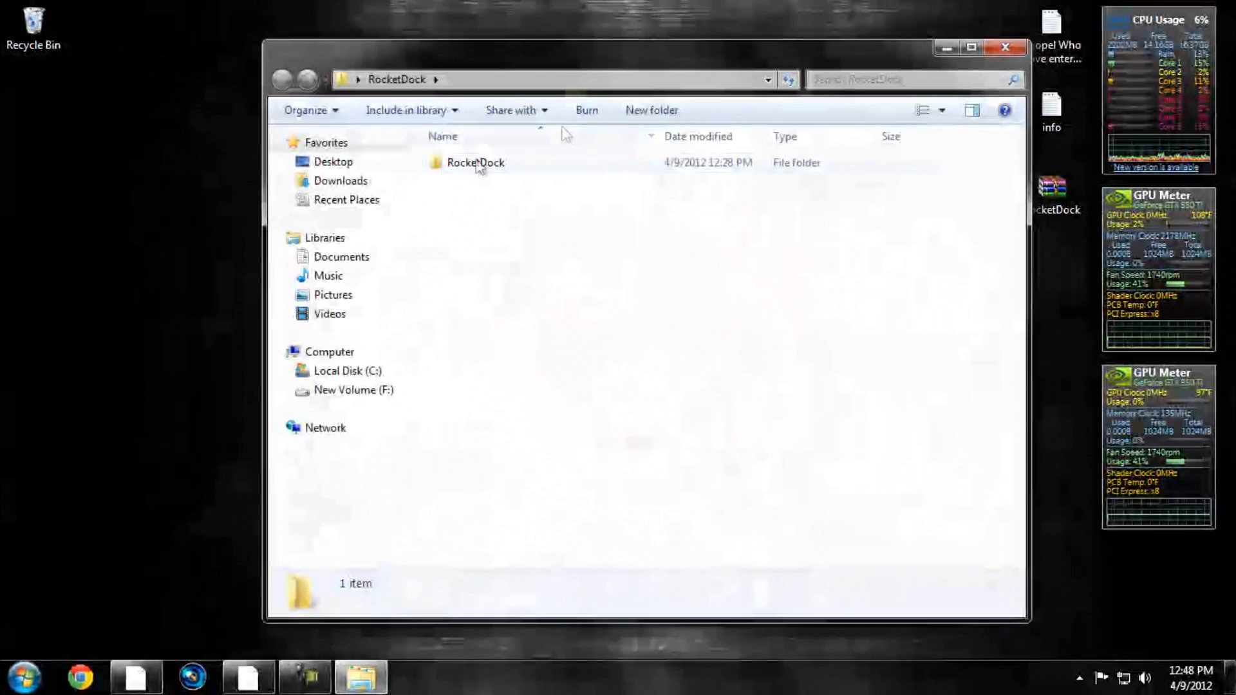
{"action": "double_click", "coordinate": [475, 162]}
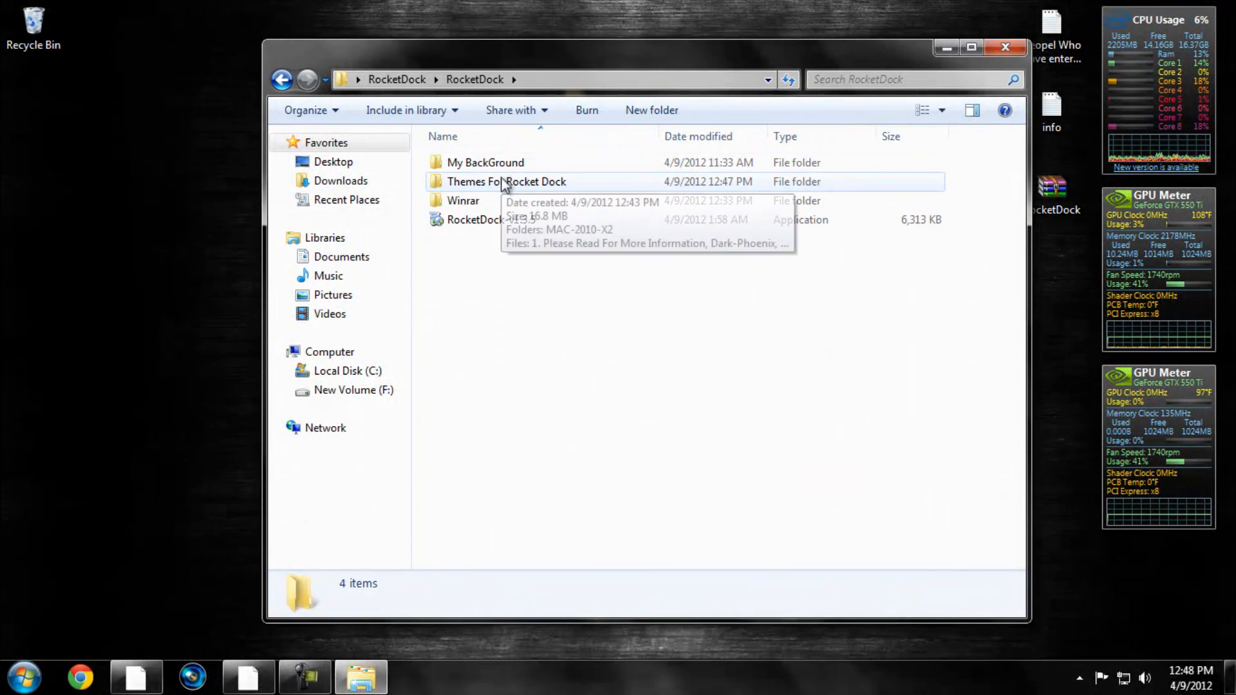
{"action": "mouse_move", "coordinate": [453, 204]}
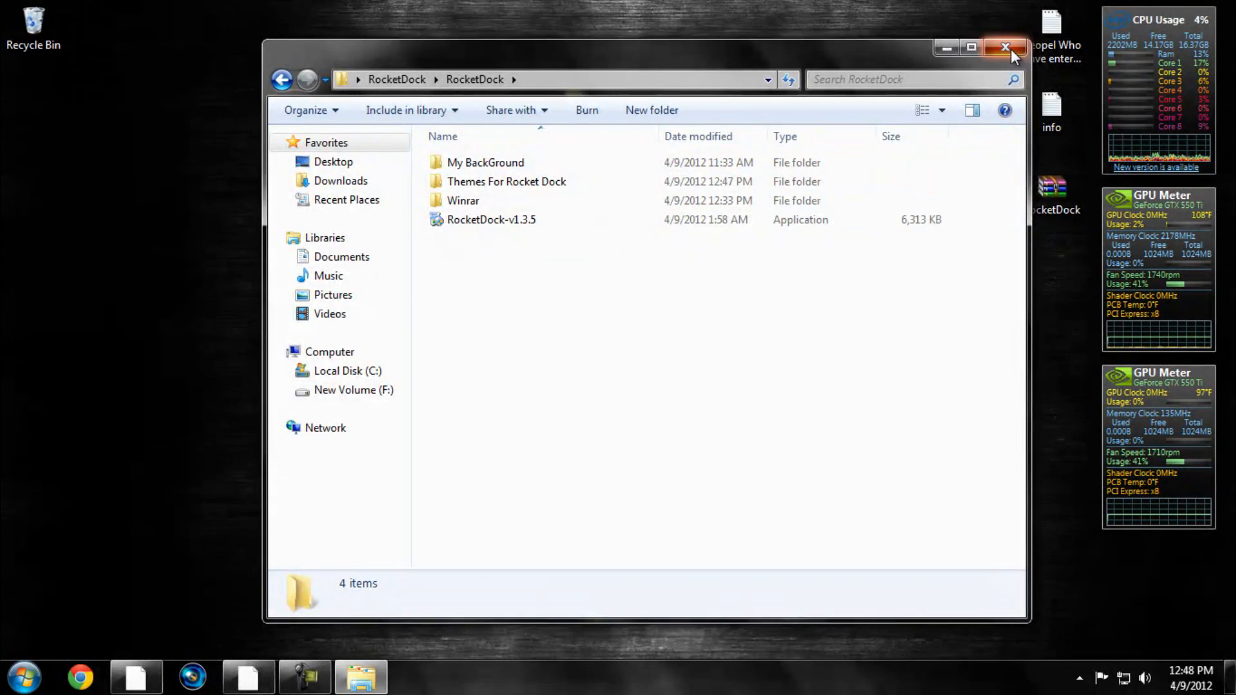
{"action": "left_click", "coordinate": [1006, 47]}
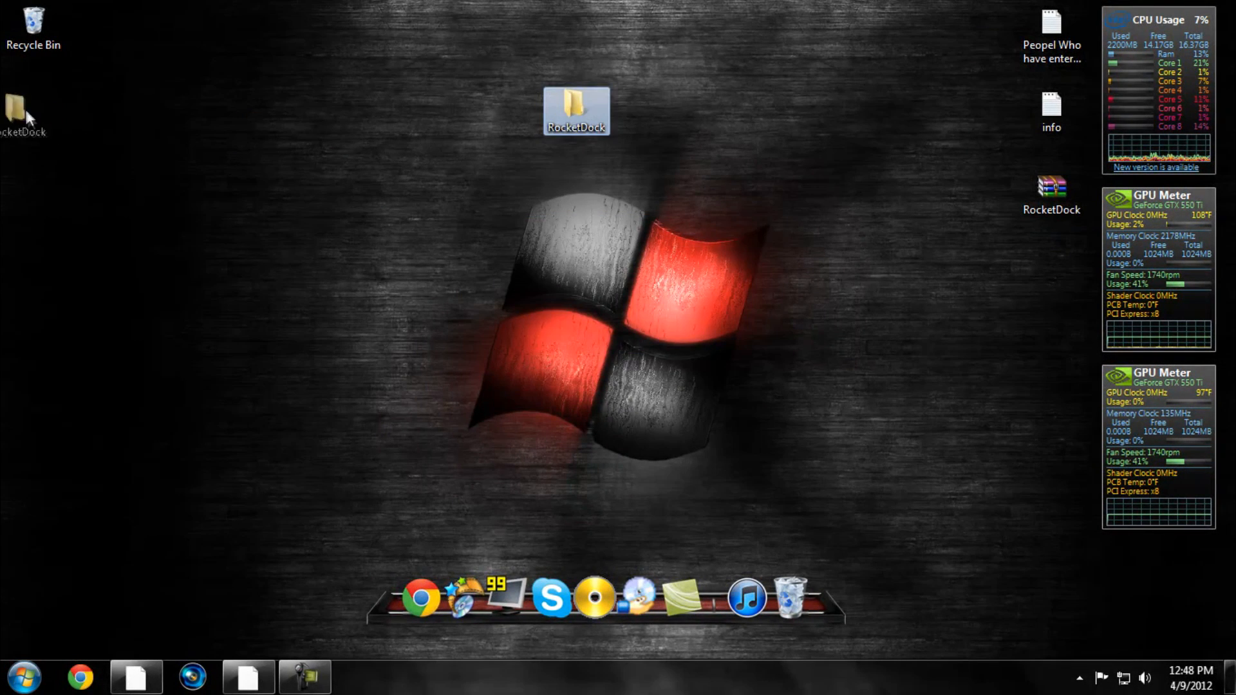
{"action": "left_click", "coordinate": [23, 676]}
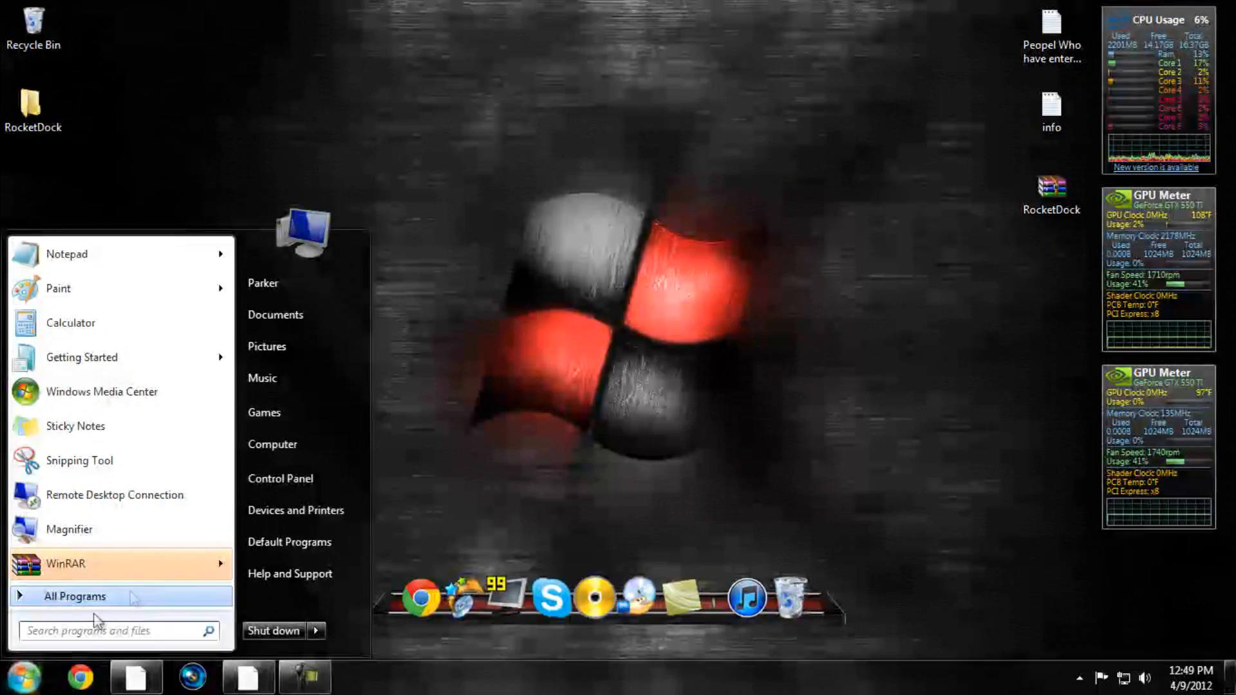
{"action": "mouse_move", "coordinate": [111, 296]}
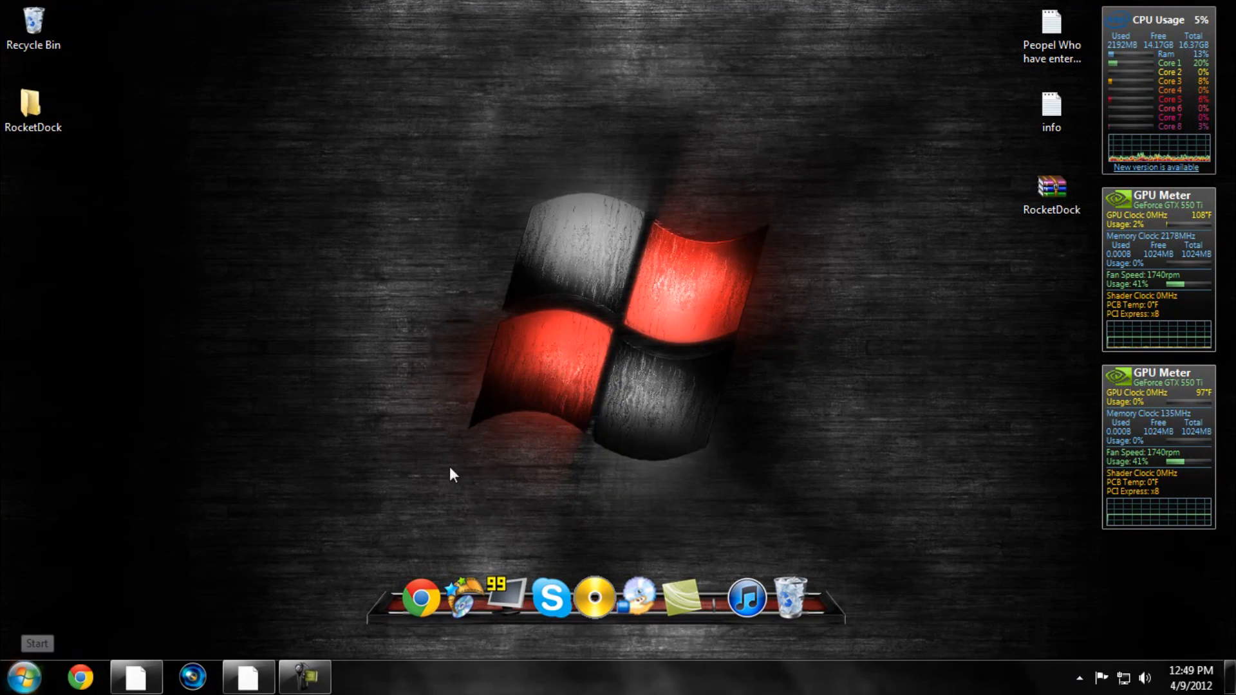
{"action": "mouse_move", "coordinate": [372, 461]}
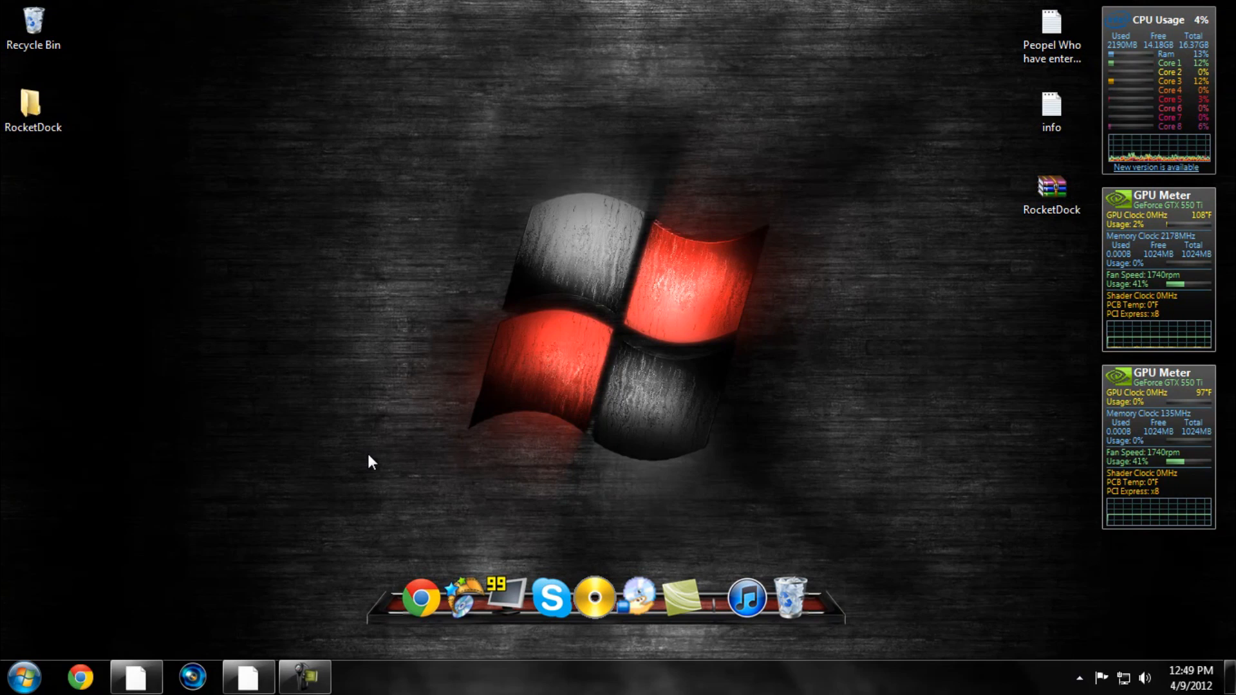
{"action": "mouse_move", "coordinate": [201, 149]}
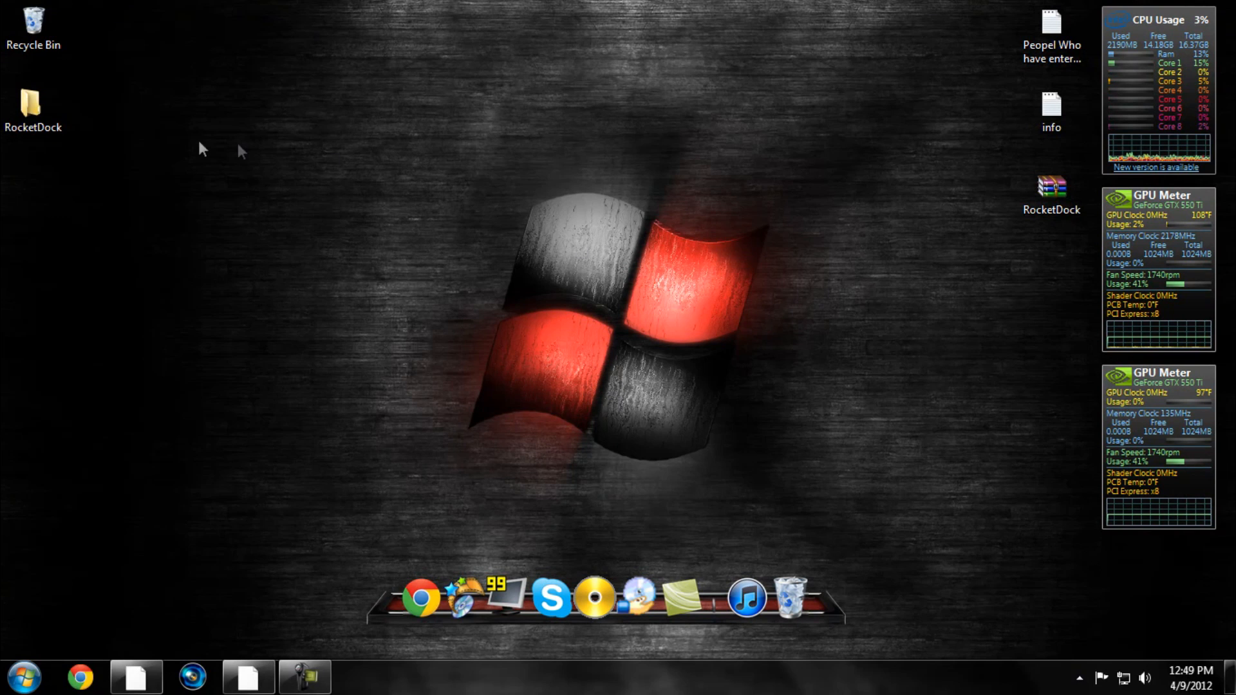
{"action": "mouse_move", "coordinate": [390, 284]}
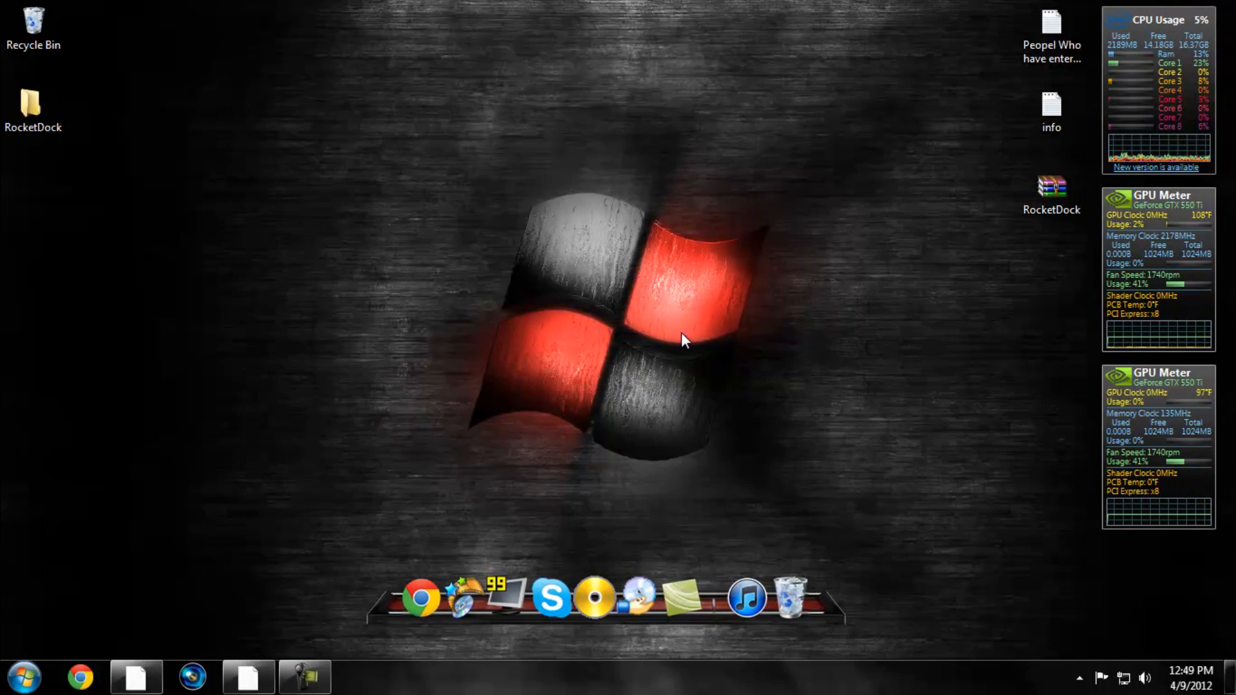
{"action": "left_click", "coordinate": [33, 107]}
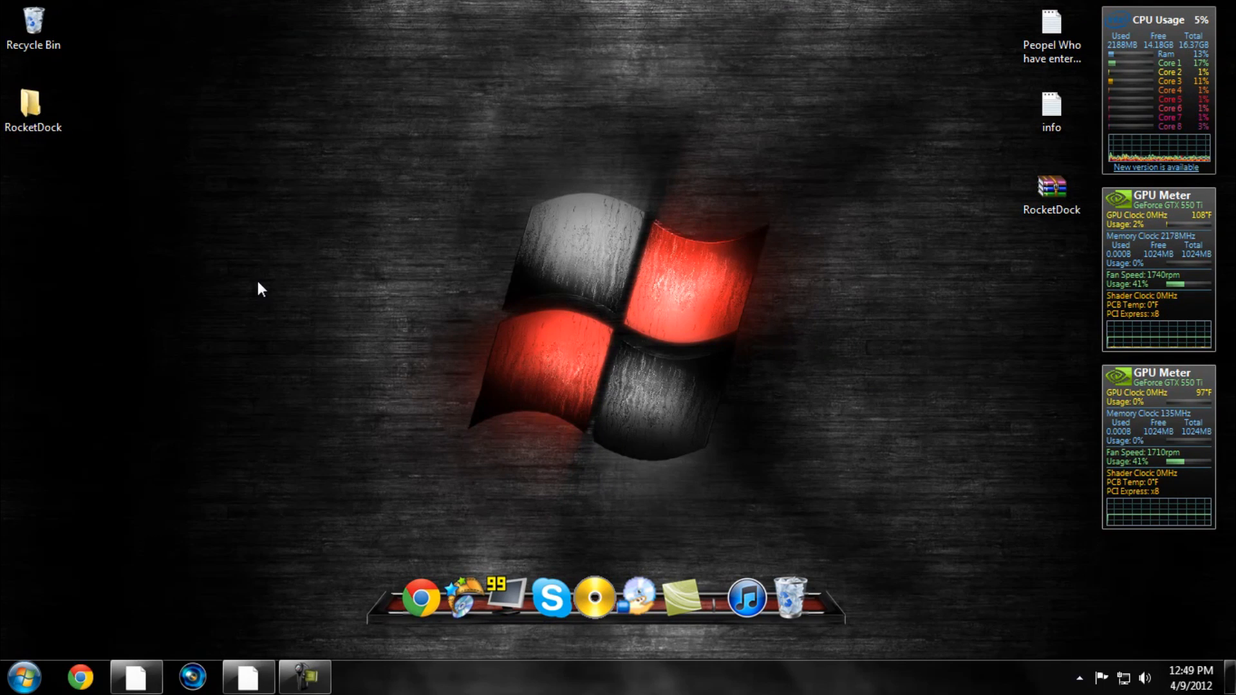
{"action": "mouse_move", "coordinate": [495, 405]}
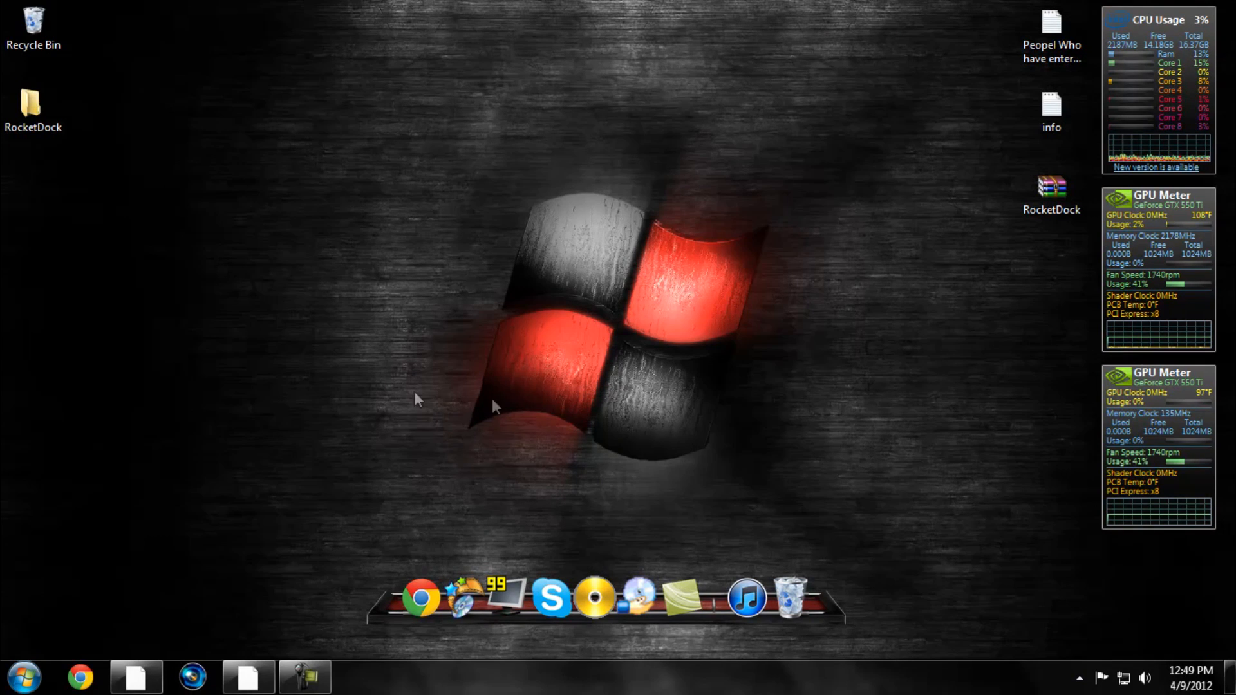
{"action": "mouse_move", "coordinate": [286, 561]}
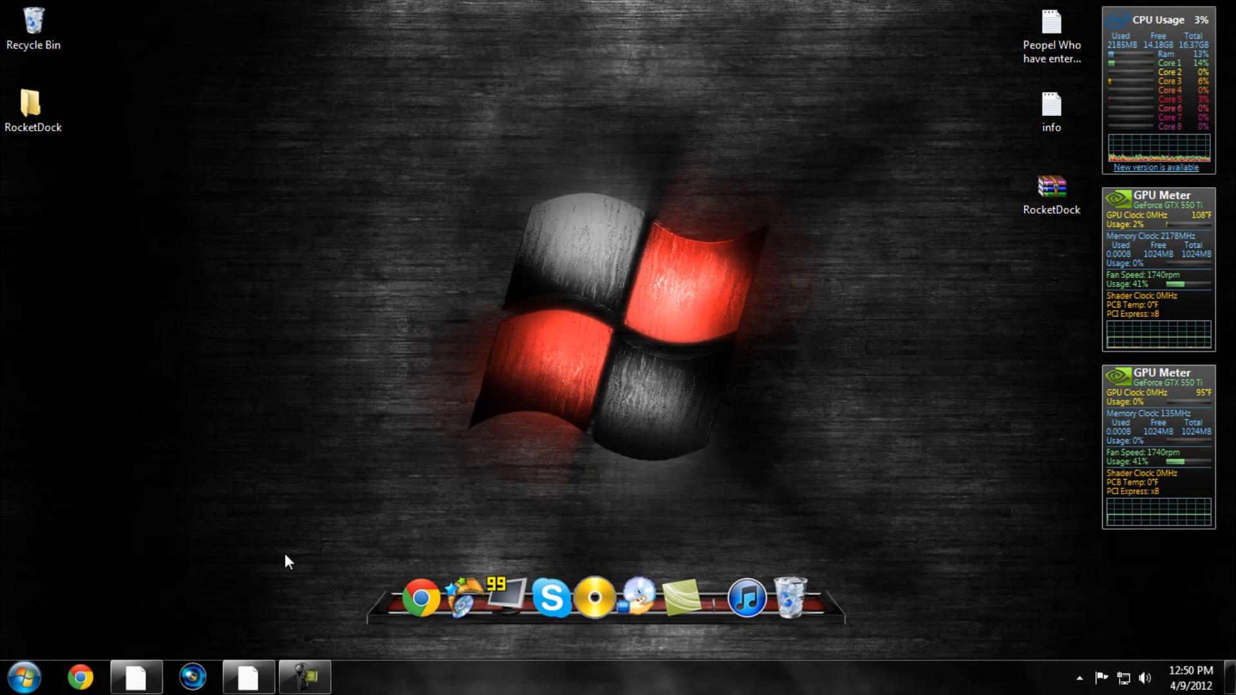
{"action": "mouse_move", "coordinate": [432, 181]}
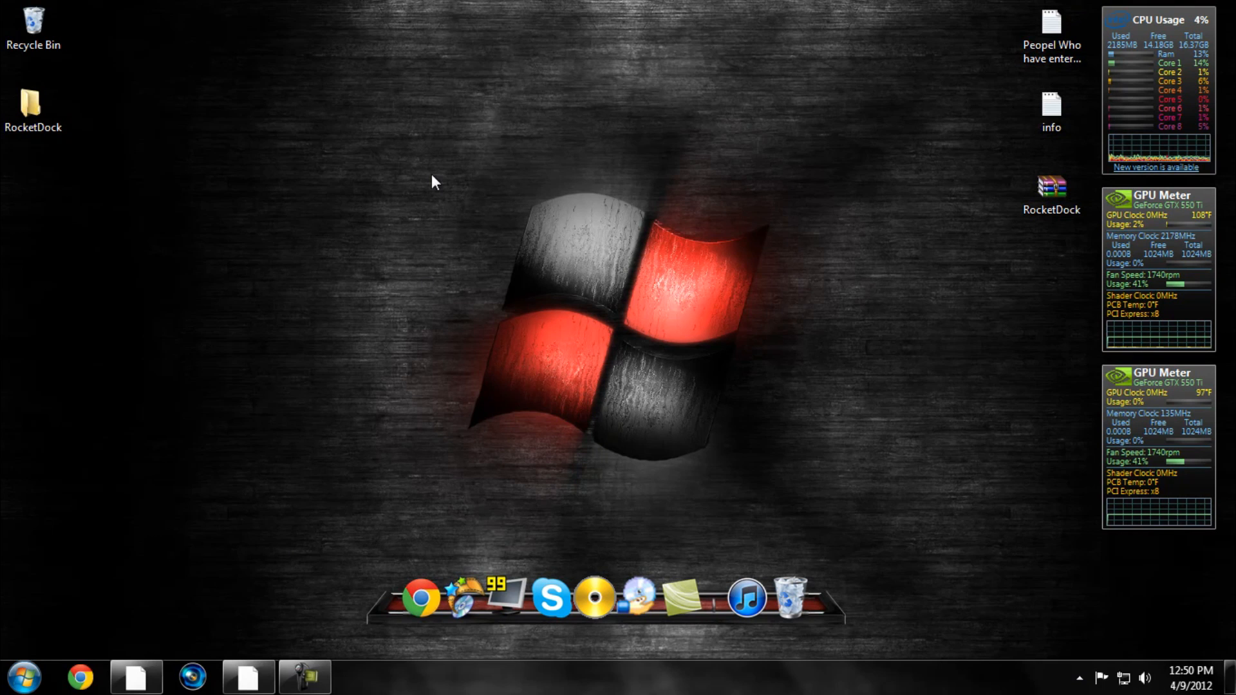
{"action": "mouse_move", "coordinate": [452, 188]}
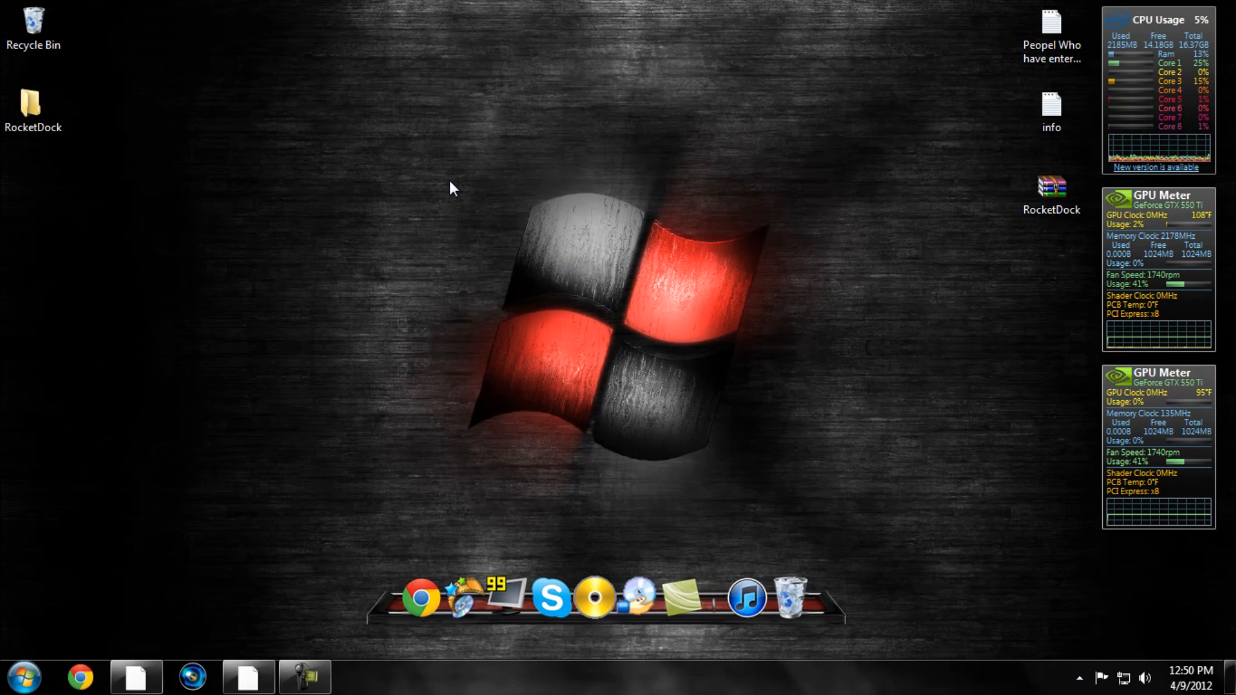
{"action": "left_click_drag", "start_coordinate": [452, 185], "coordinate": [828, 246]}
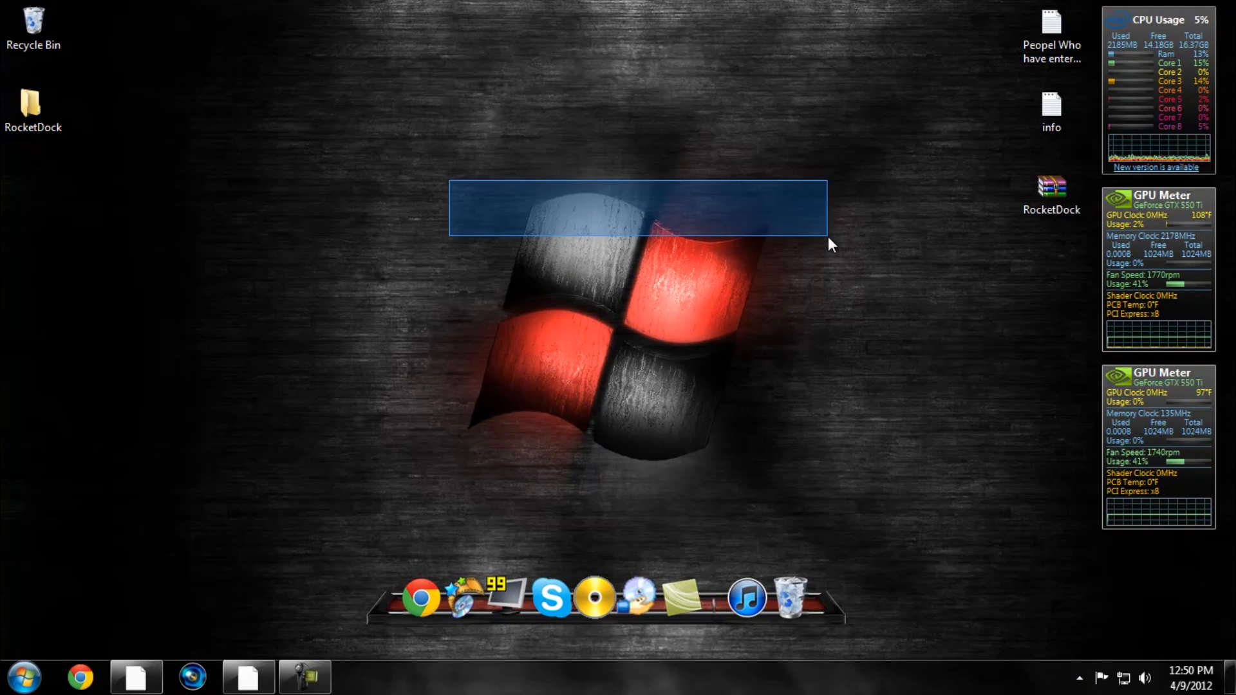